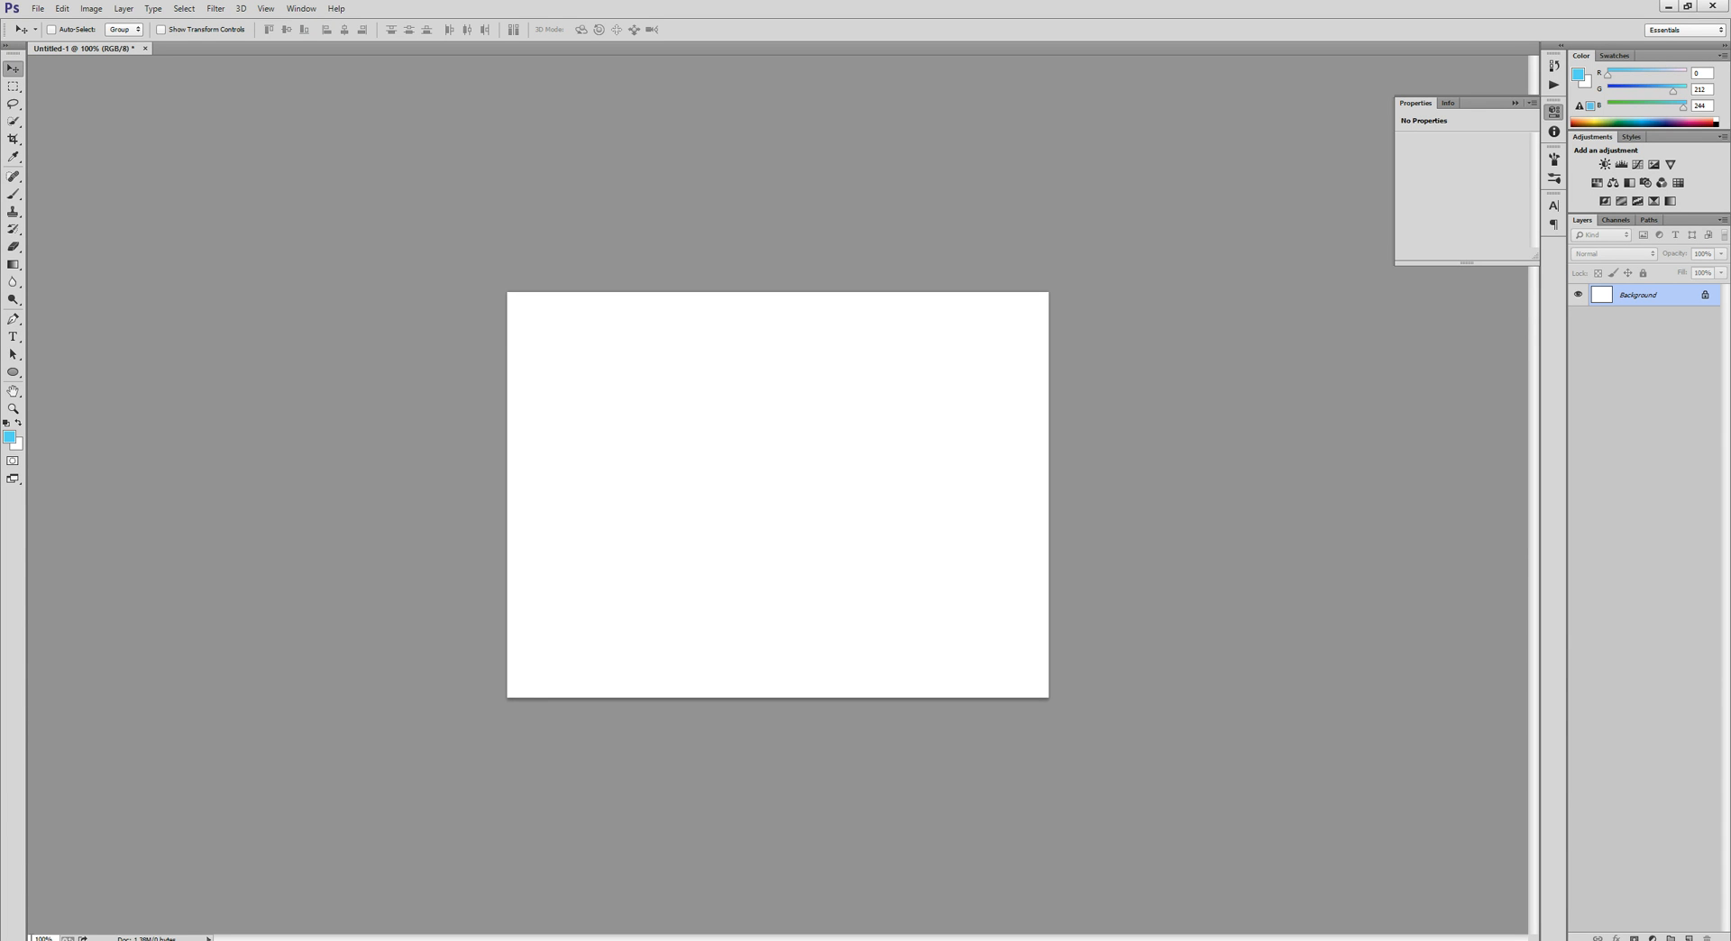
mouse_move(224, 844)
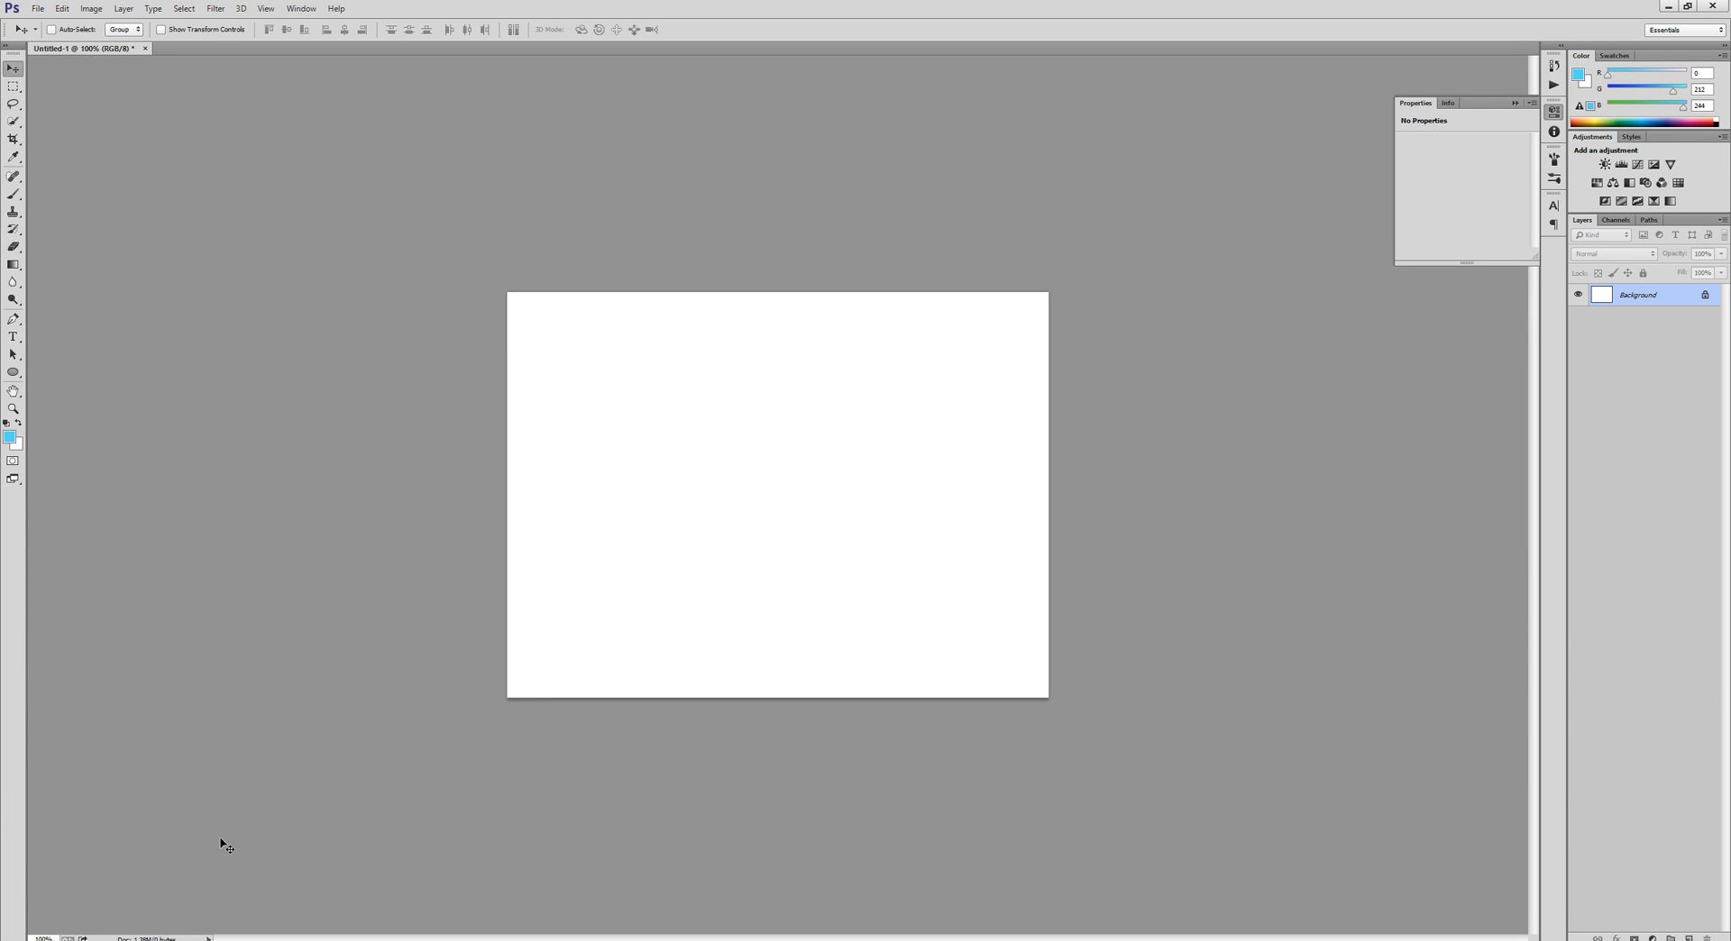
mouse_move(624, 761)
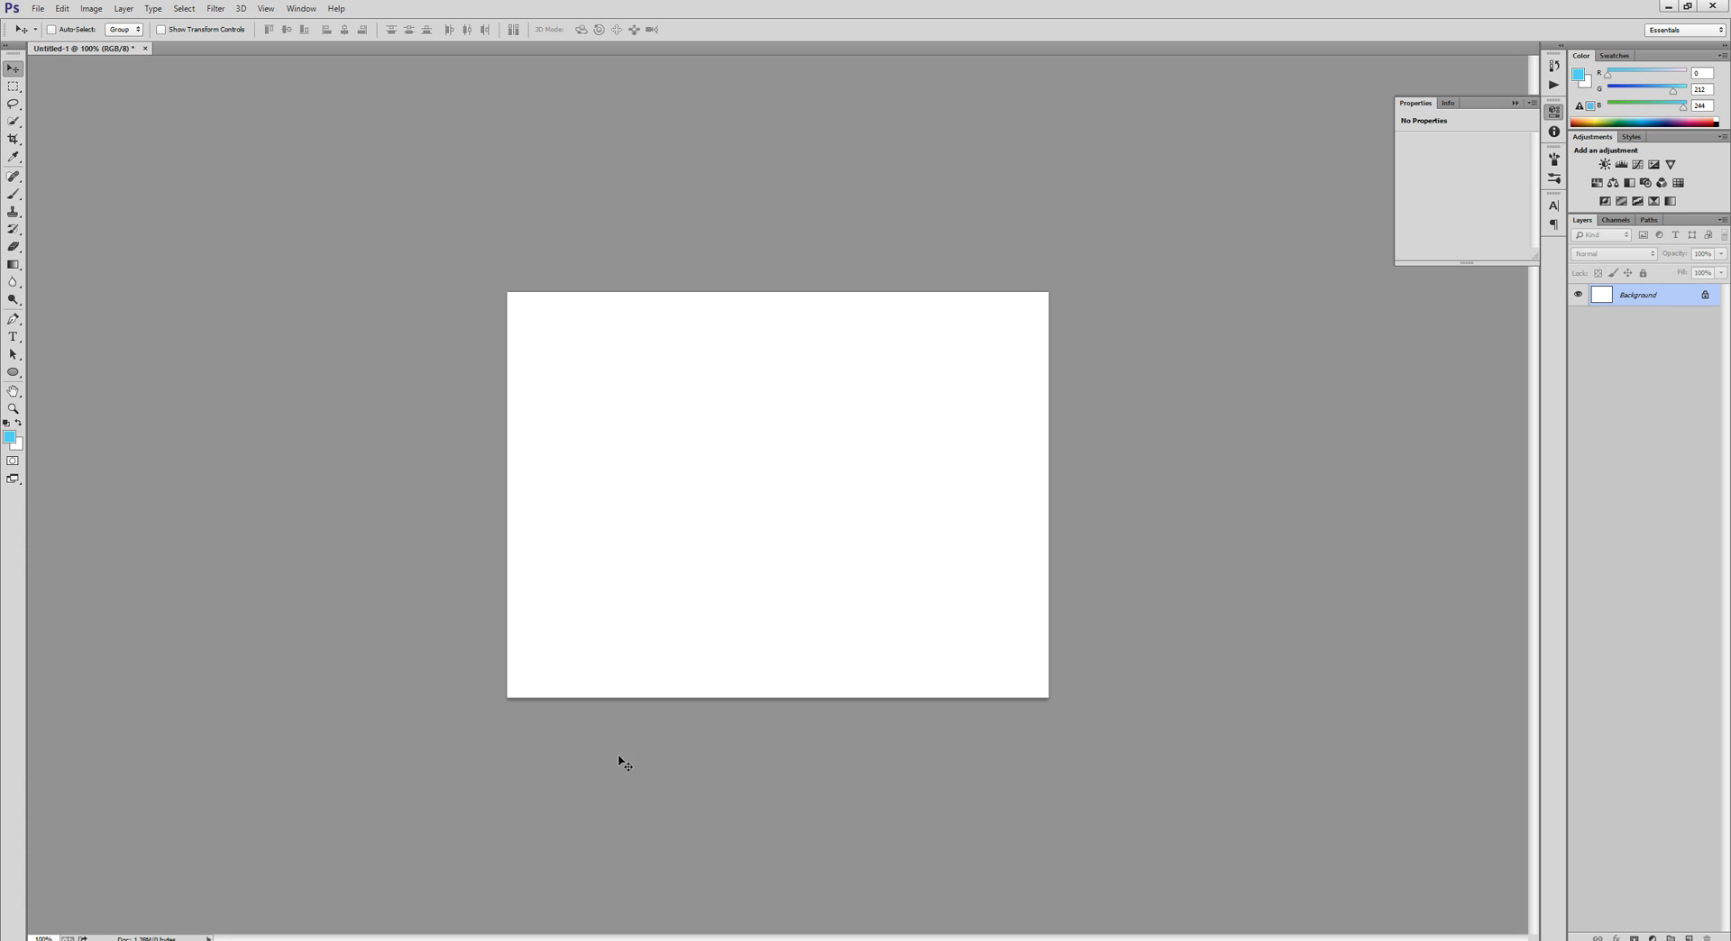
mouse_move(727, 411)
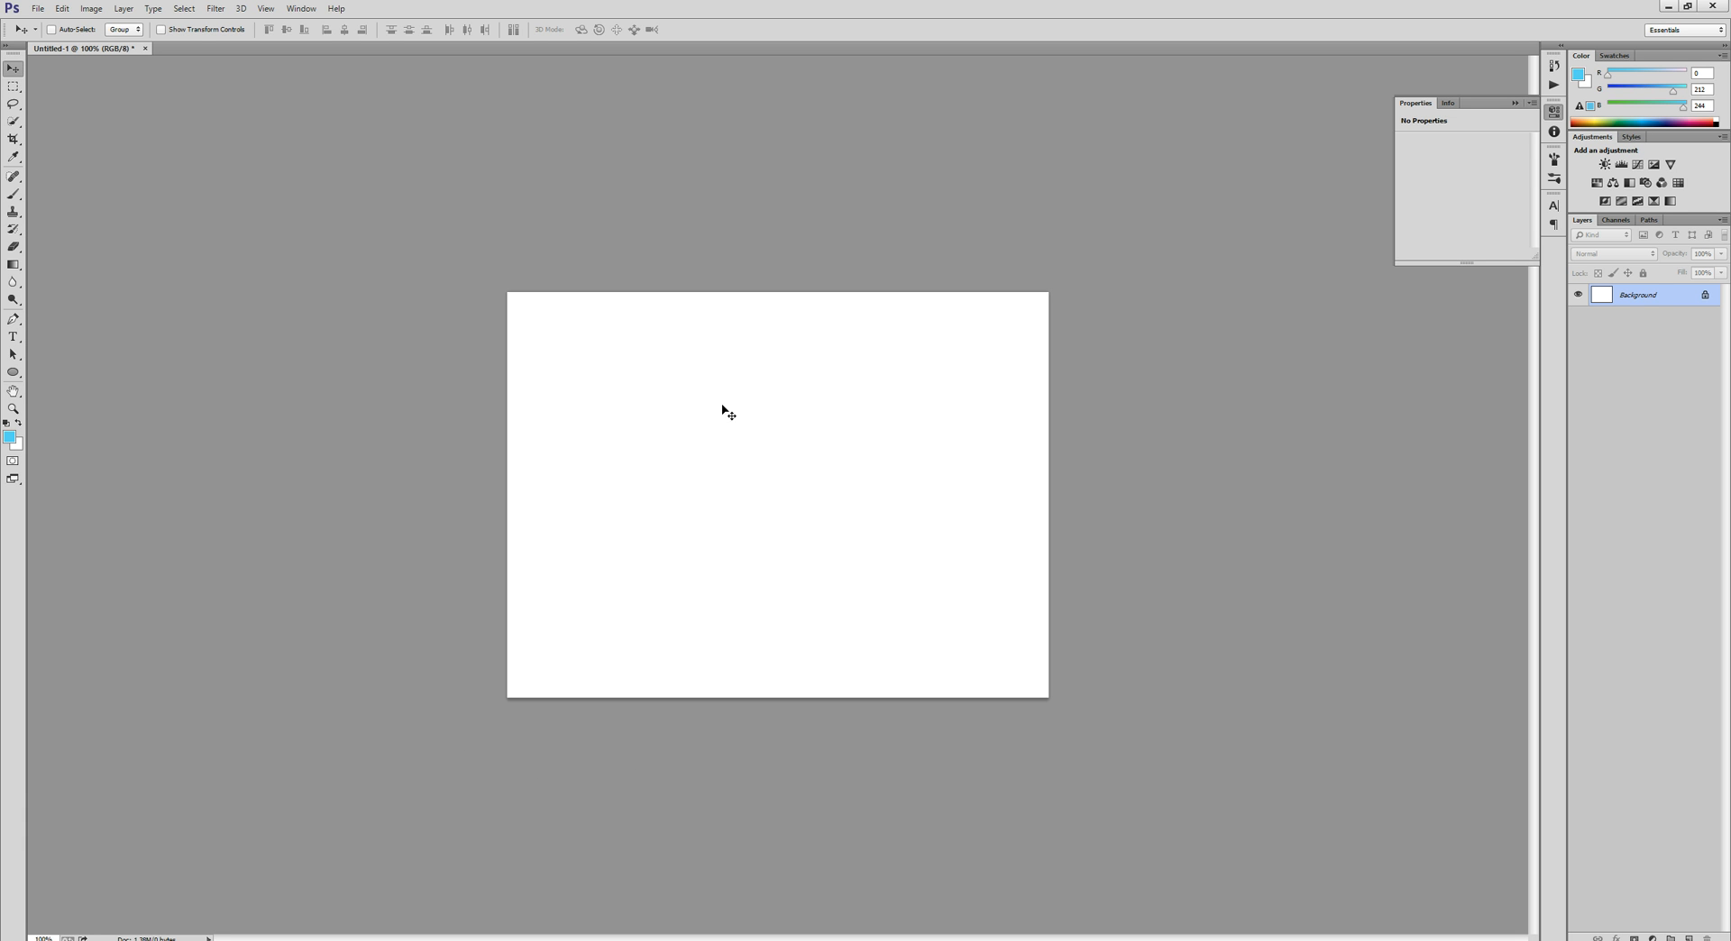
mouse_move(16, 377)
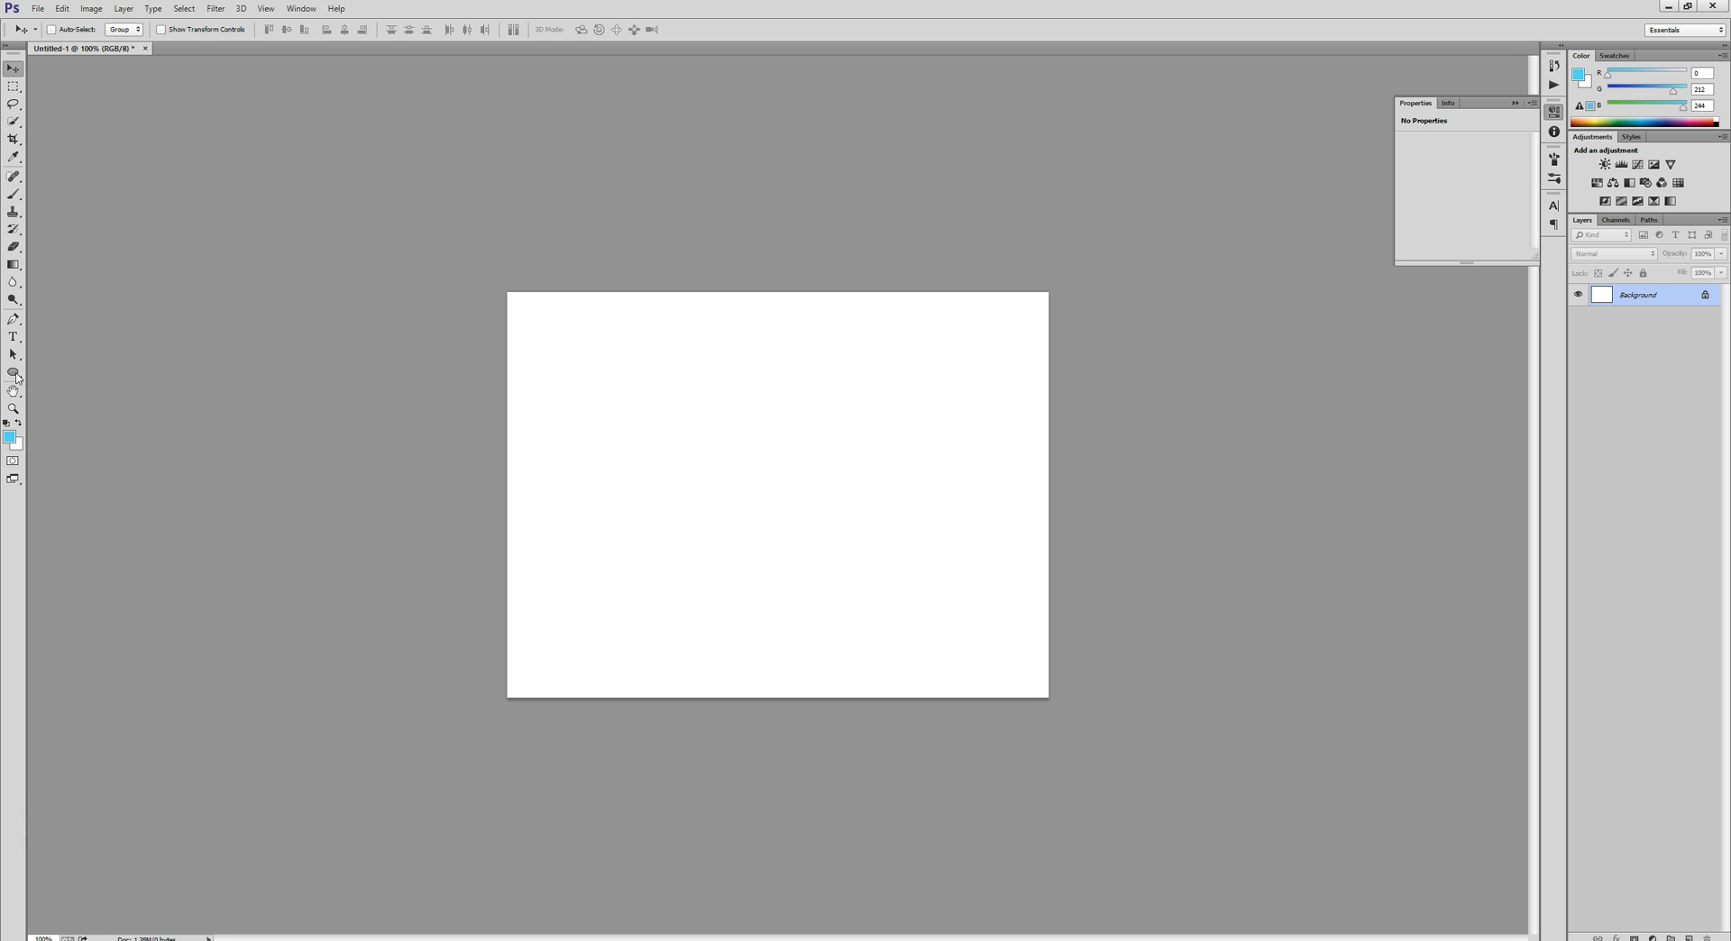
With the Rounded Rectangle Tool and foreground colour #ff0000, draw a red rounded rectangle near the canvas top
left_click(12, 373)
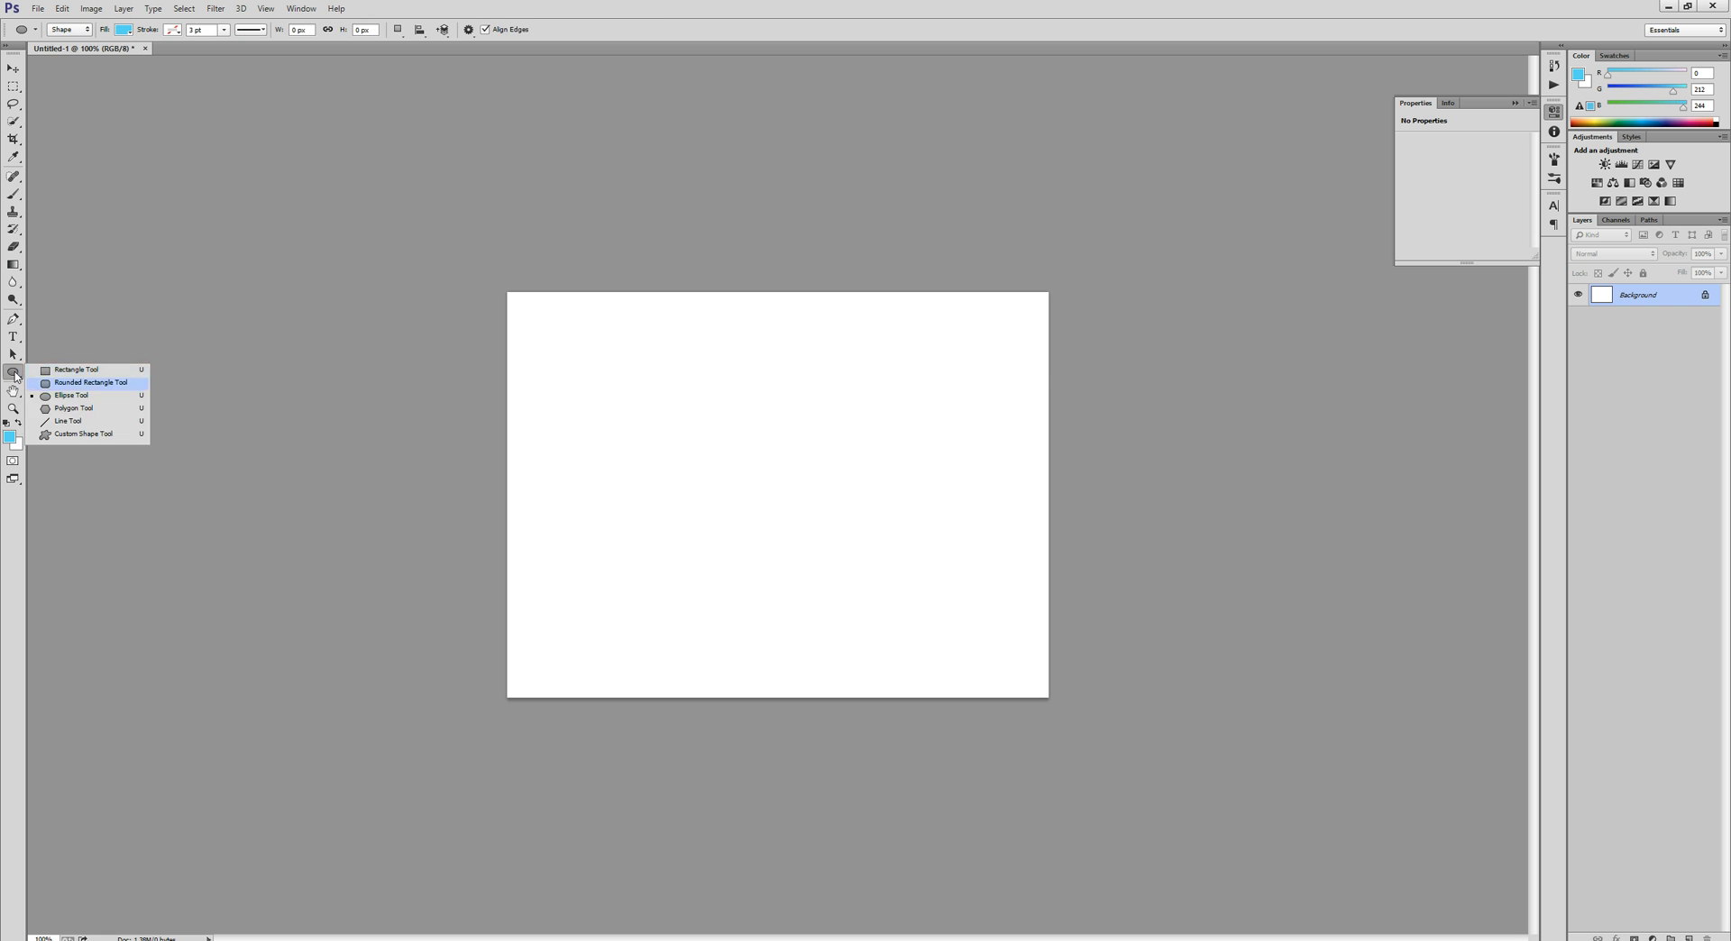
left_click(91, 382)
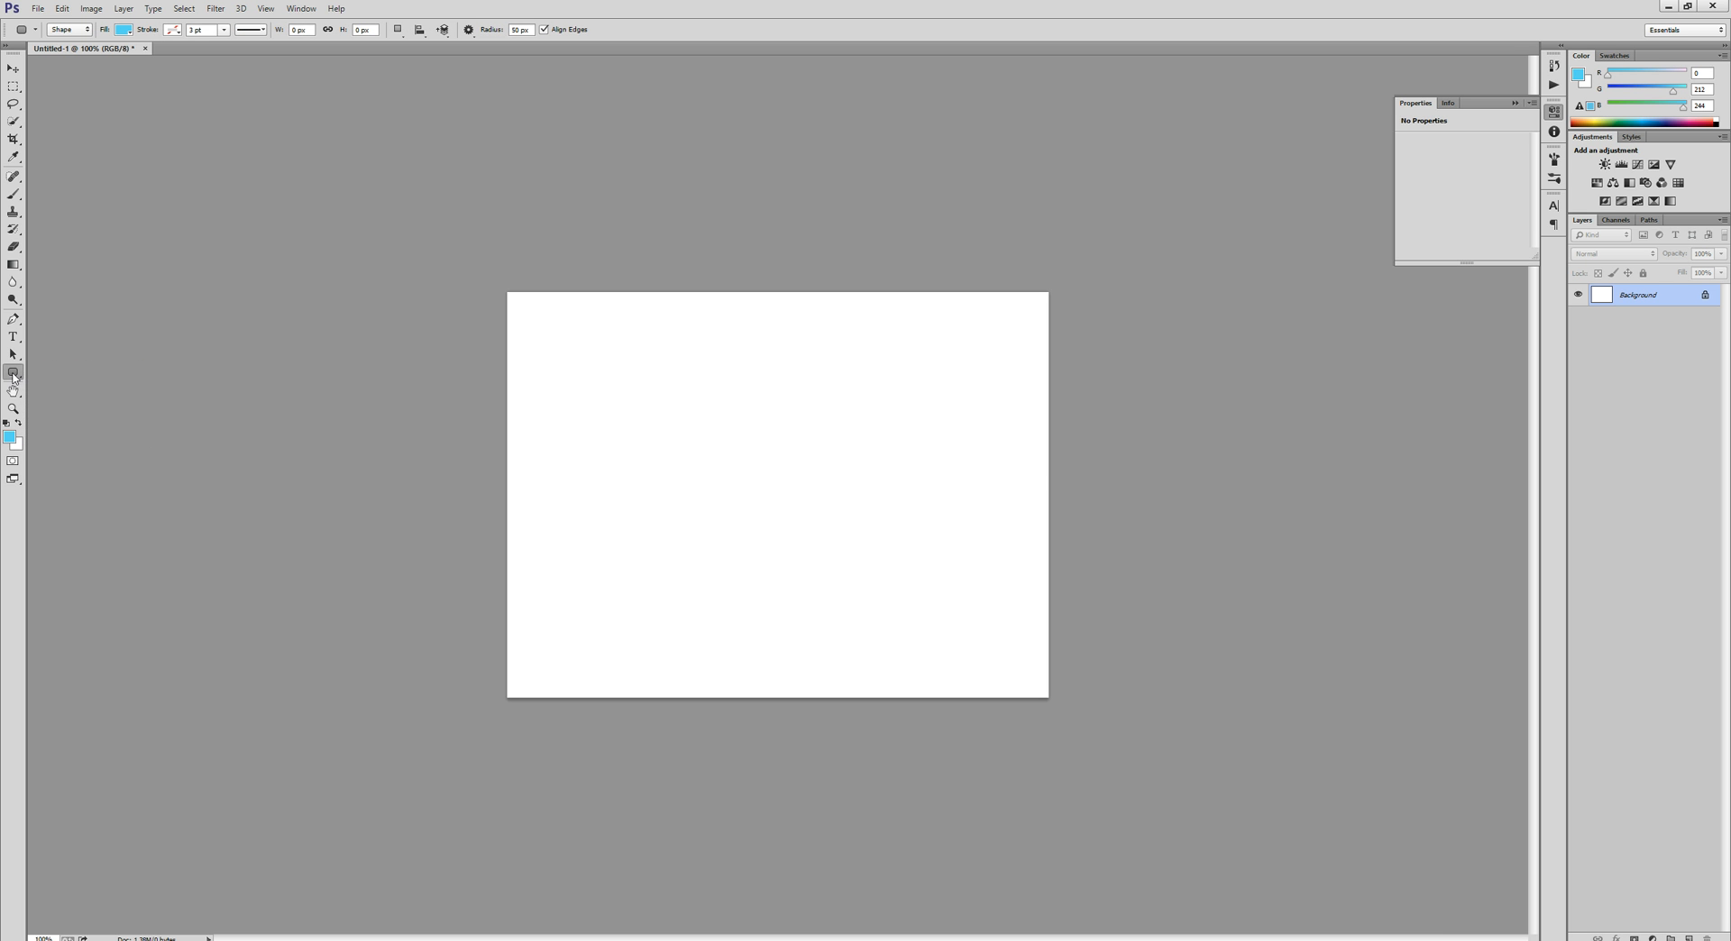
left_click(9, 431)
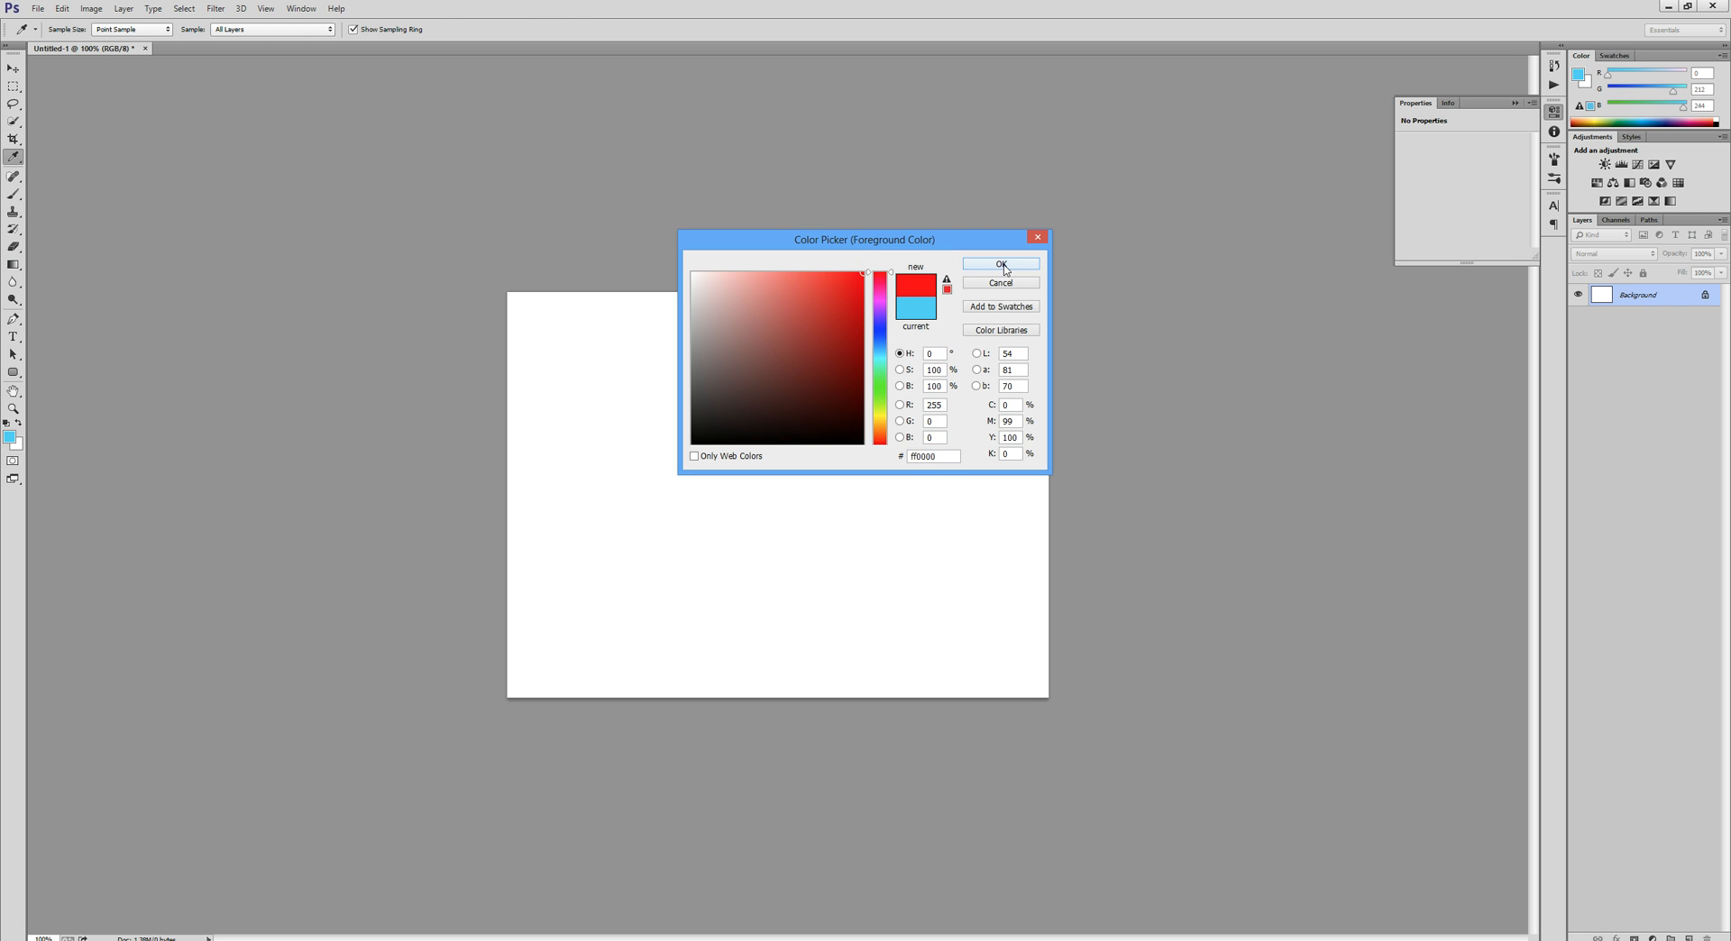
left_click(1001, 263)
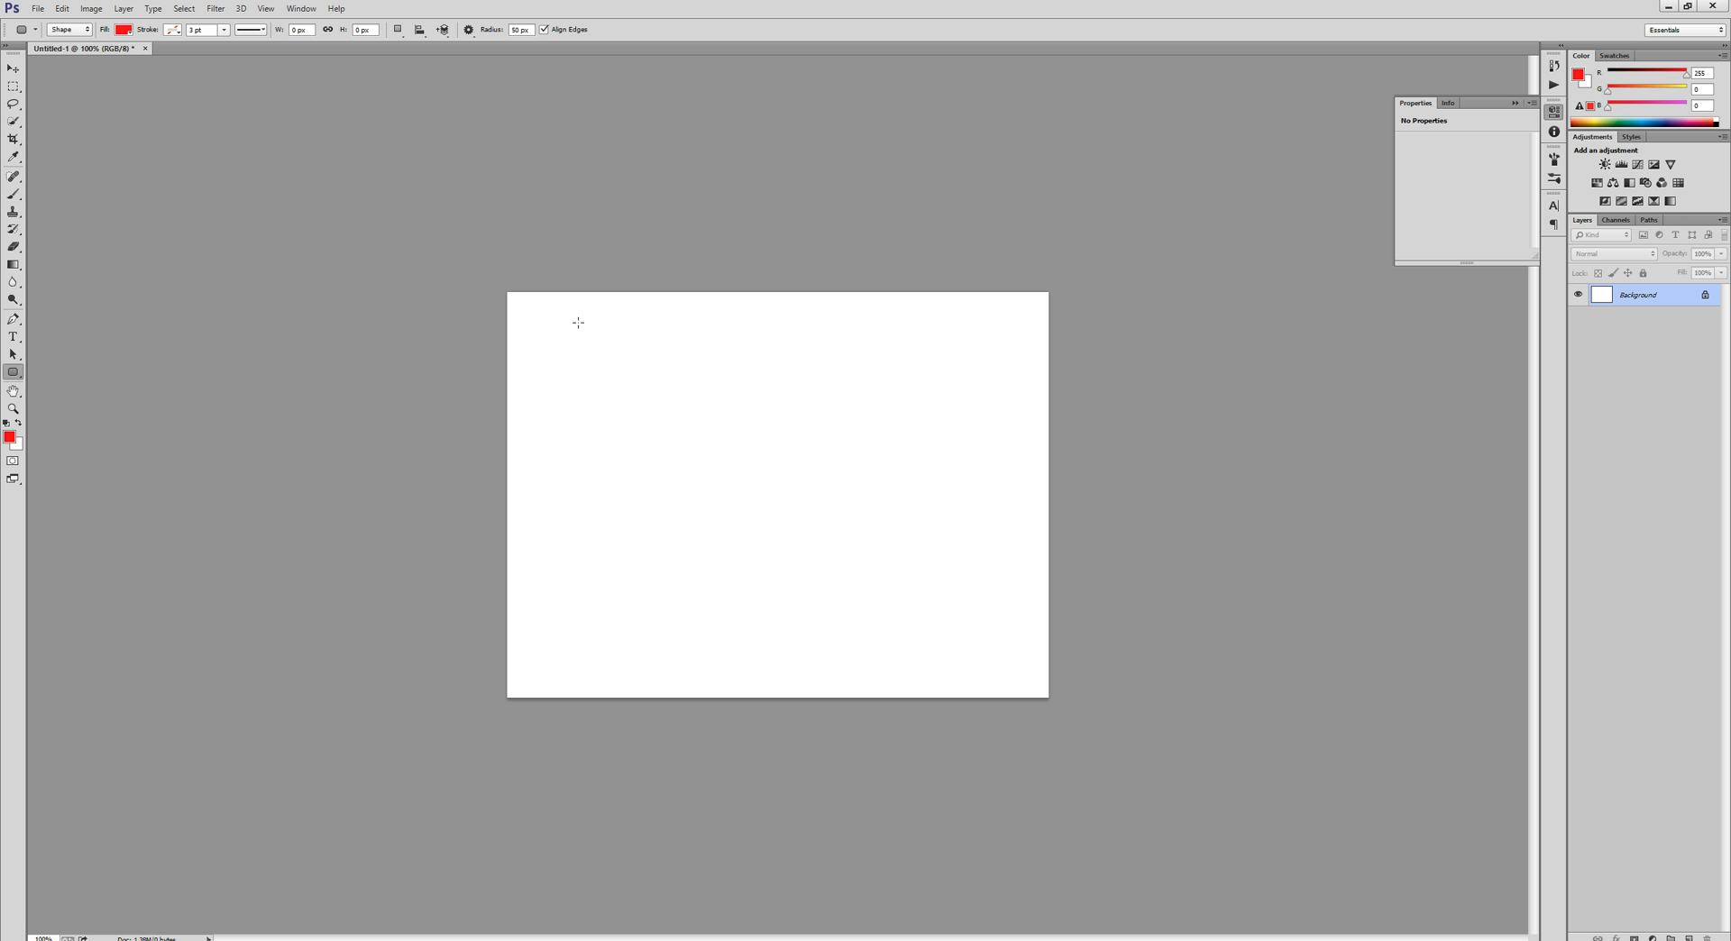
left_click_drag(579, 323, 936, 447)
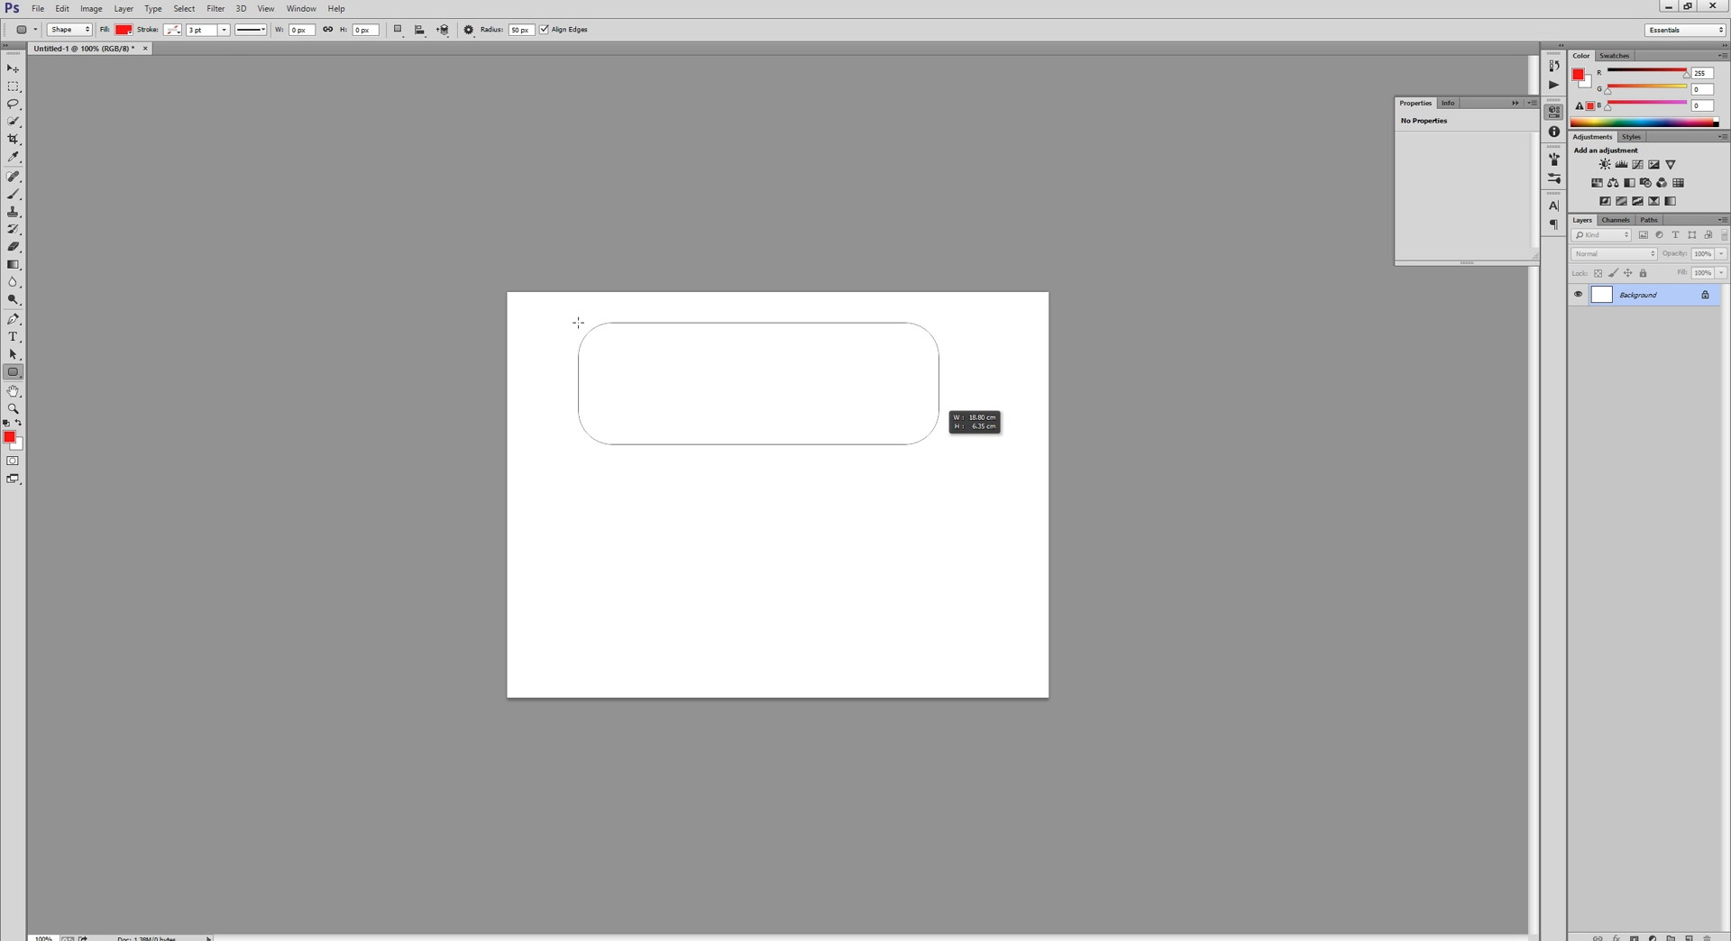
left_click_drag(579, 323, 947, 446)
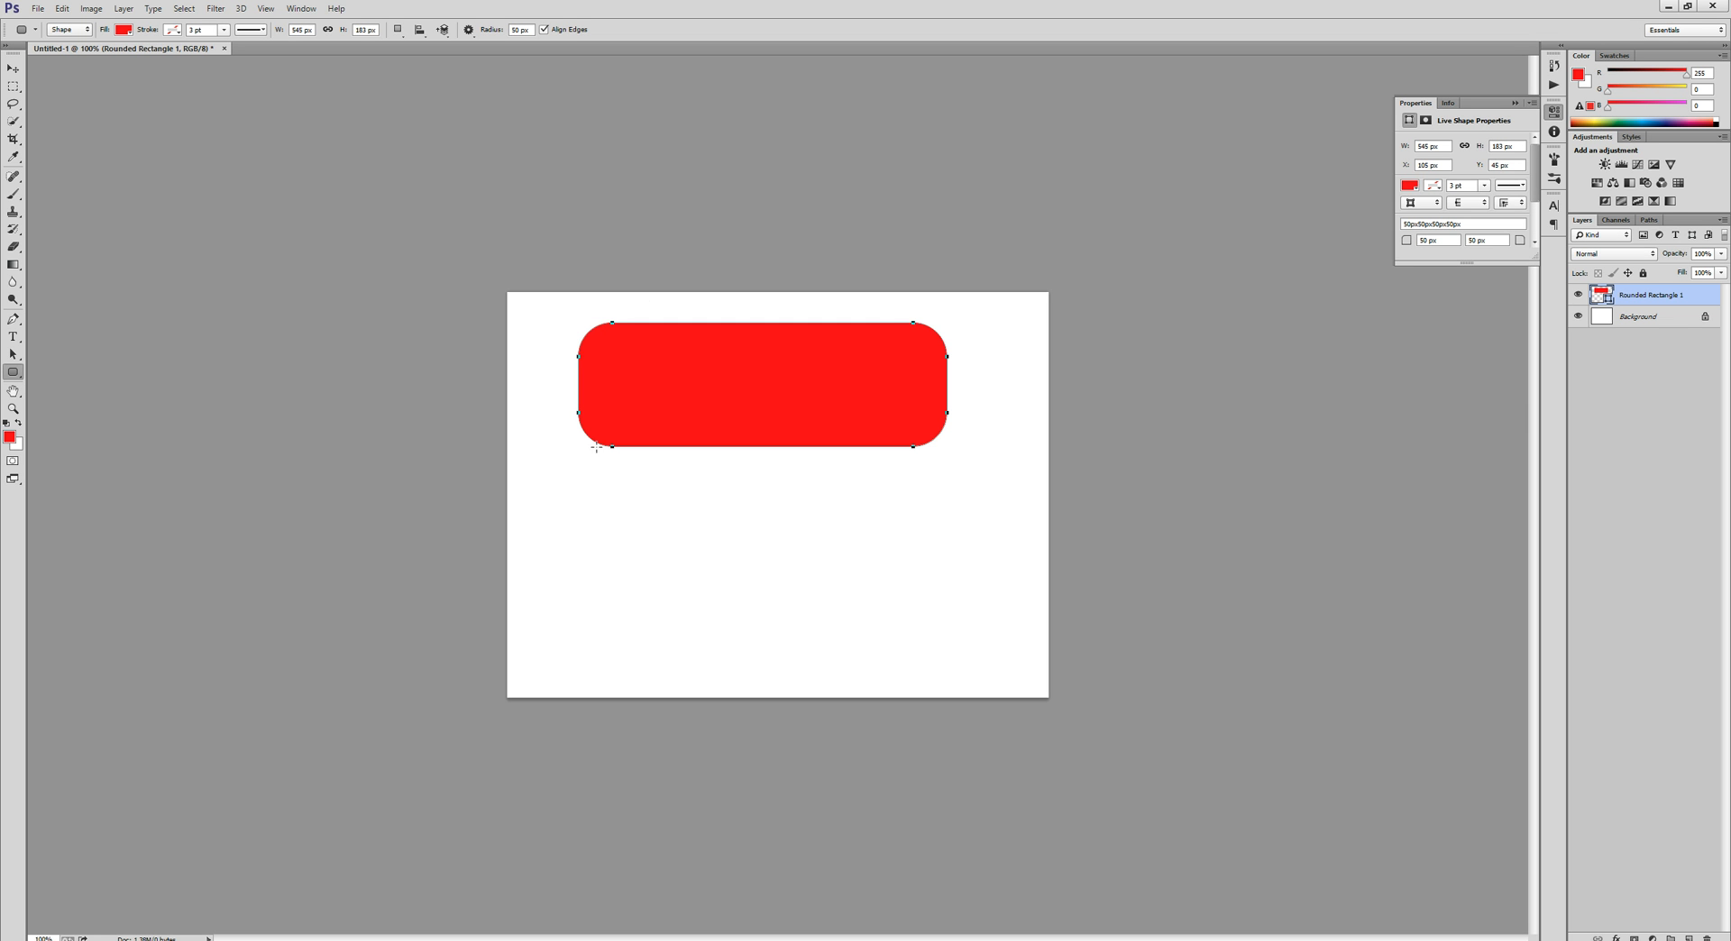
left_click(12, 372)
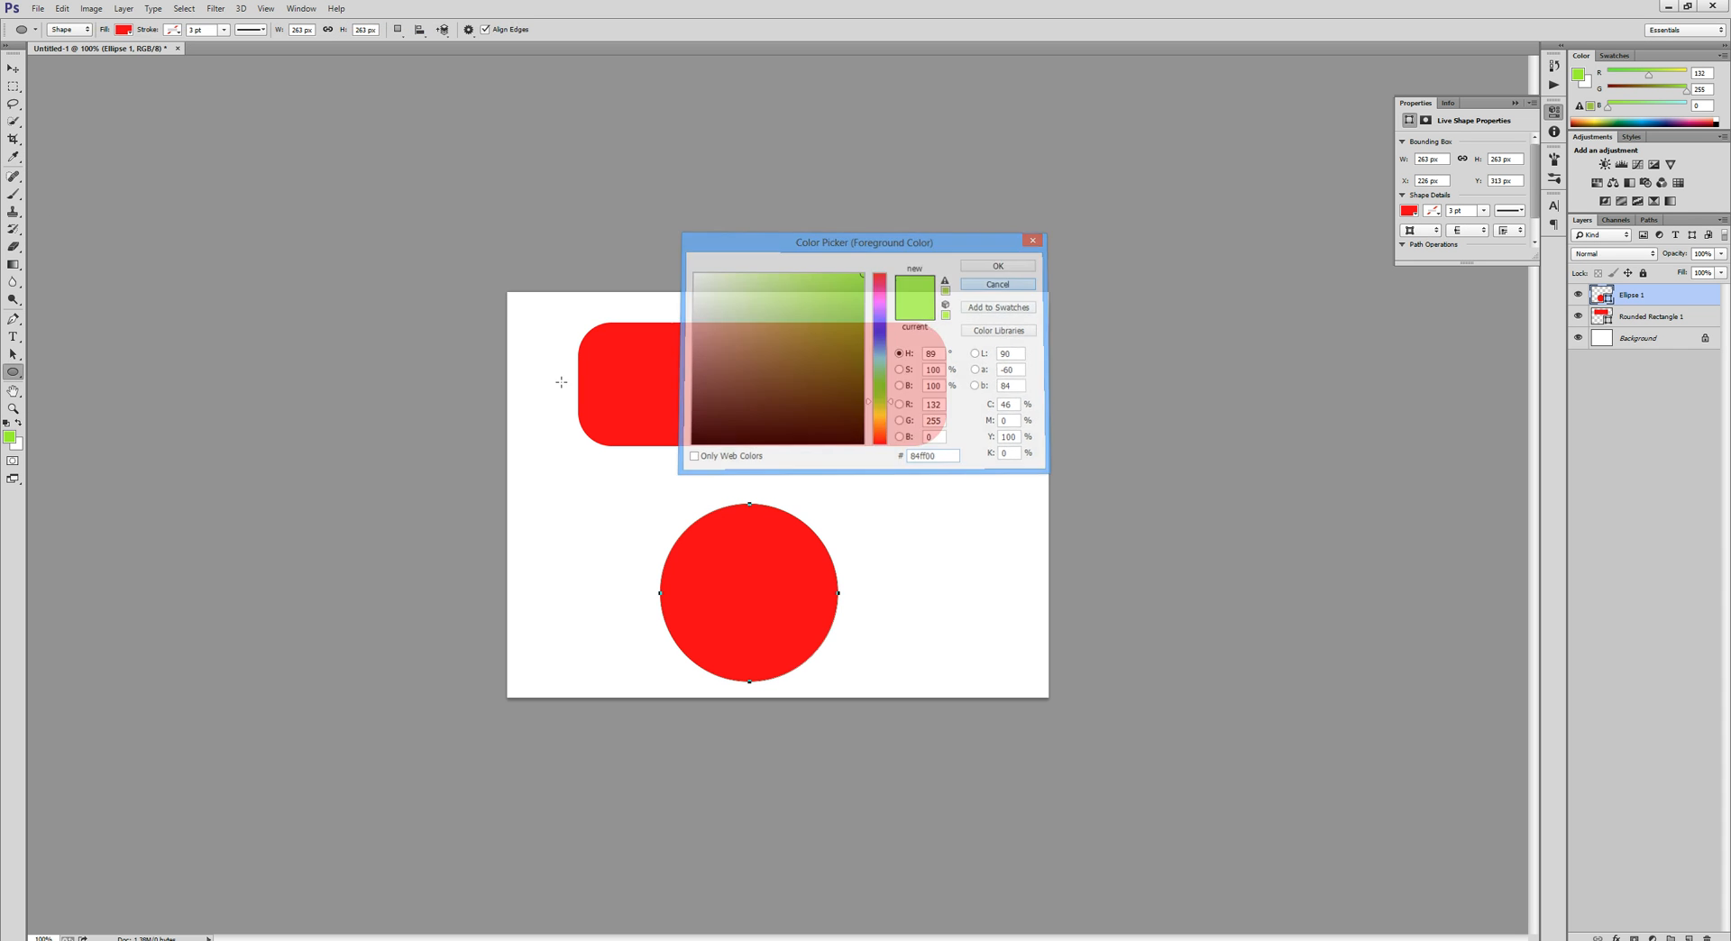
Confirm the lime green colour and fill the circle with it, leaving the rectangle red
left_click(124, 29)
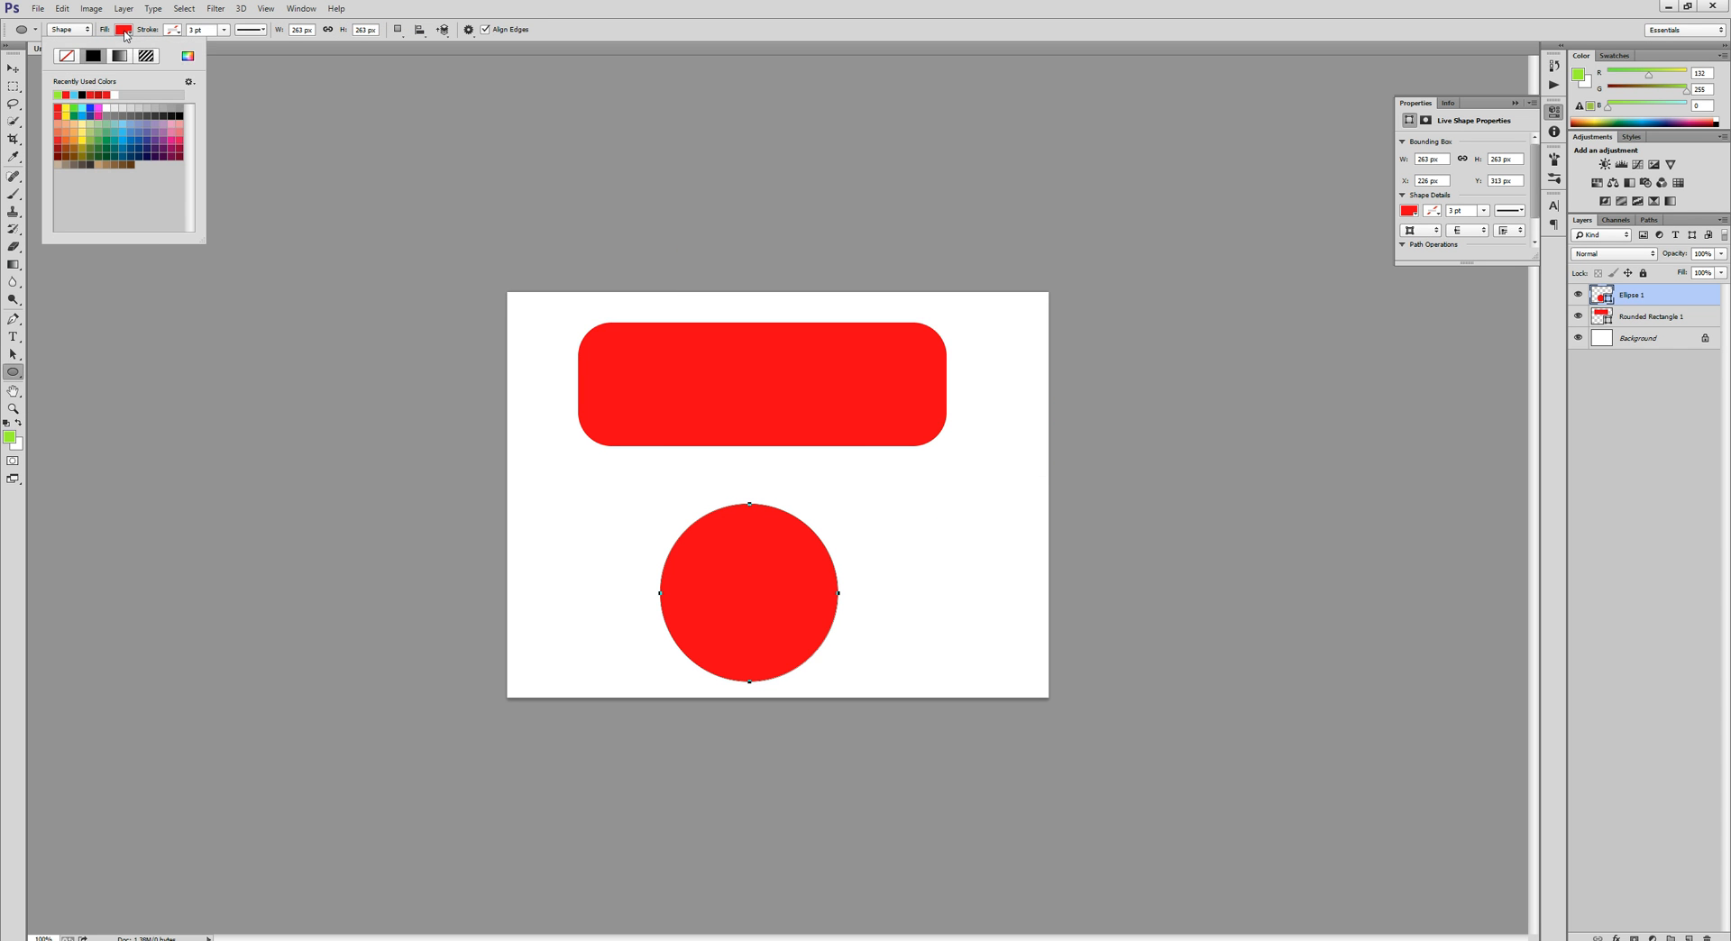
left_click(65, 94)
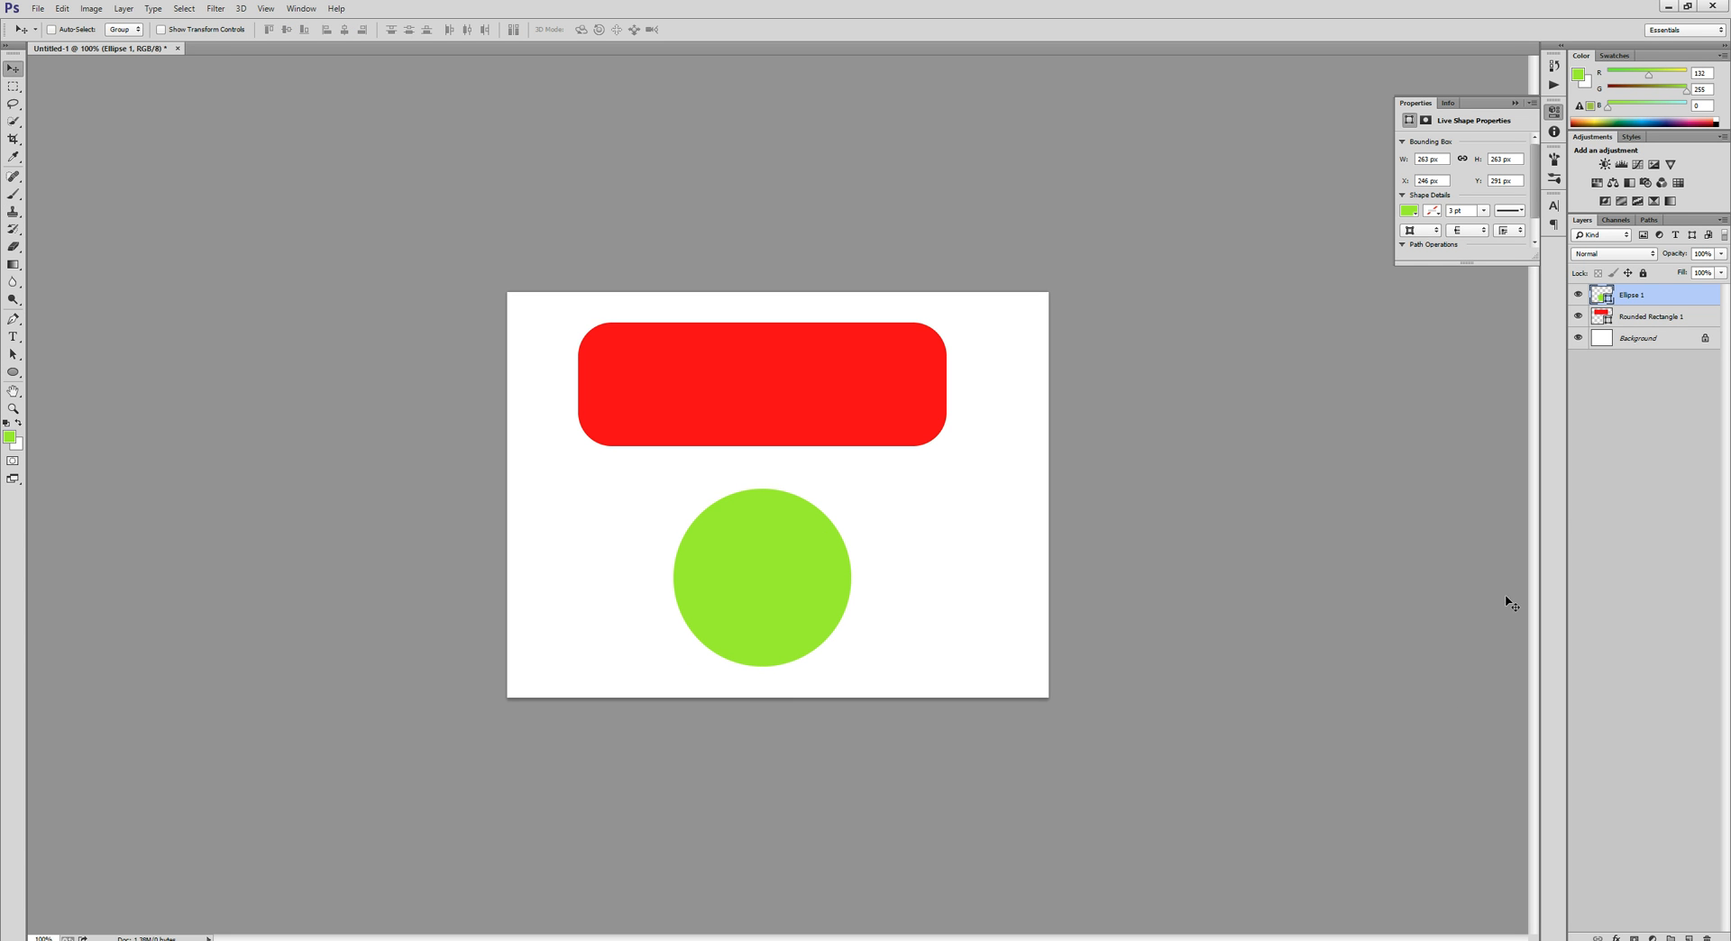
Rename the ellipse shape layer to 'cirle' in the Layers panel
double_click(1632, 294)
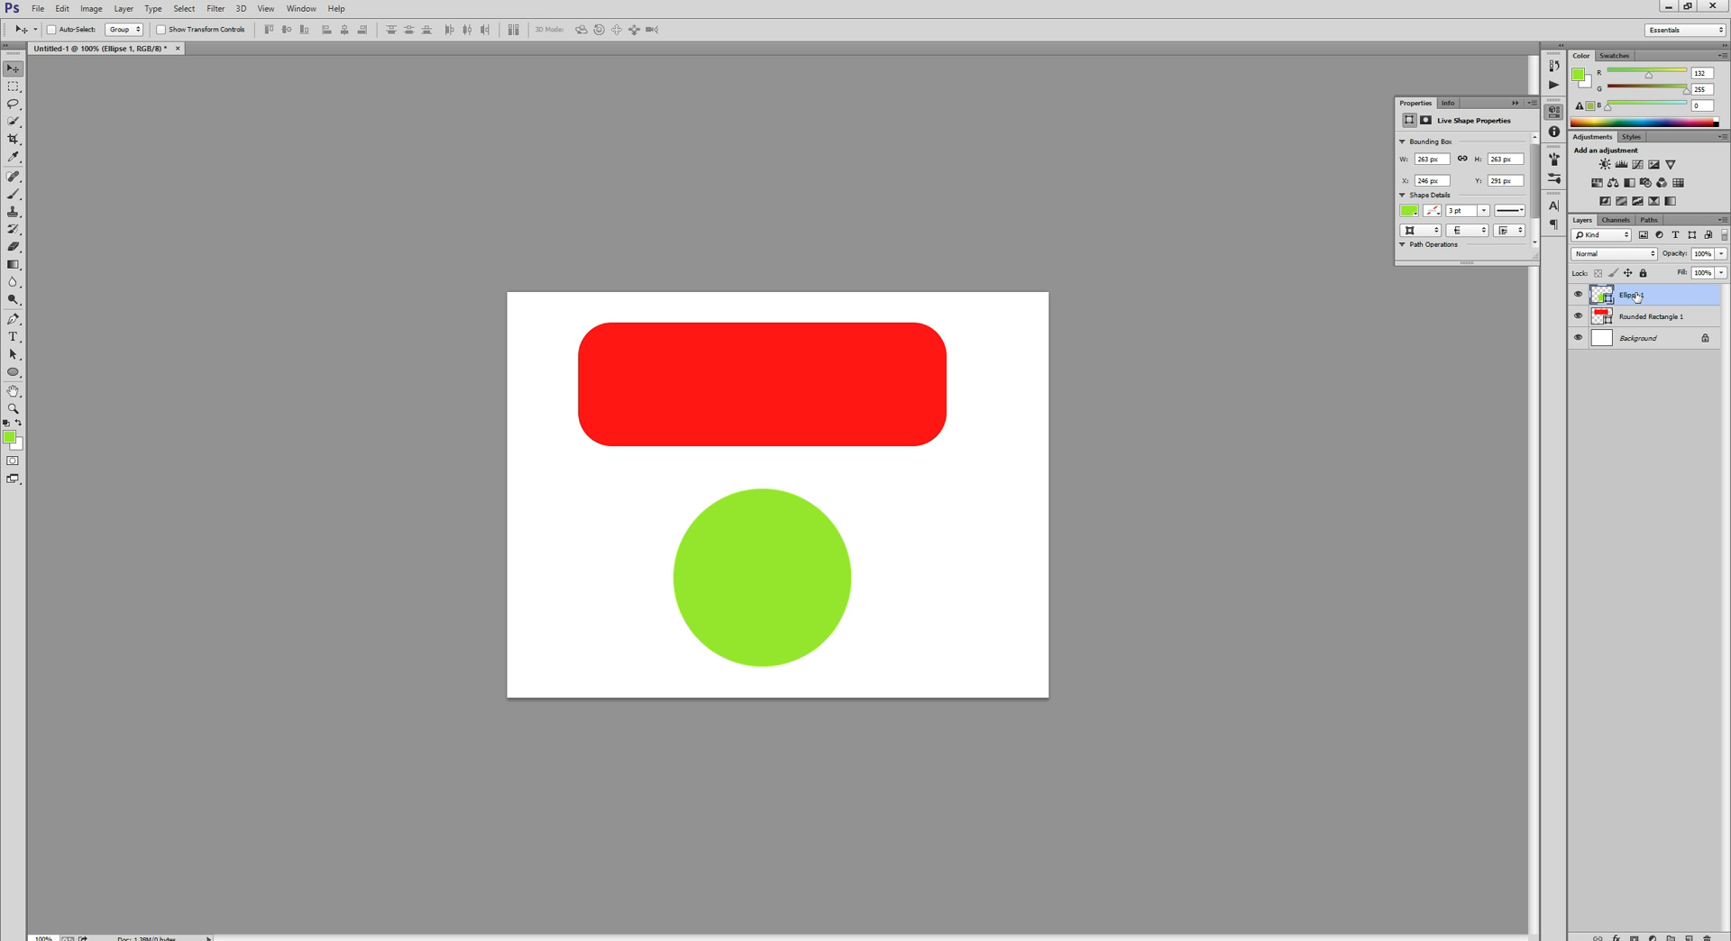
double_click(1631, 296)
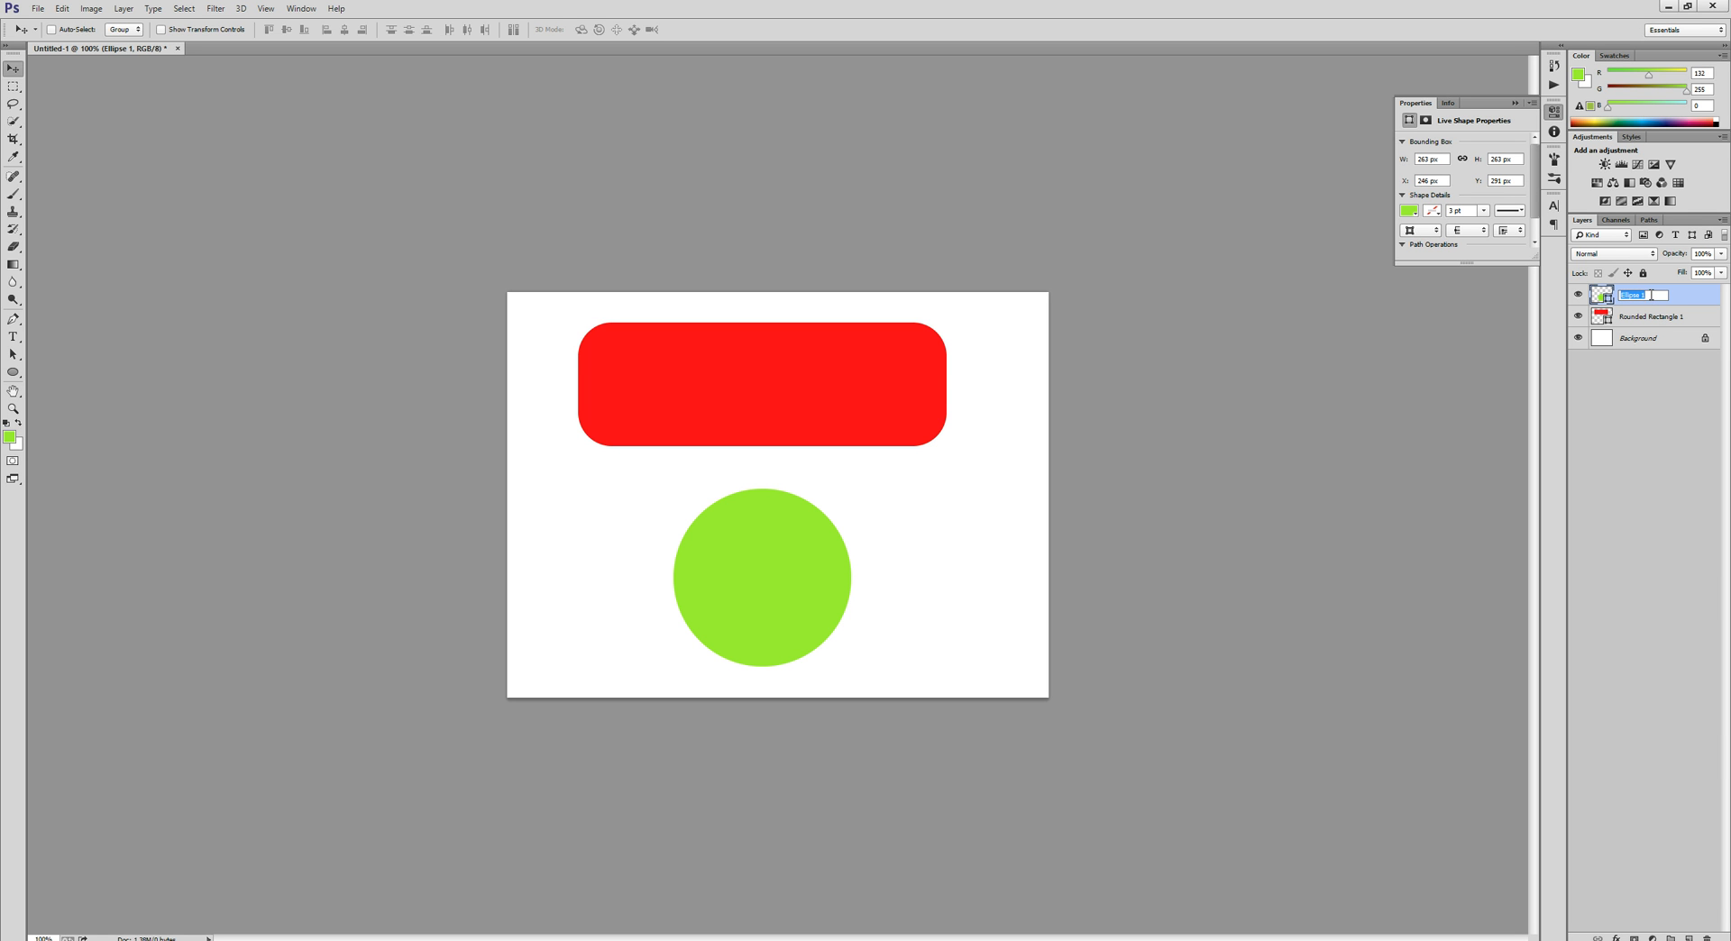
mouse_move(1656, 294)
type("ci")
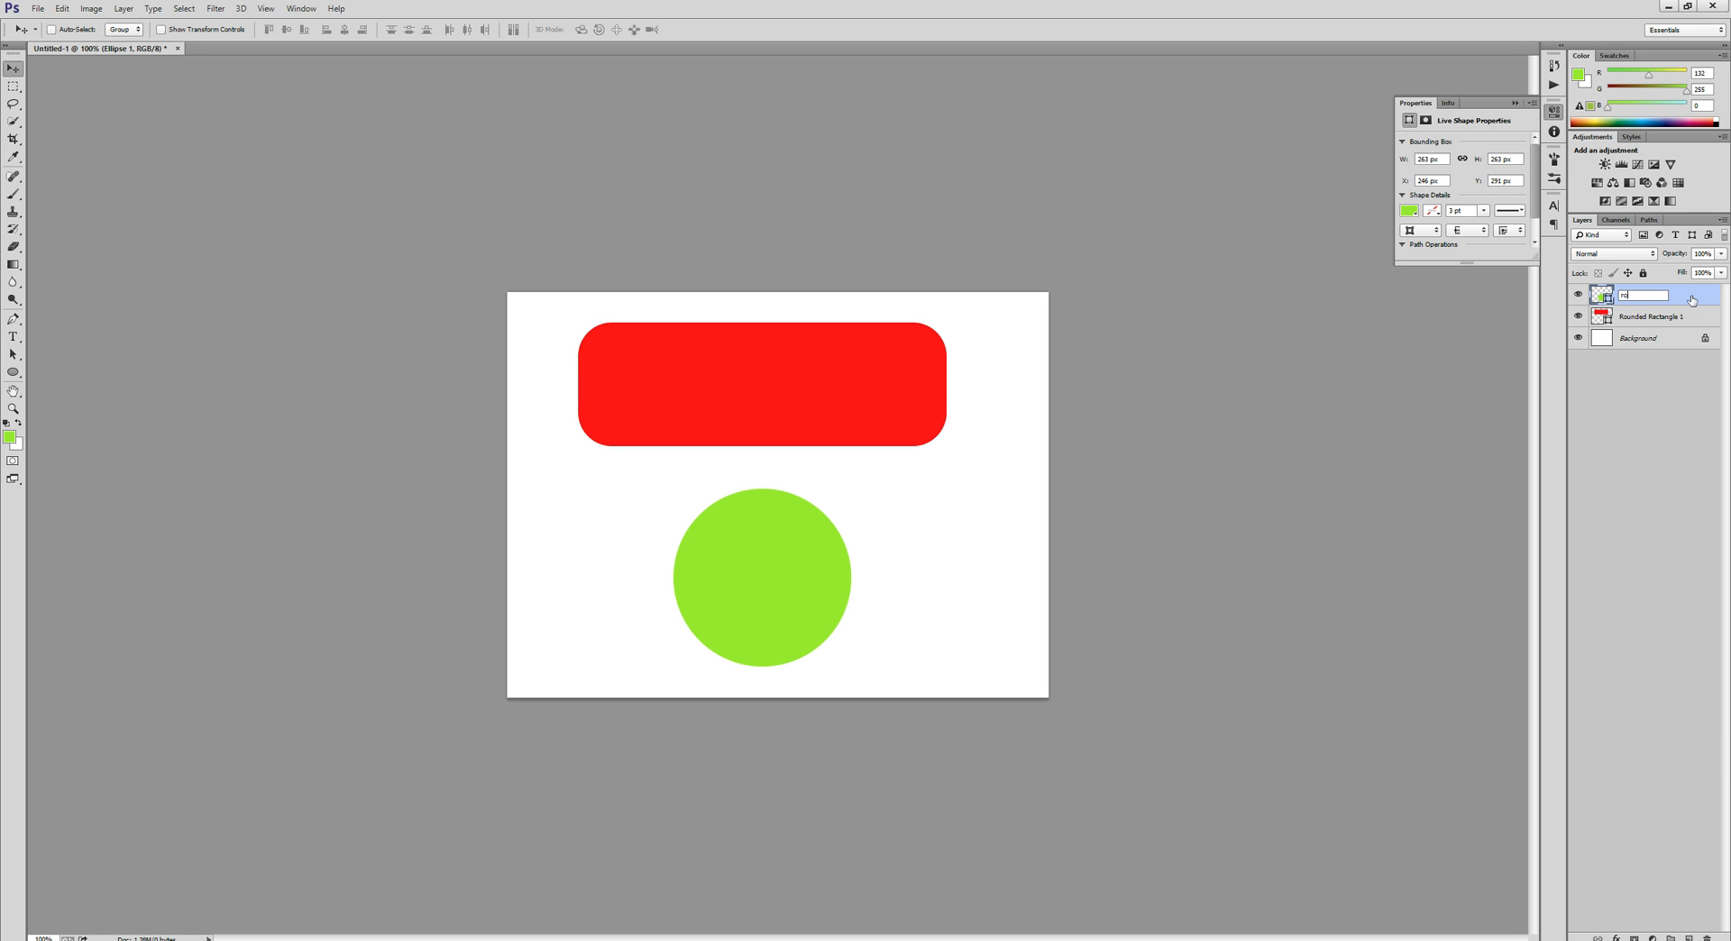
type("roun")
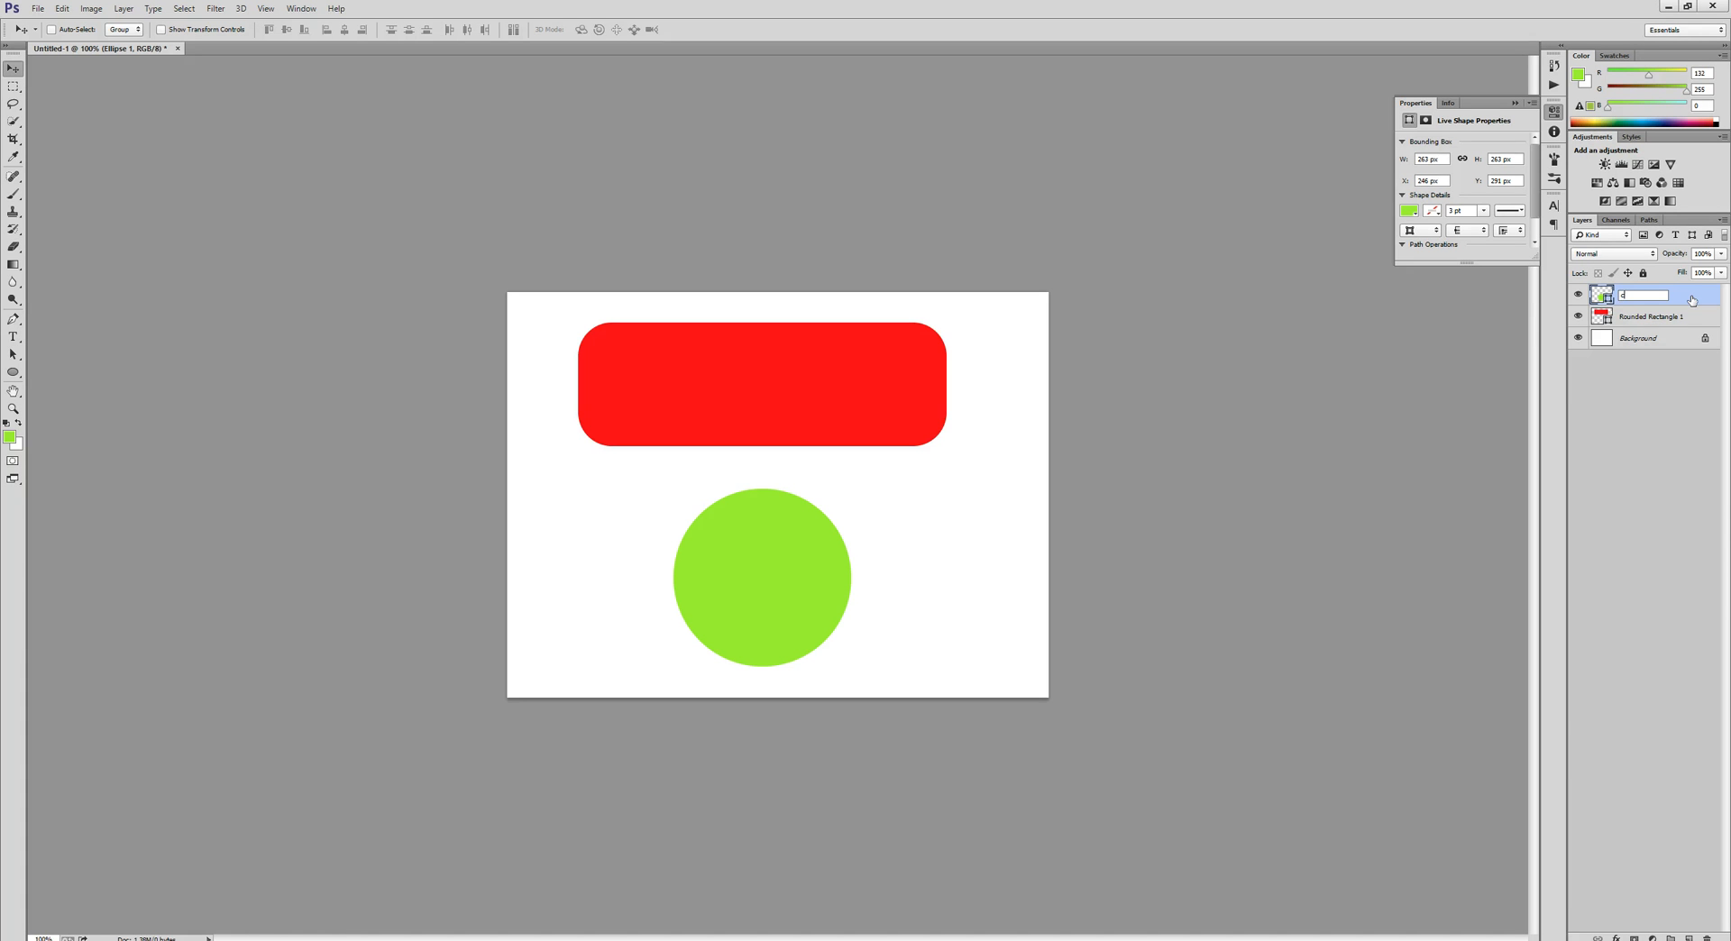
type("cirle")
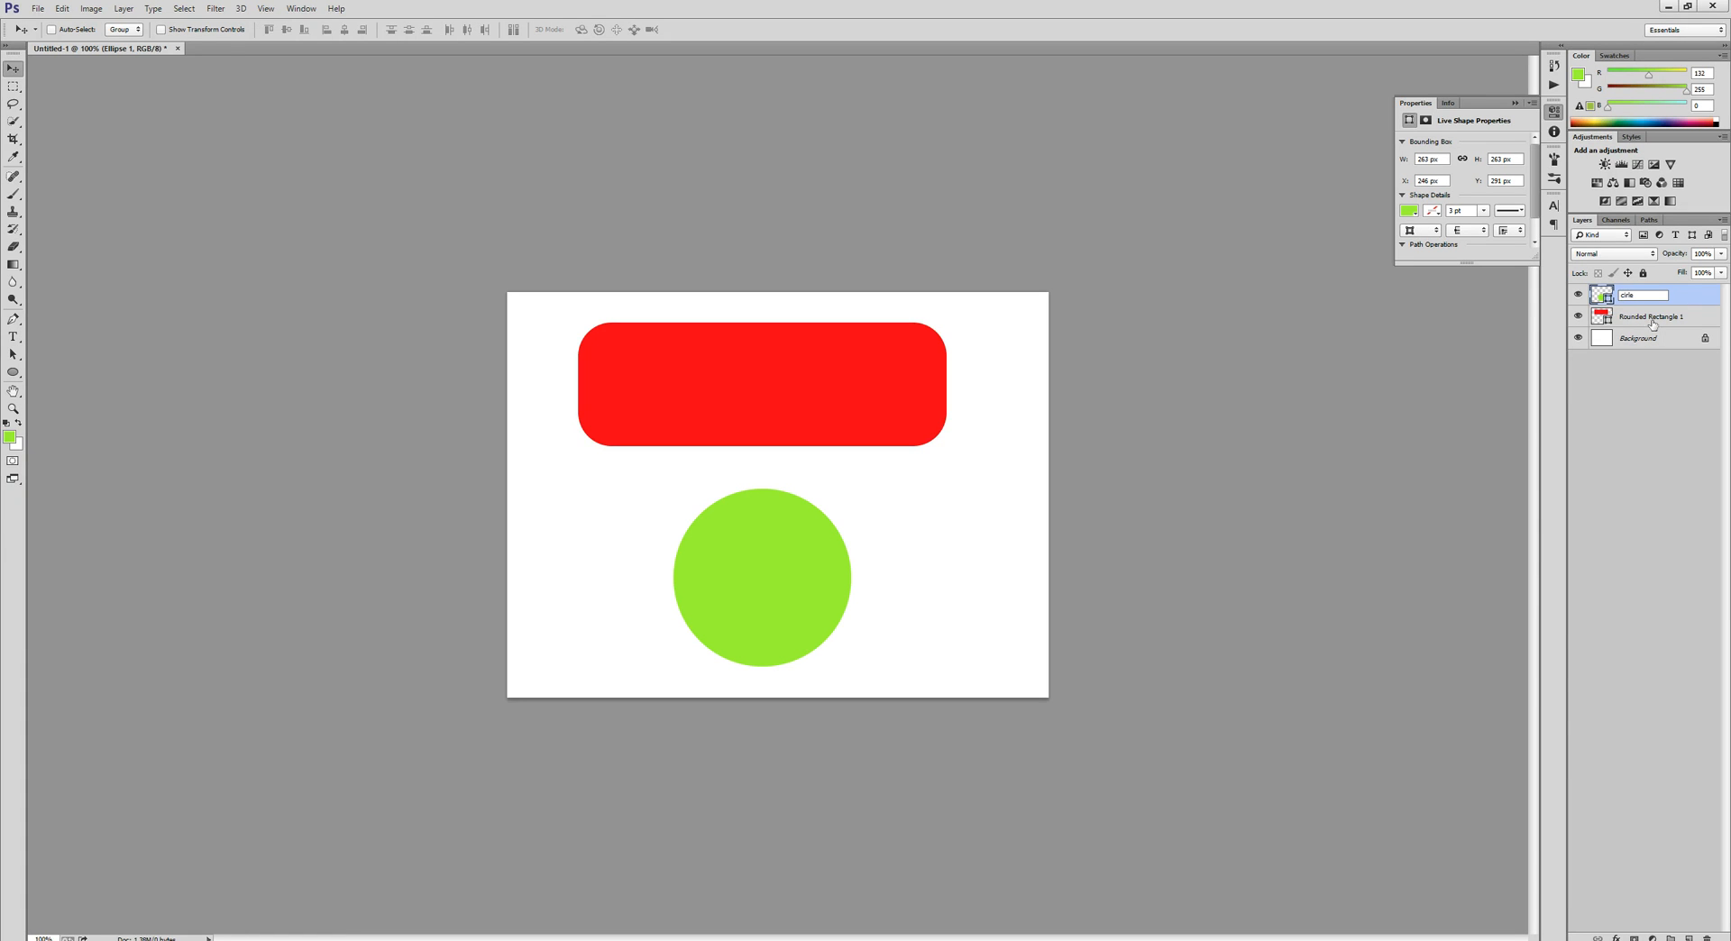
left_click(1651, 317)
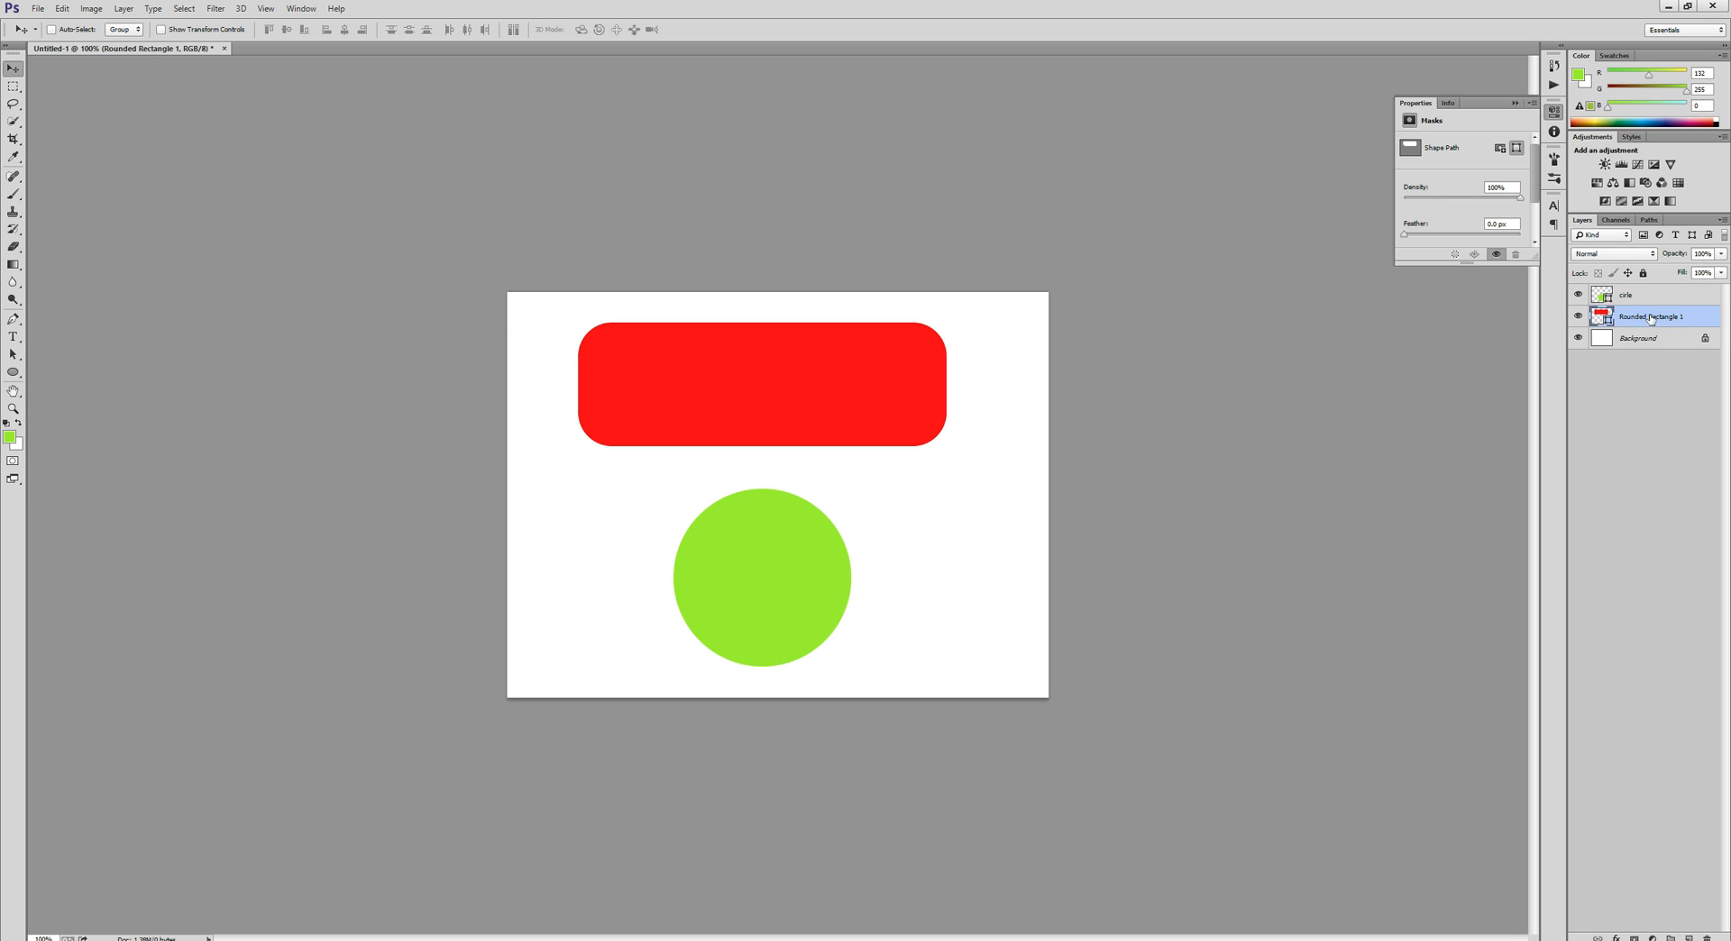
Rename the rounded rectangle's shape layer to 'rectangle'
double_click(1654, 318)
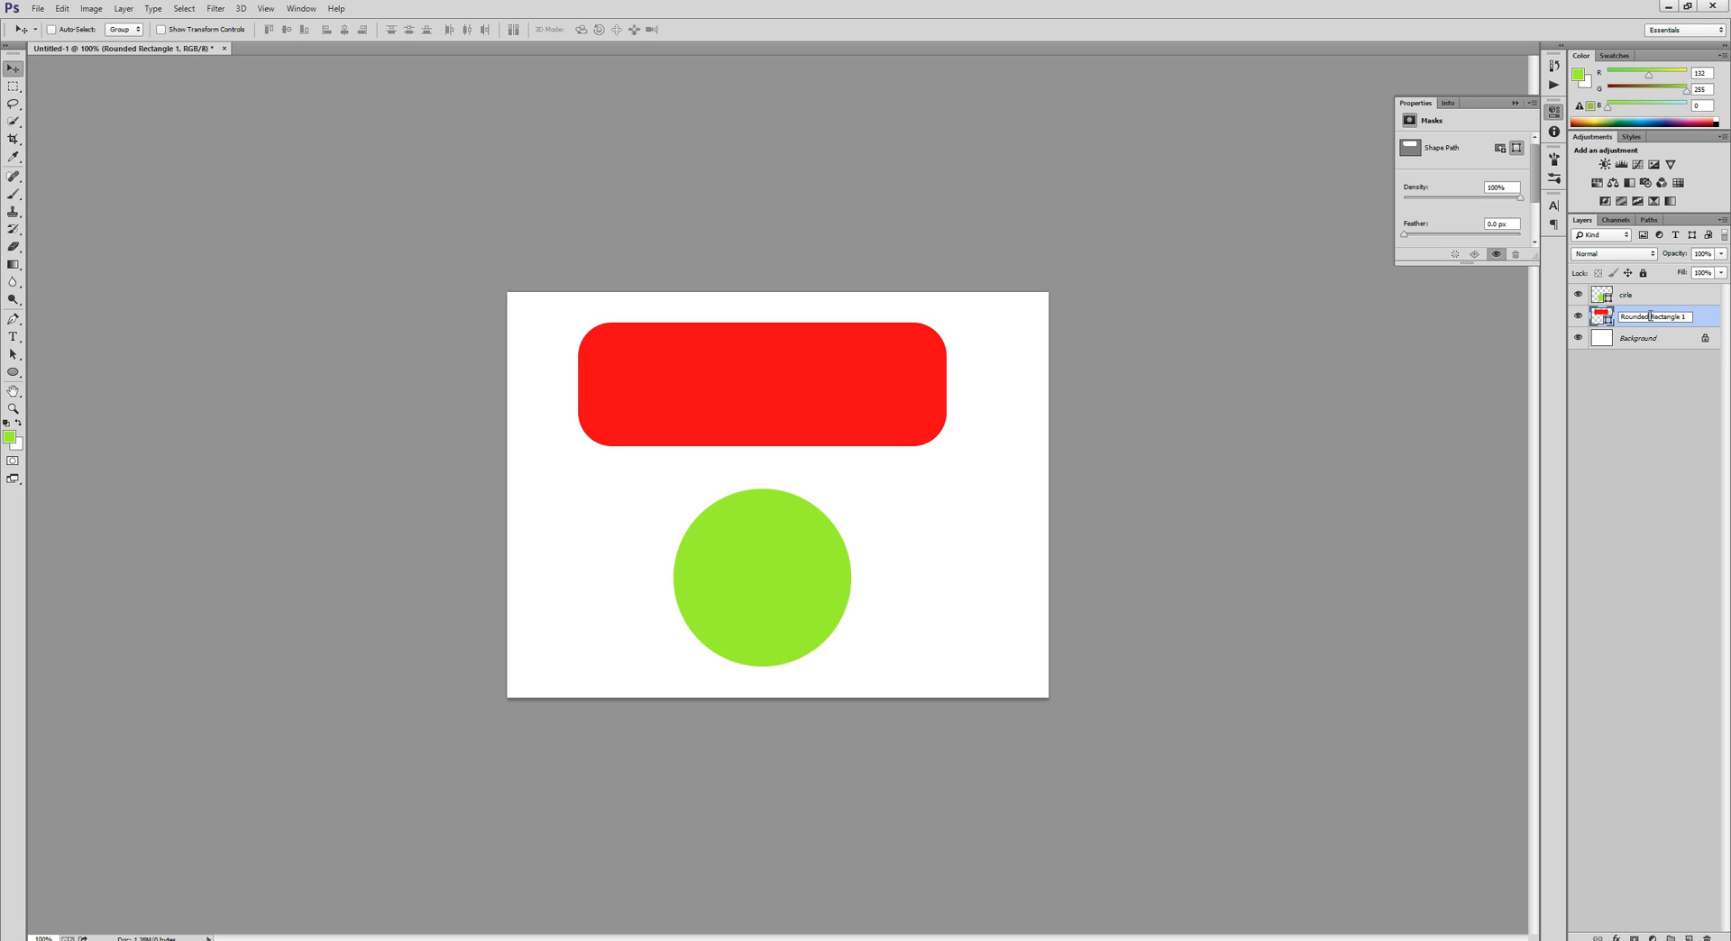
double_click(1654, 317)
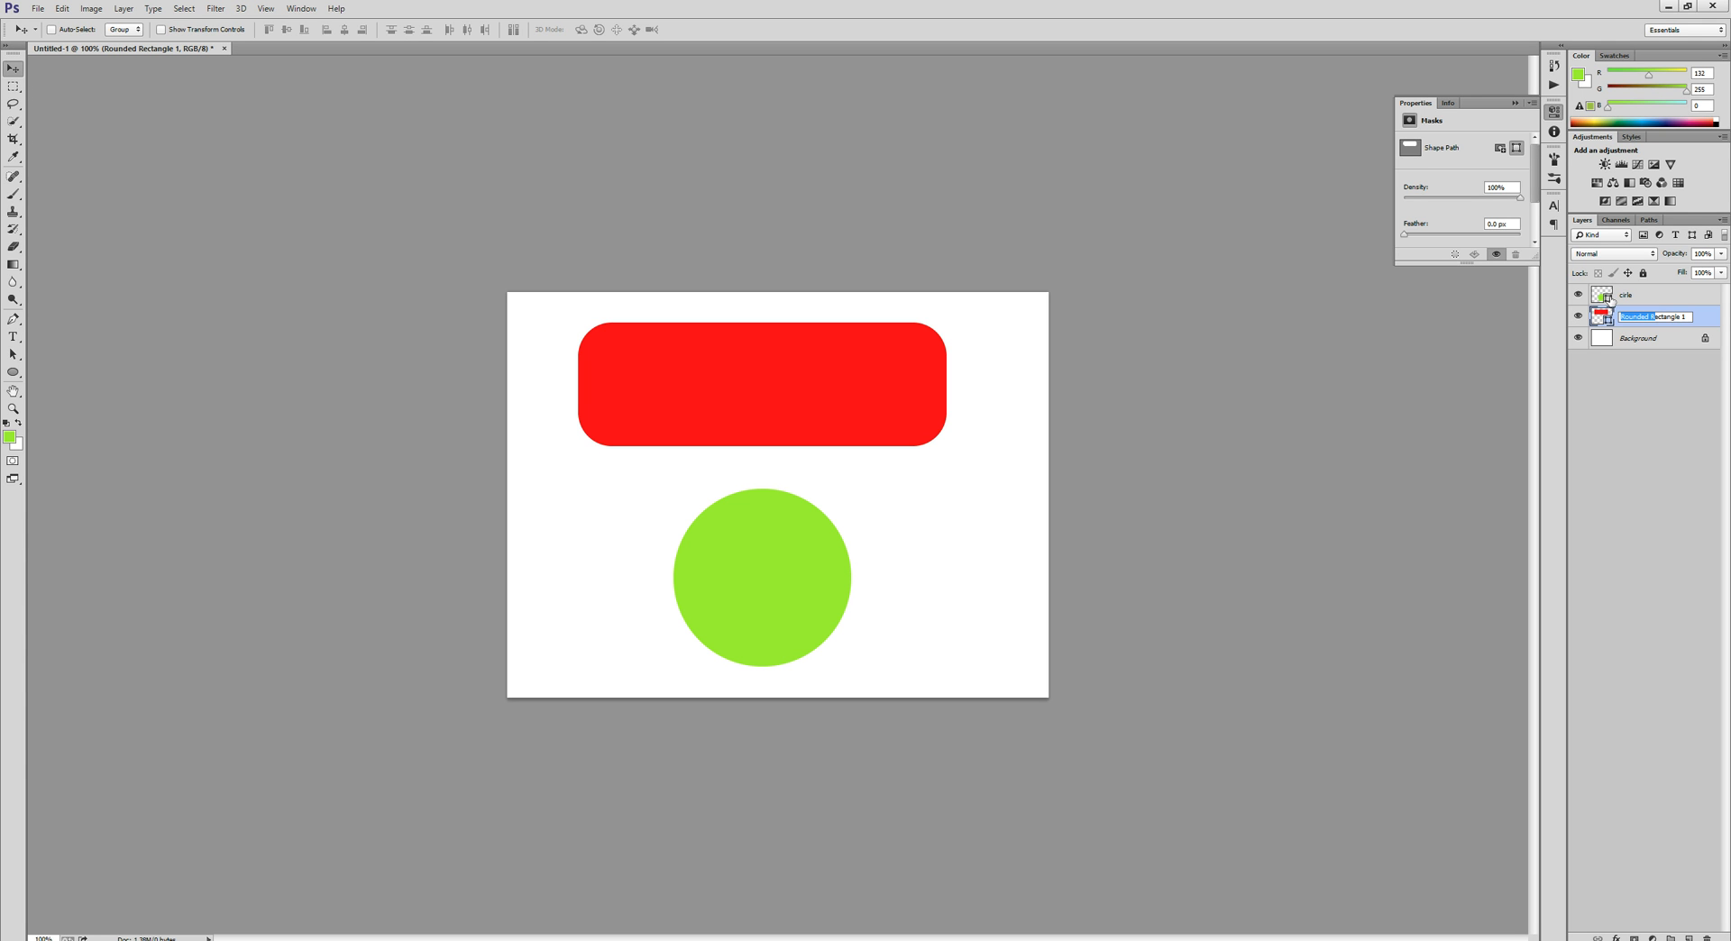
type("rectangle")
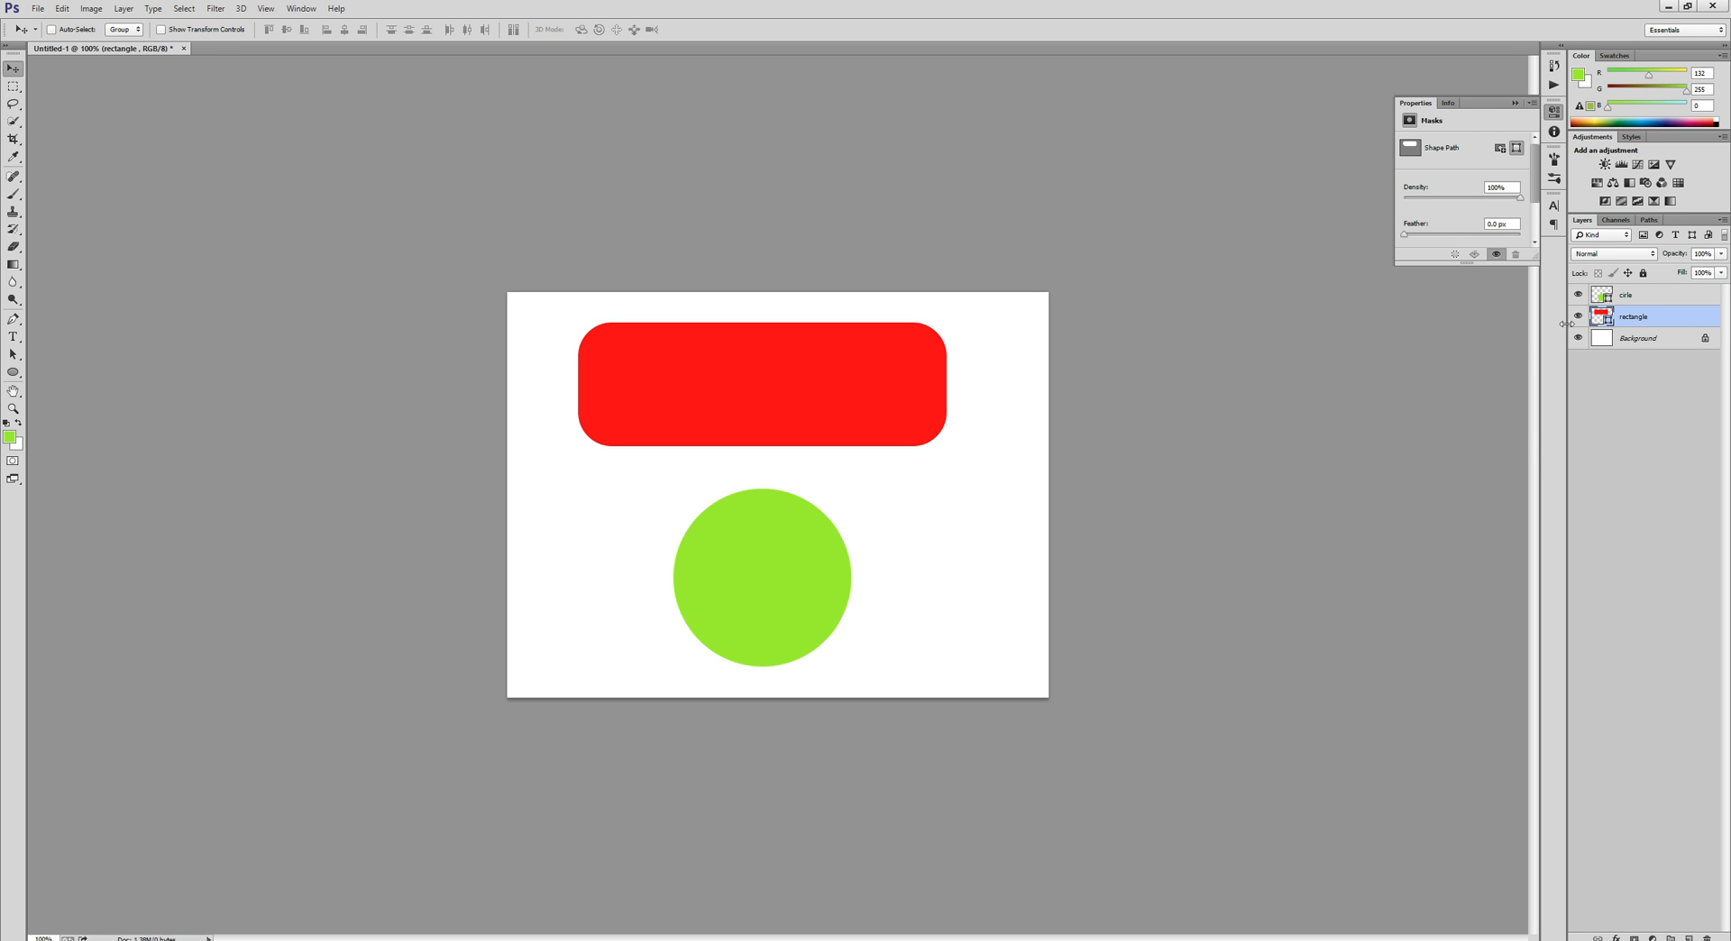
Bring up the layer options on the shape layer to reach Copy CSS
right_click(1634, 318)
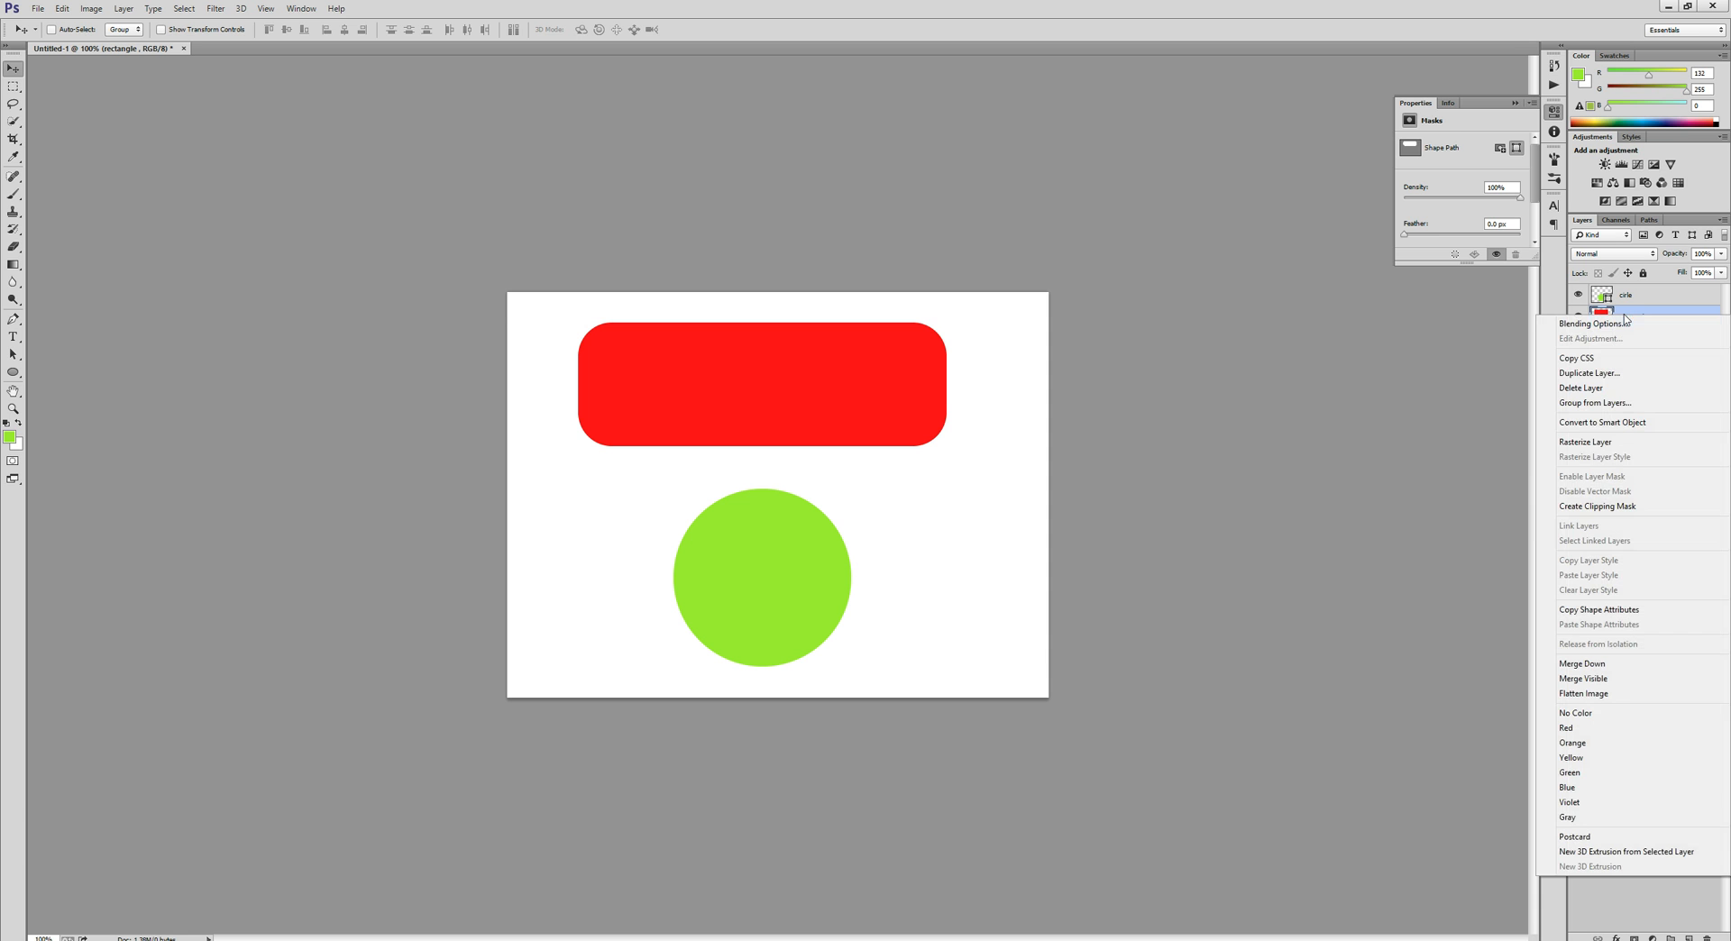
mouse_move(1591, 357)
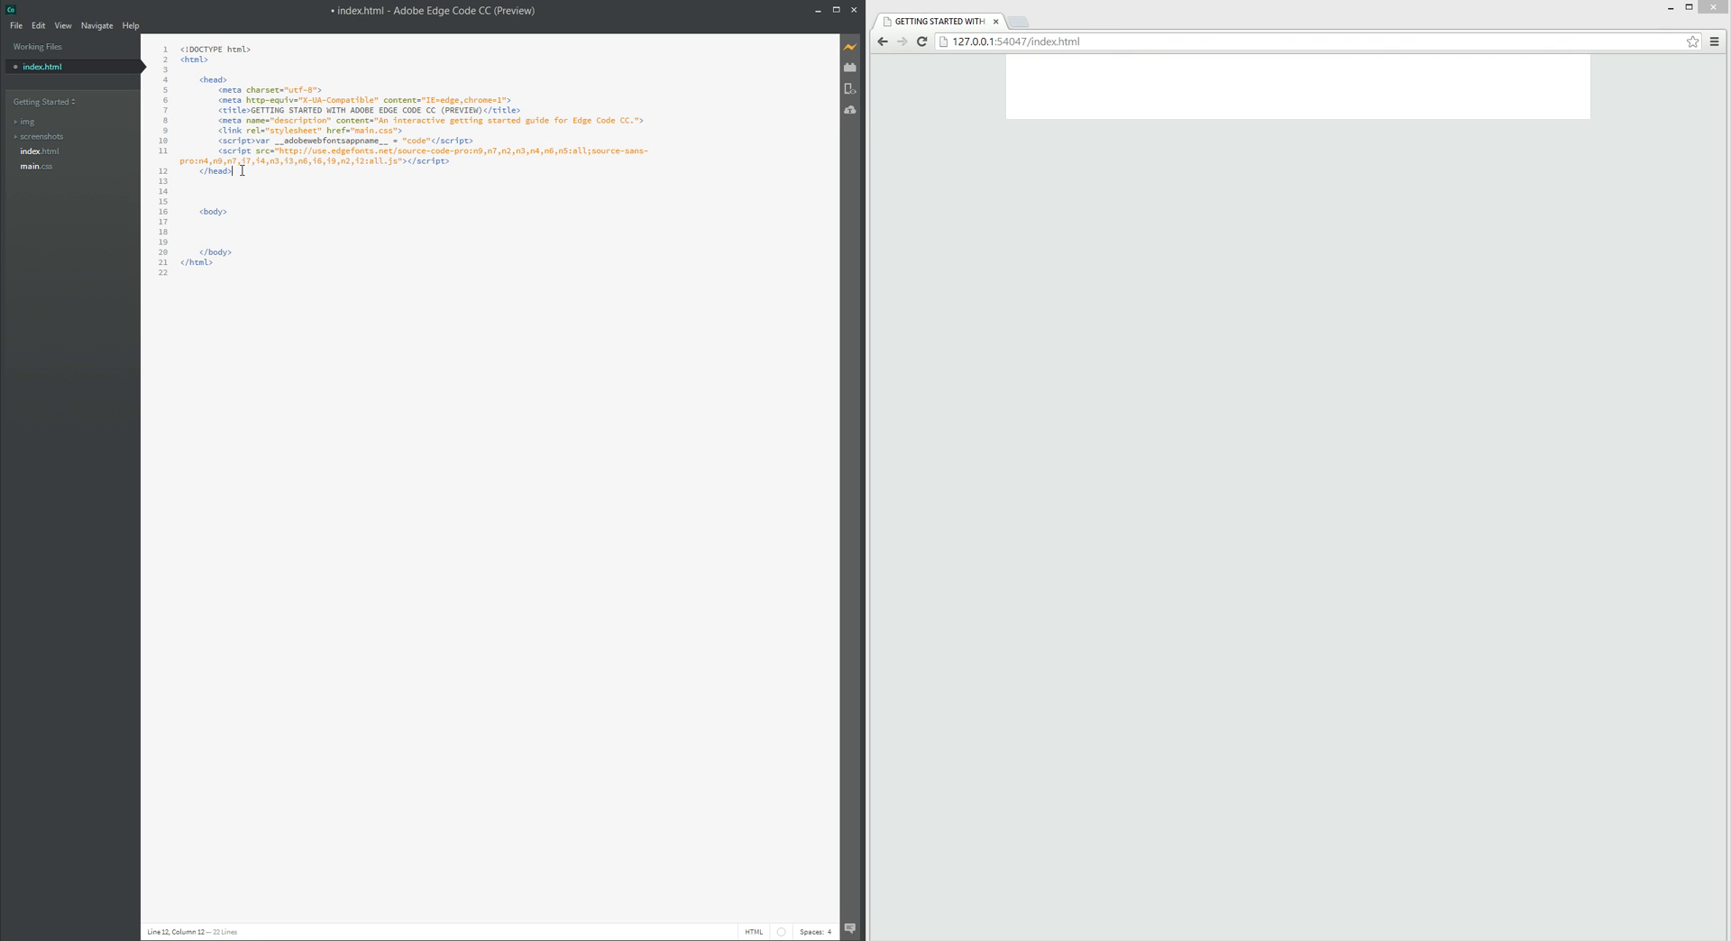
Add a <style> block after the head and paste the .rectangle CSS from Photoshop into it
key("Enter")
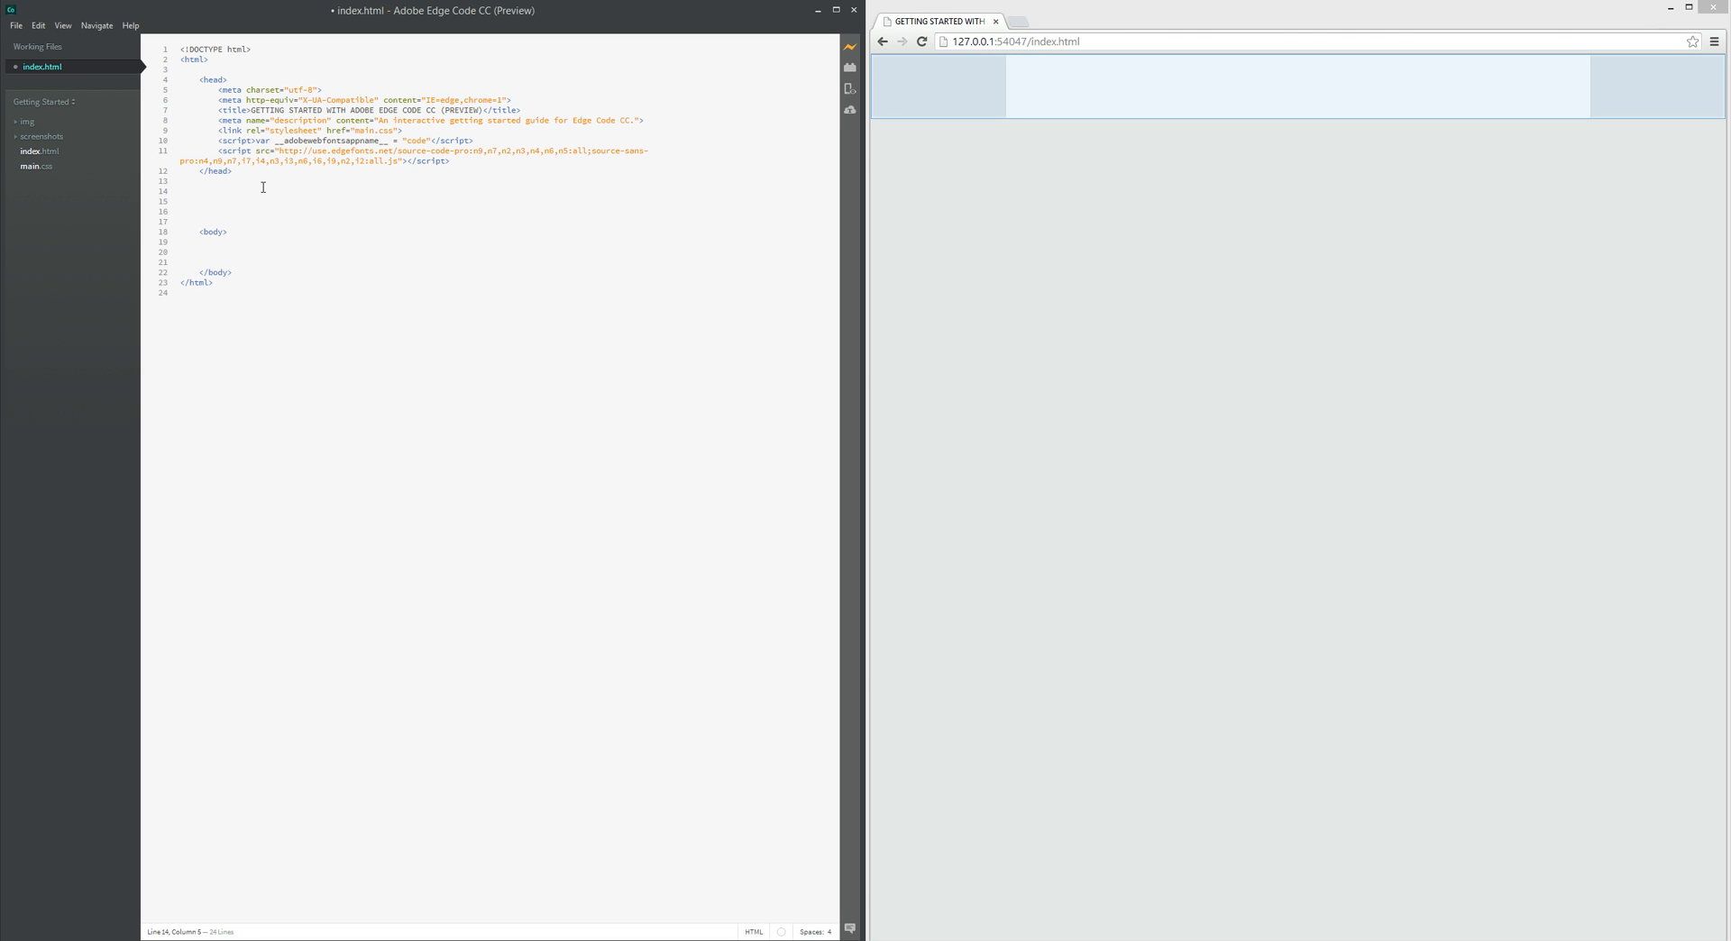
type("<dty")
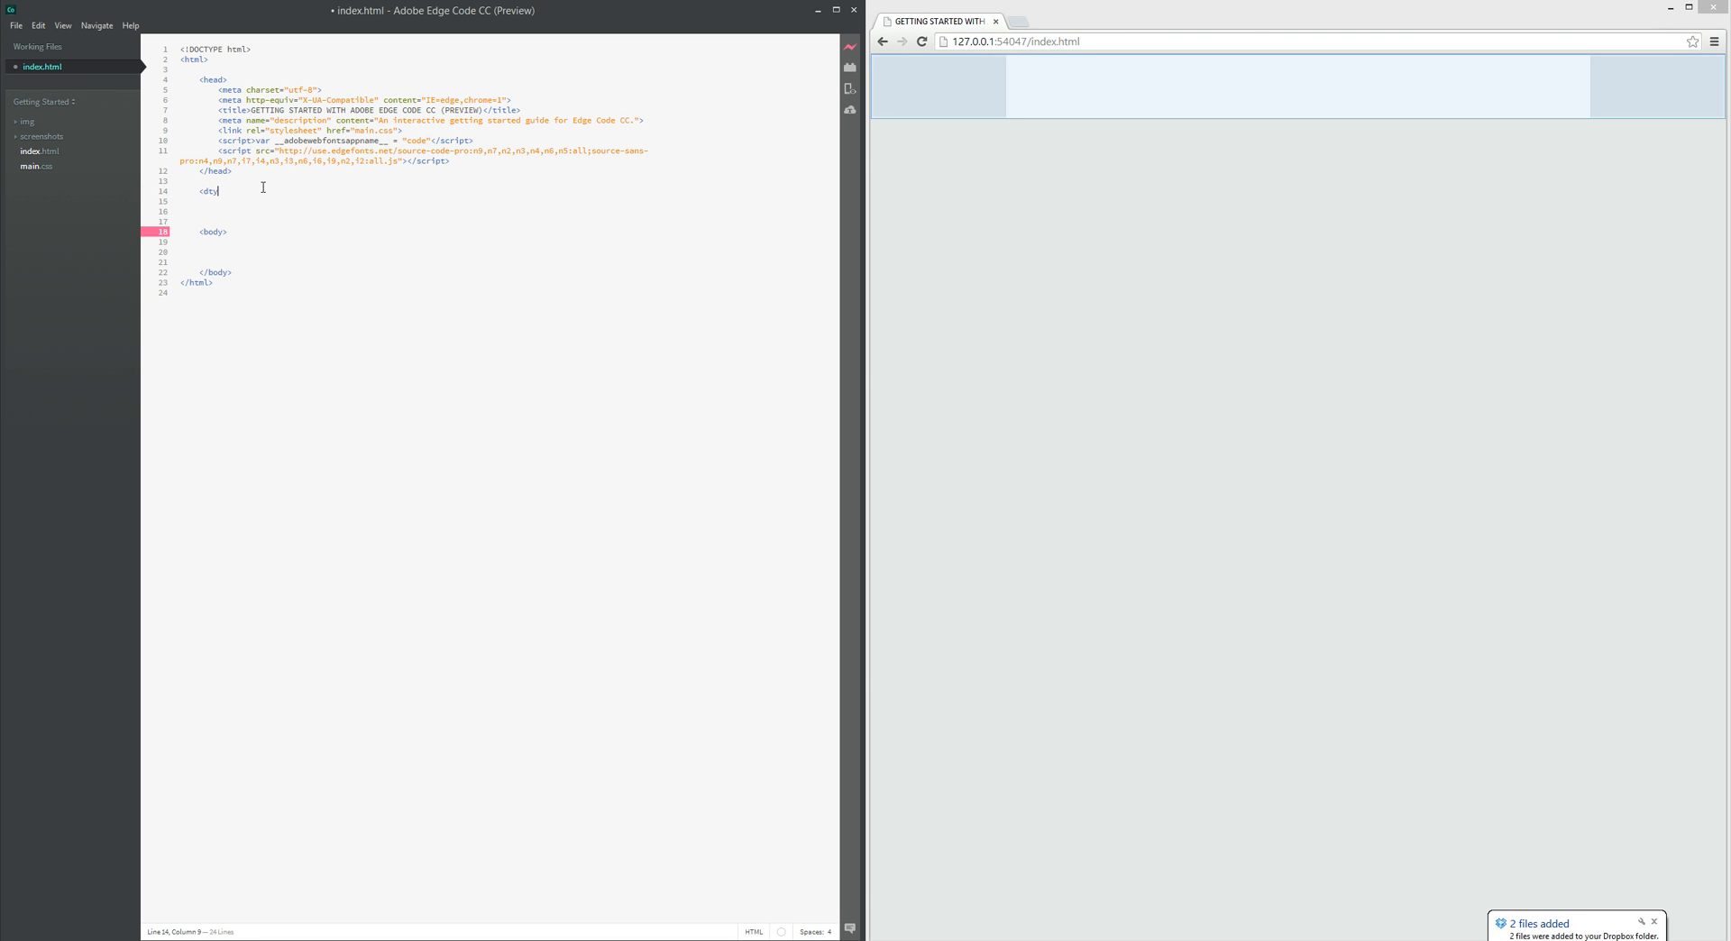
type("y")
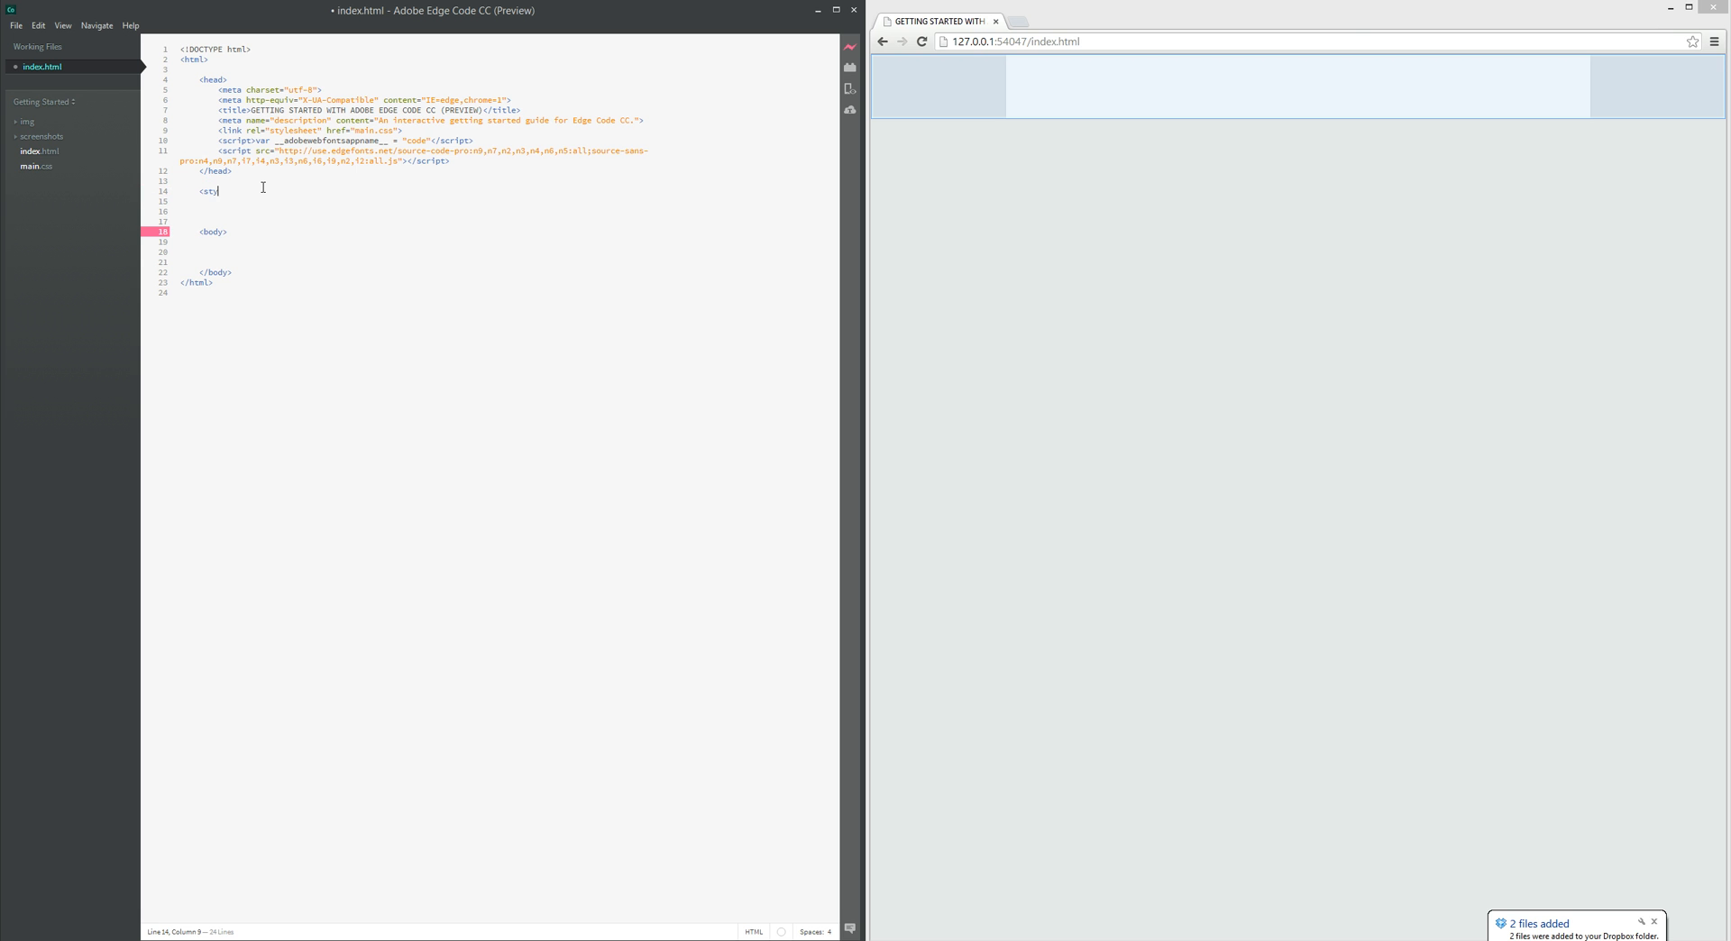
type("le></style>")
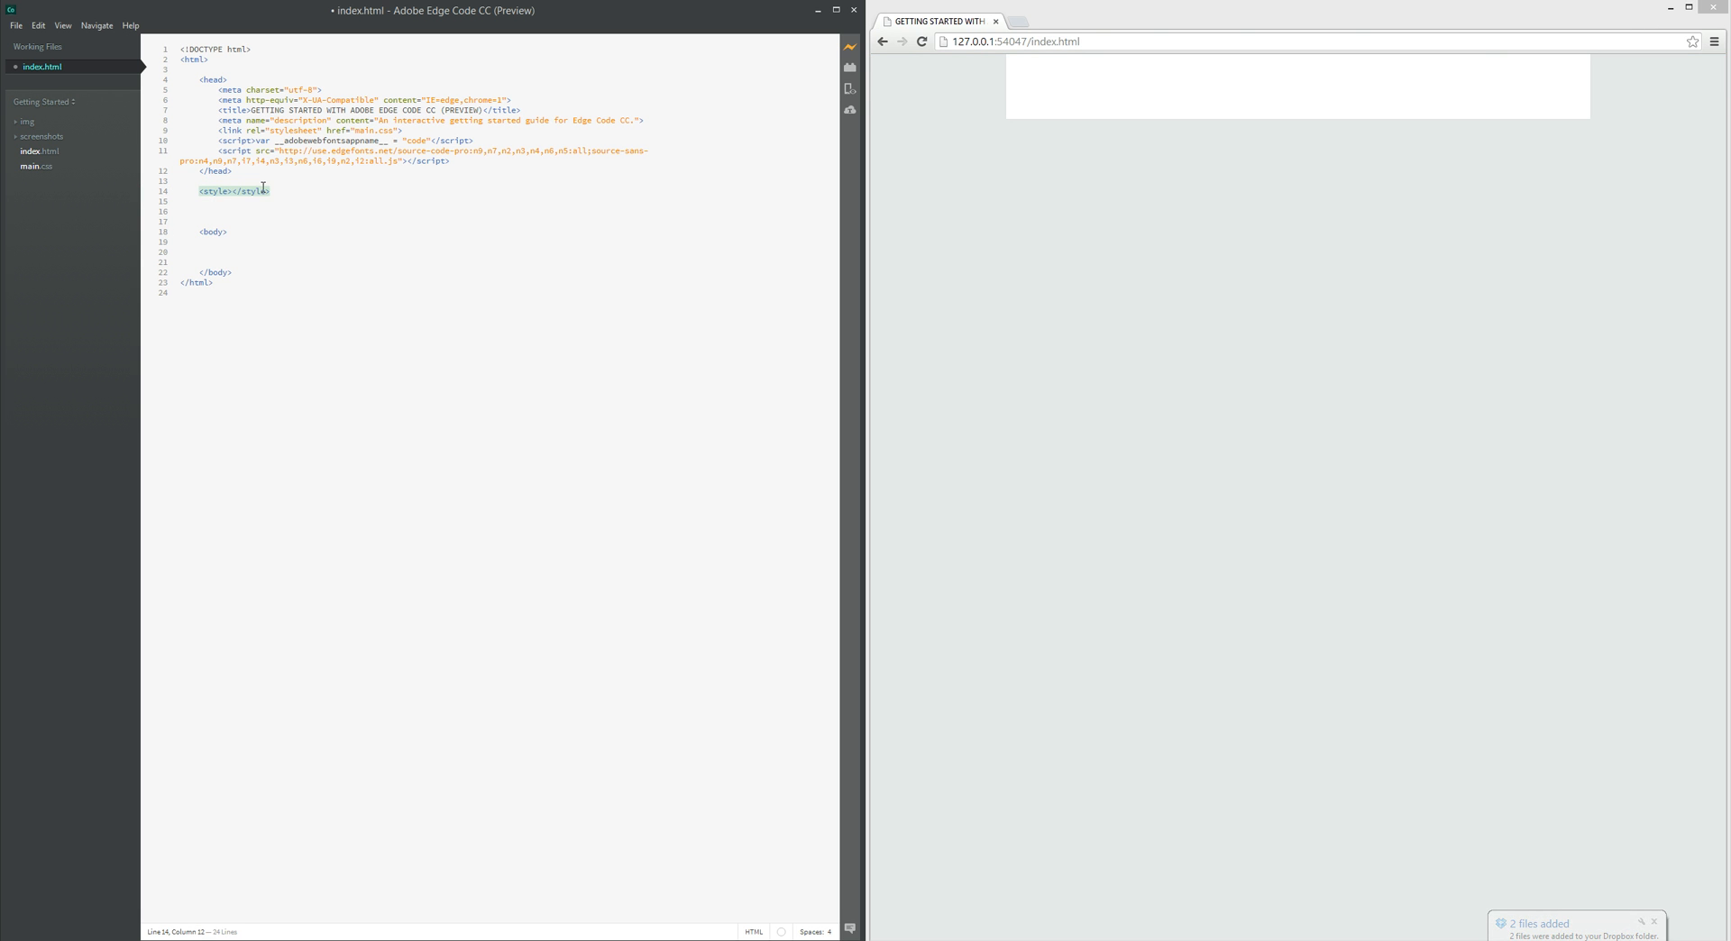
key("enter")
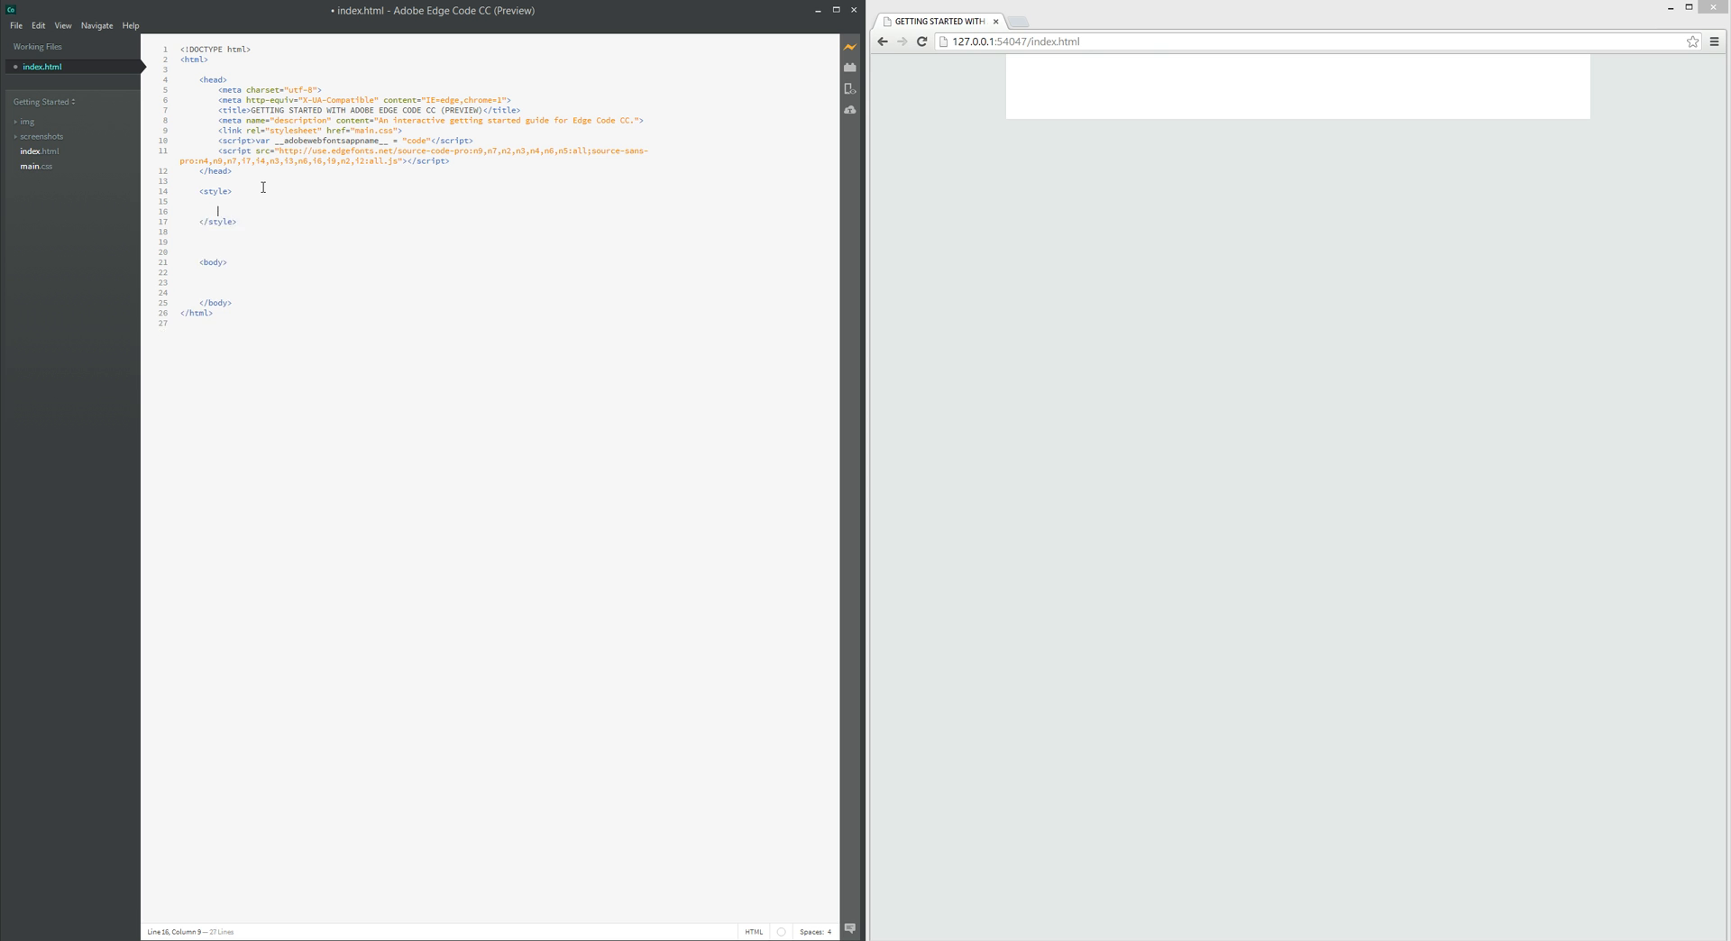
key("enter")
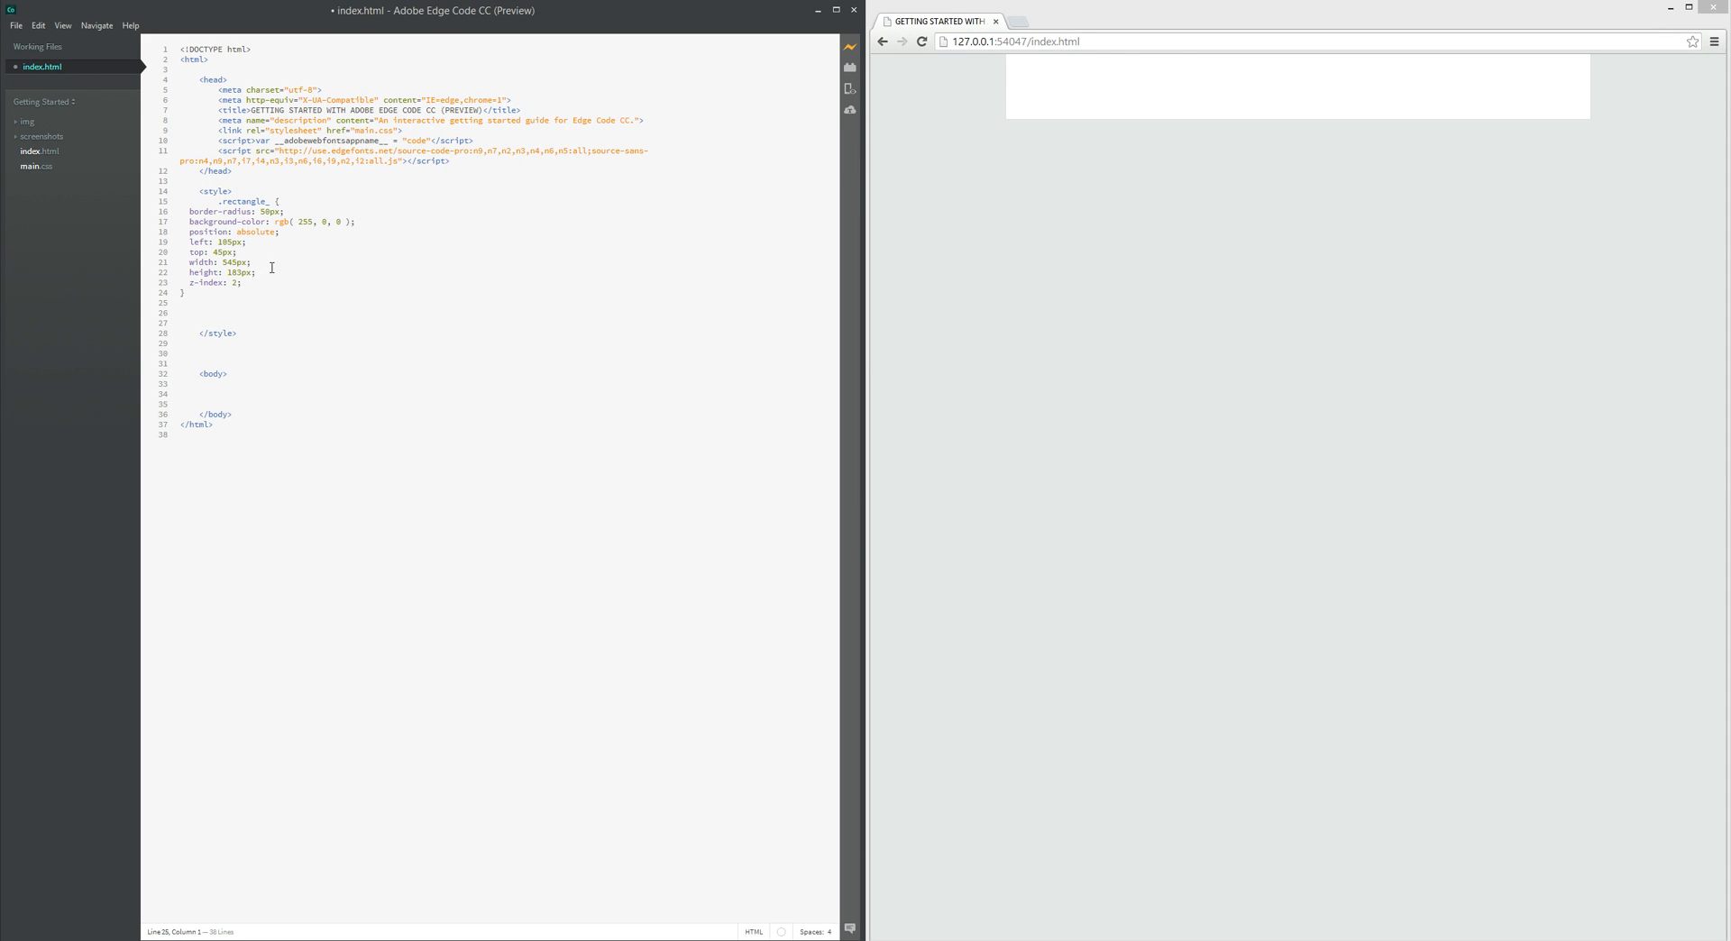
Check the pasted rule by selecting the word rectangle in its .rectangle selector
left_click(256, 272)
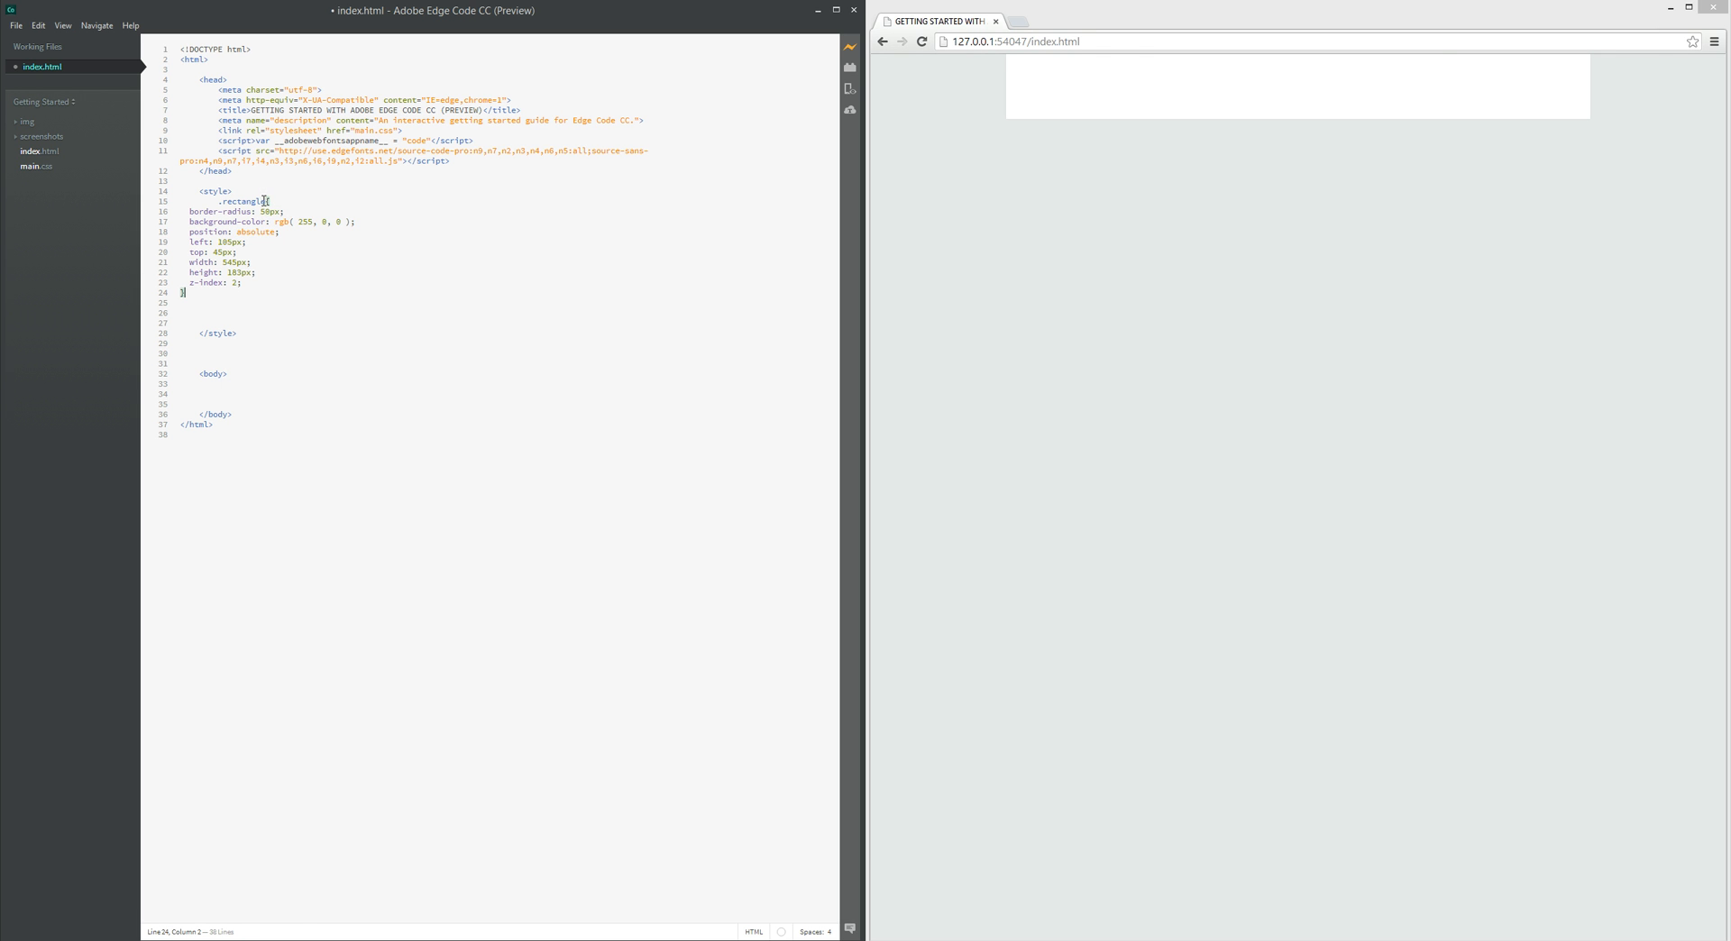
double_click(244, 201)
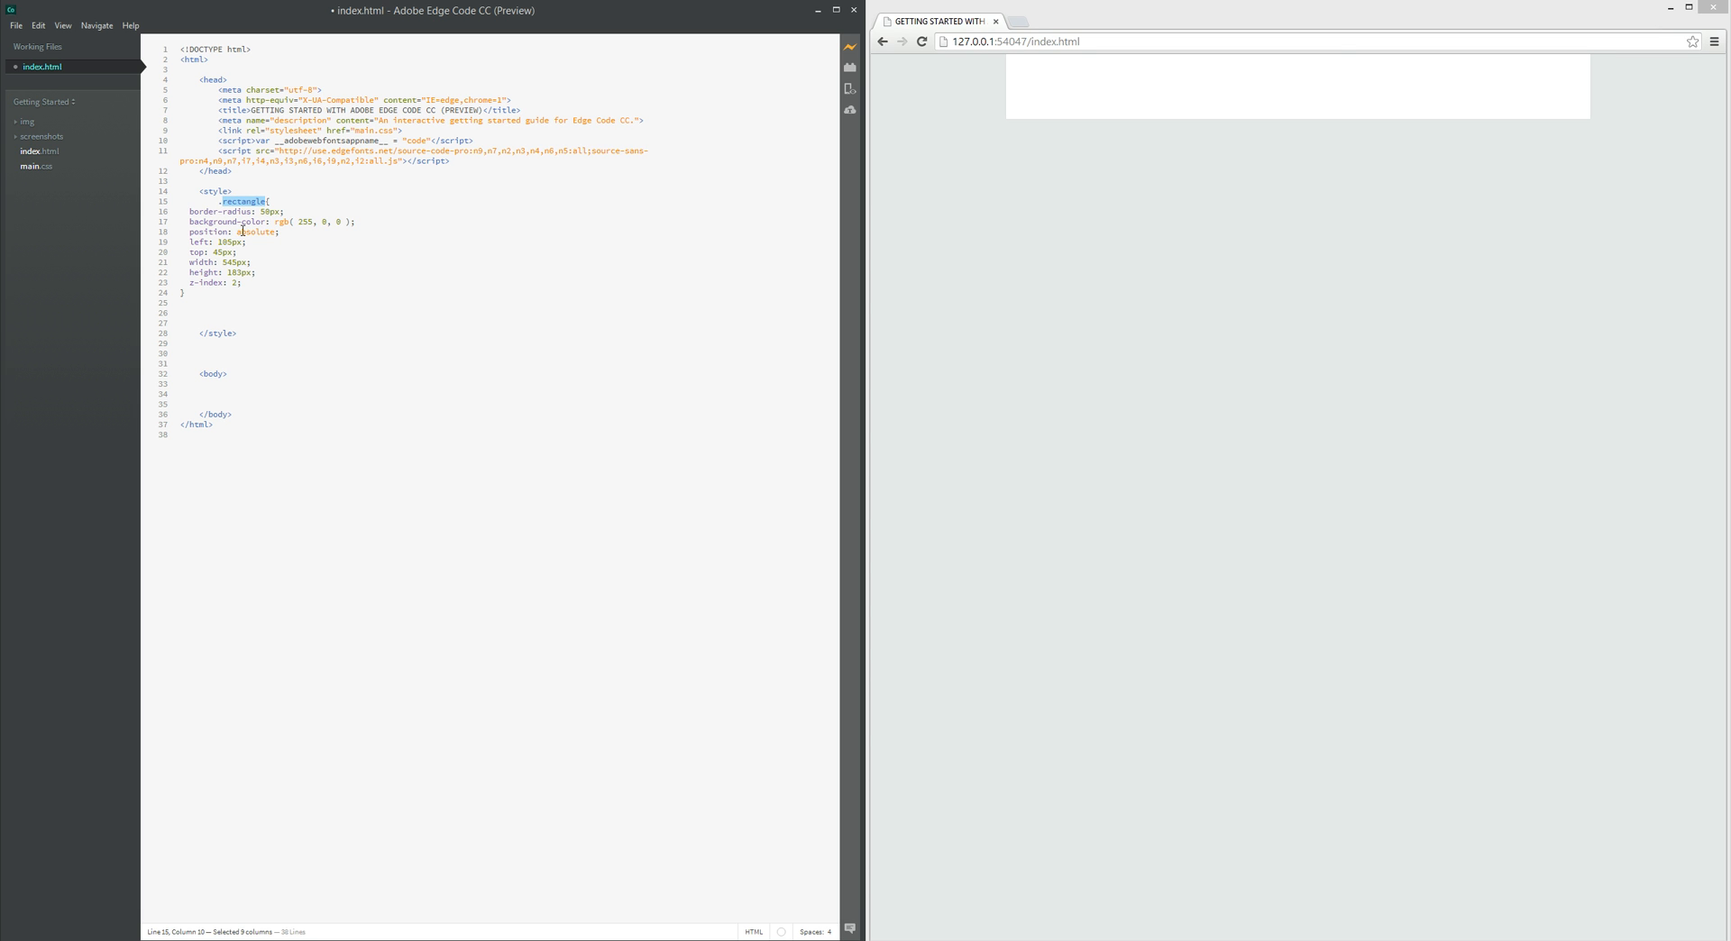
mouse_move(265, 332)
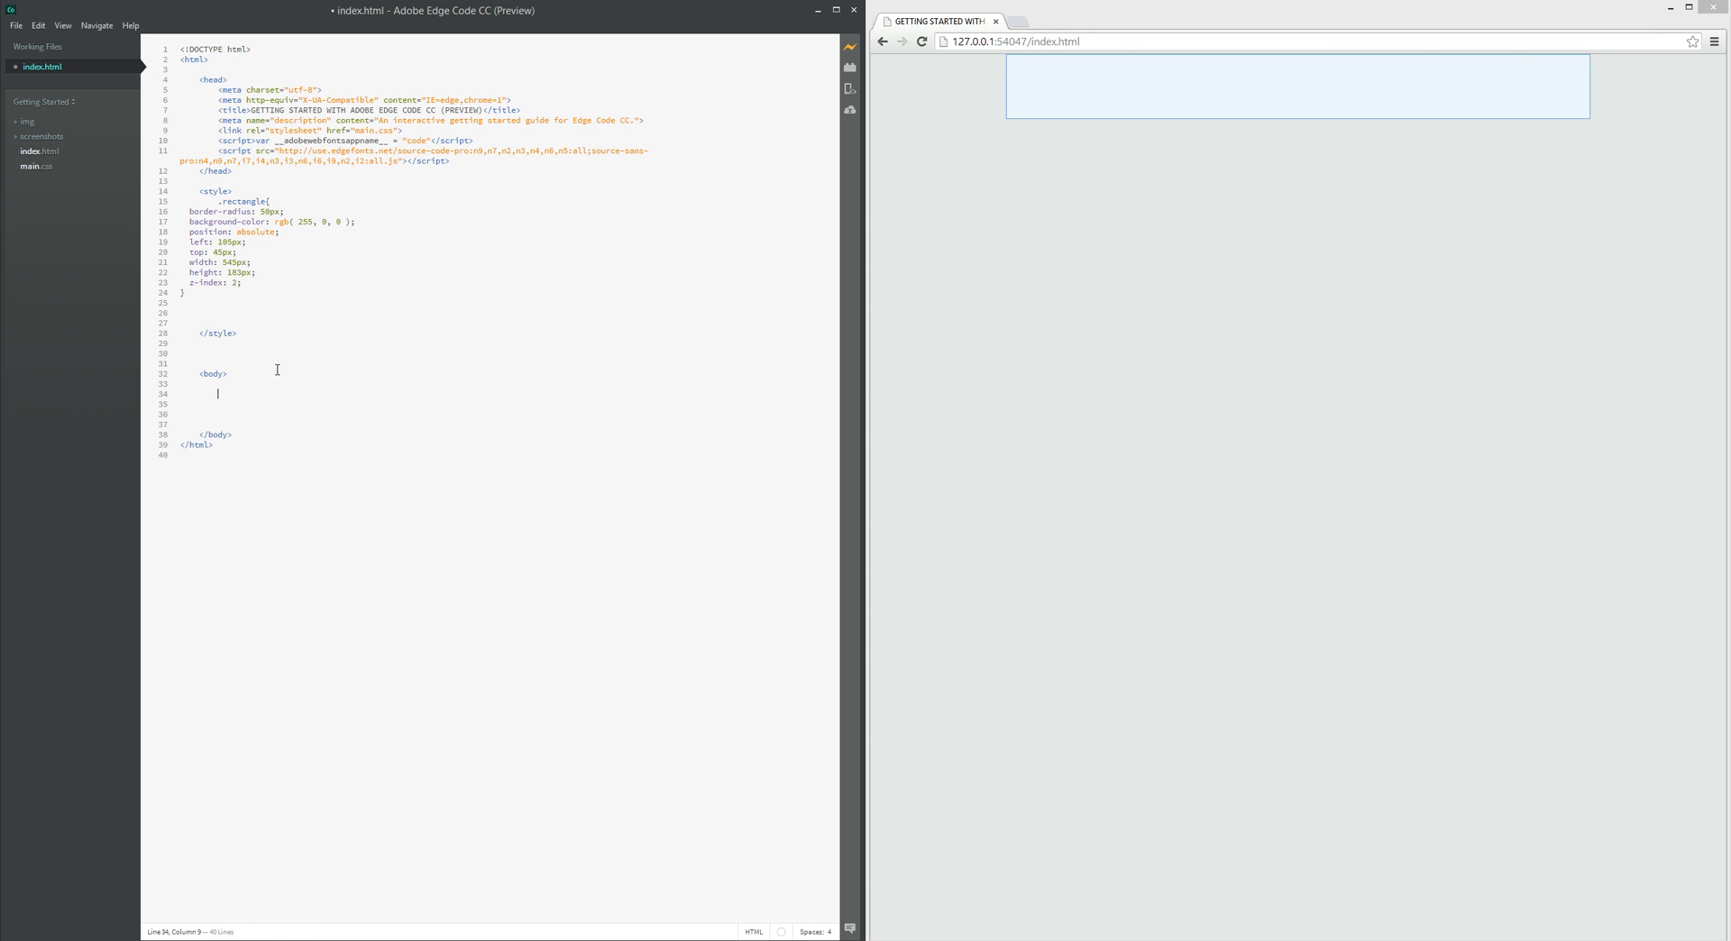
Add <div class="rectangle"></div> to the body so Live Preview shows the red rounded rectangle
type("<div")
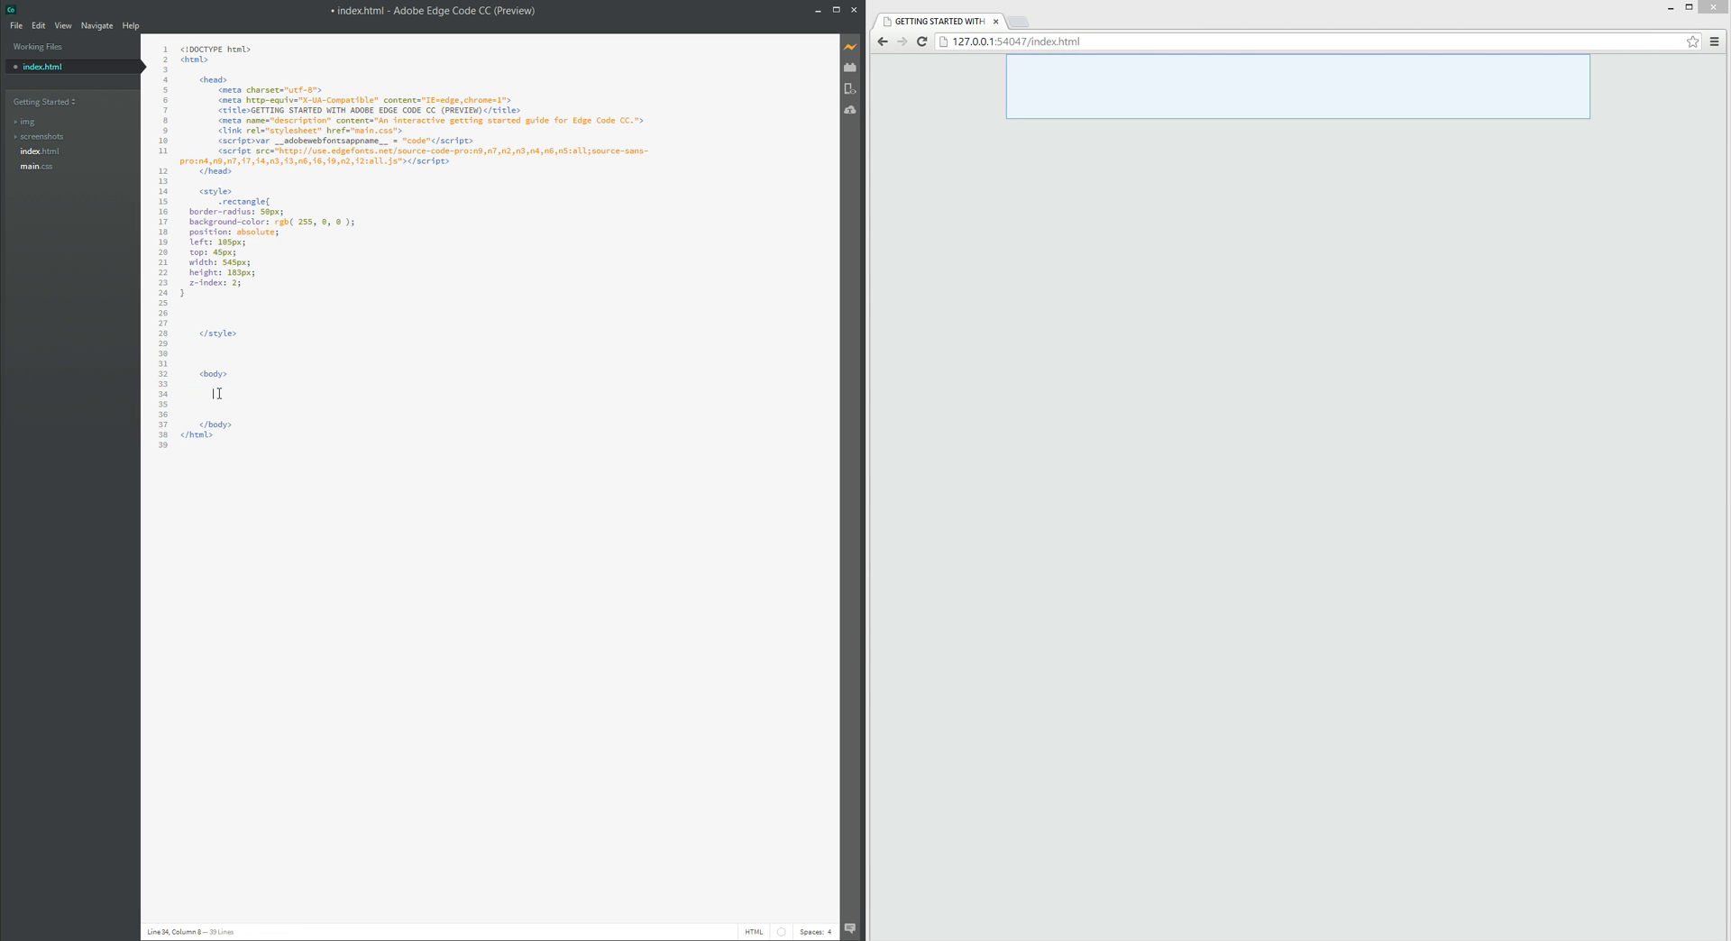
type("-")
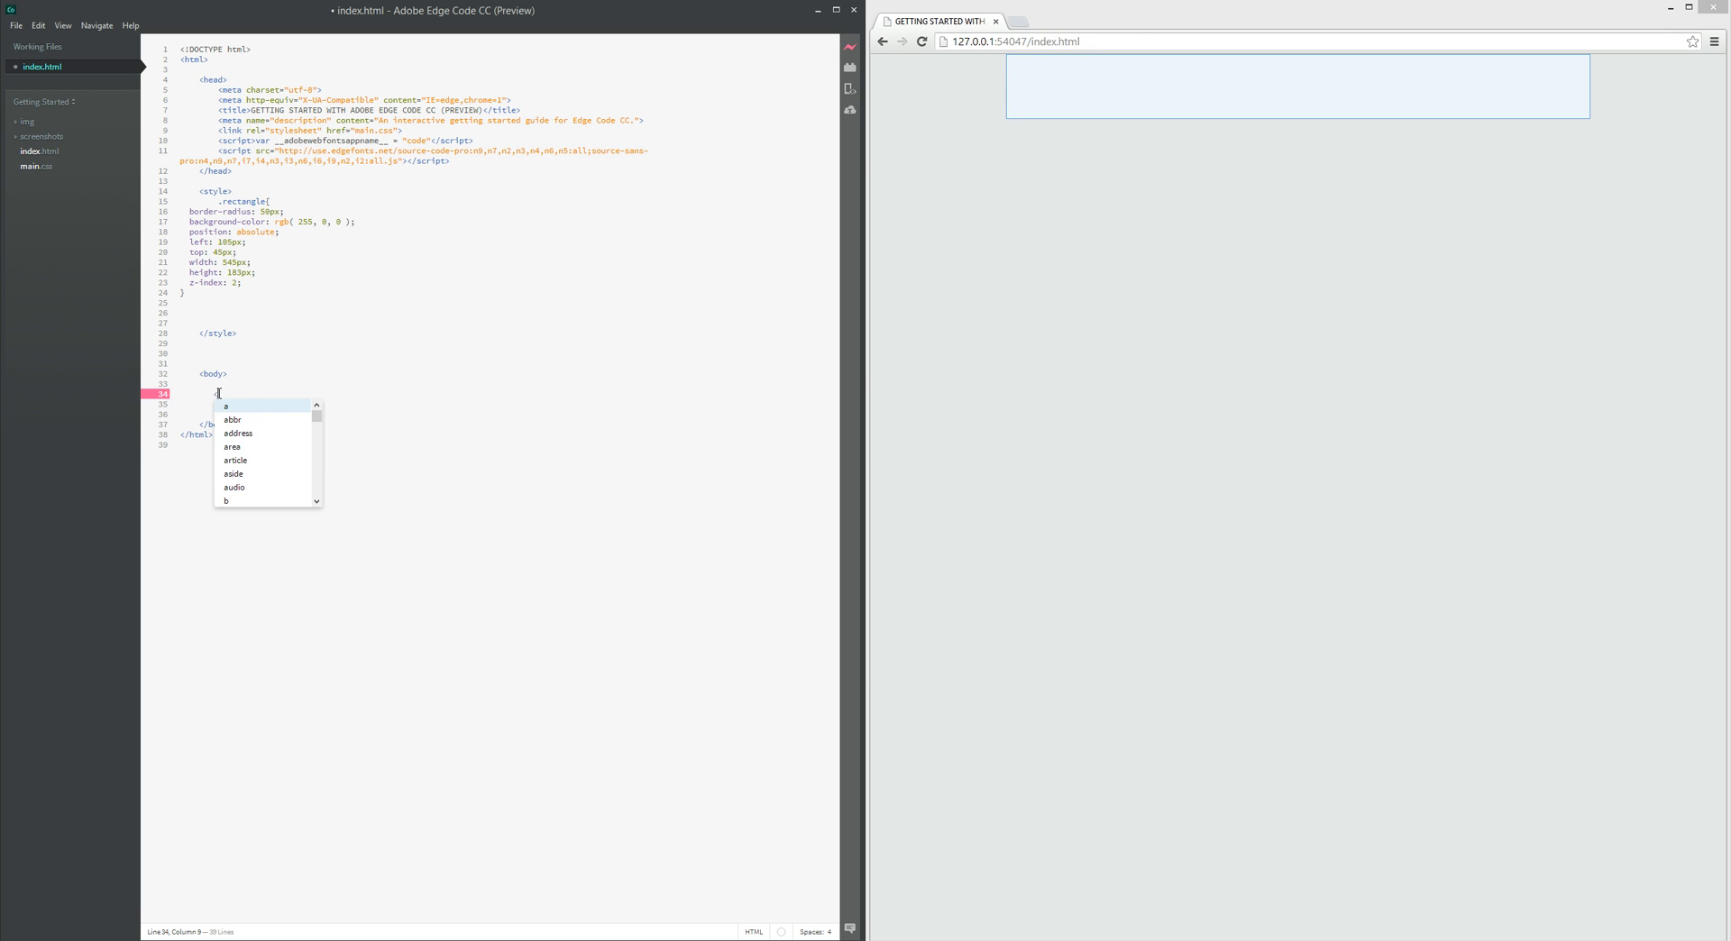
type("div></div>")
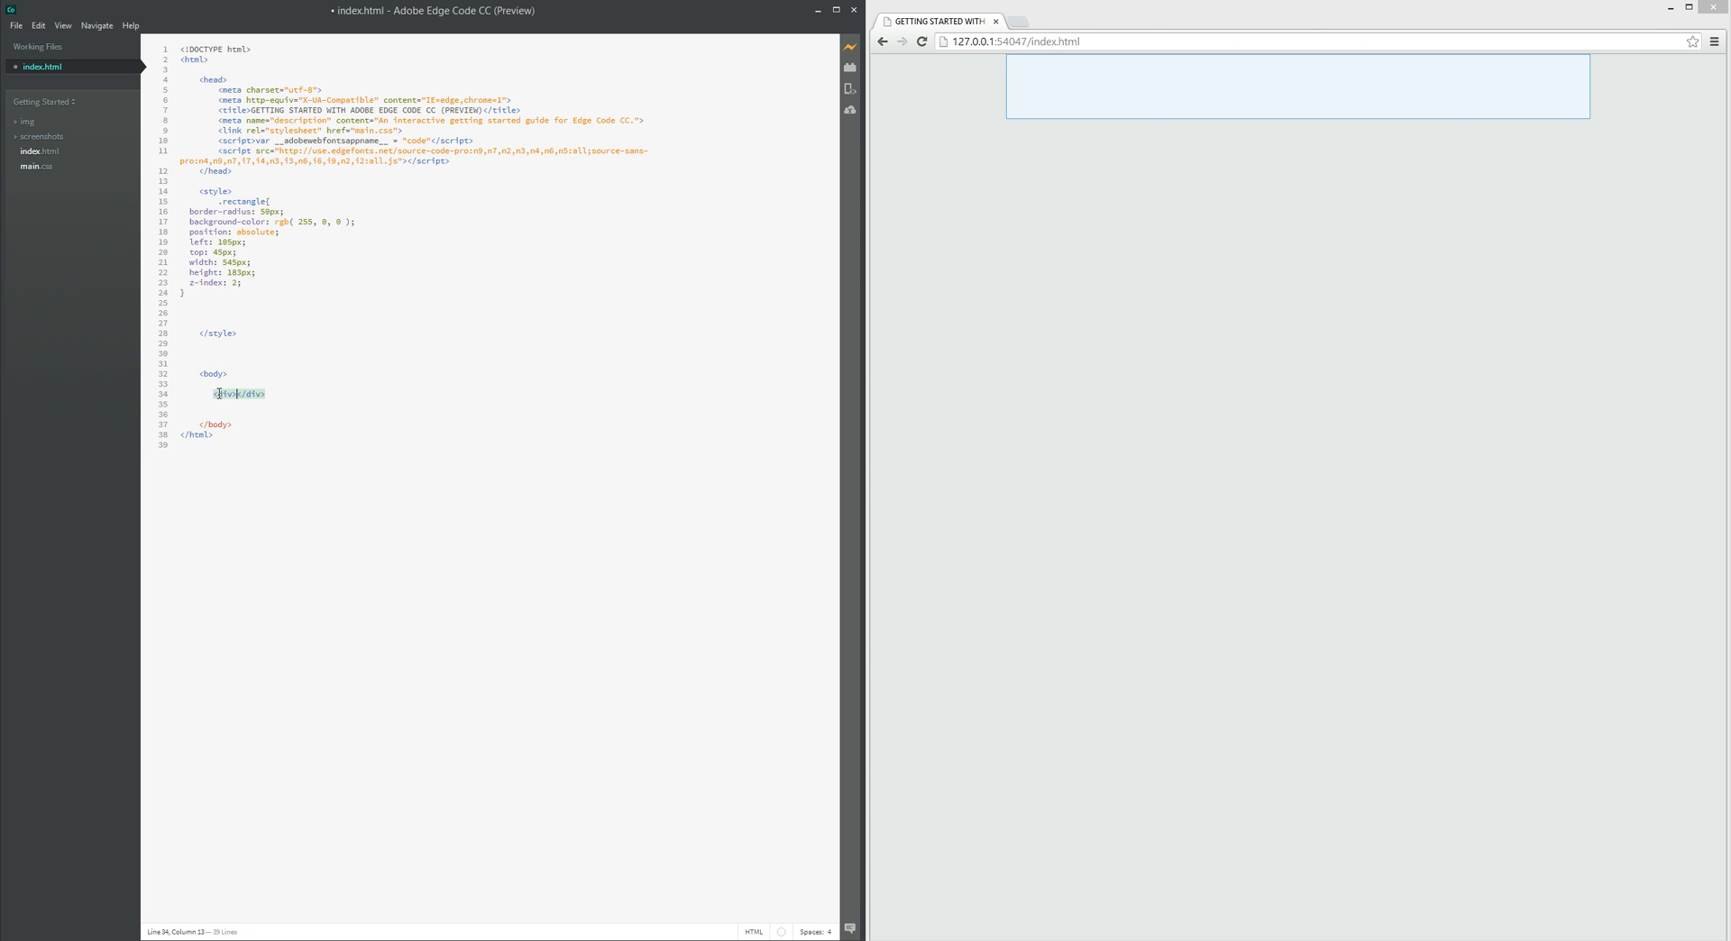
key("enter")
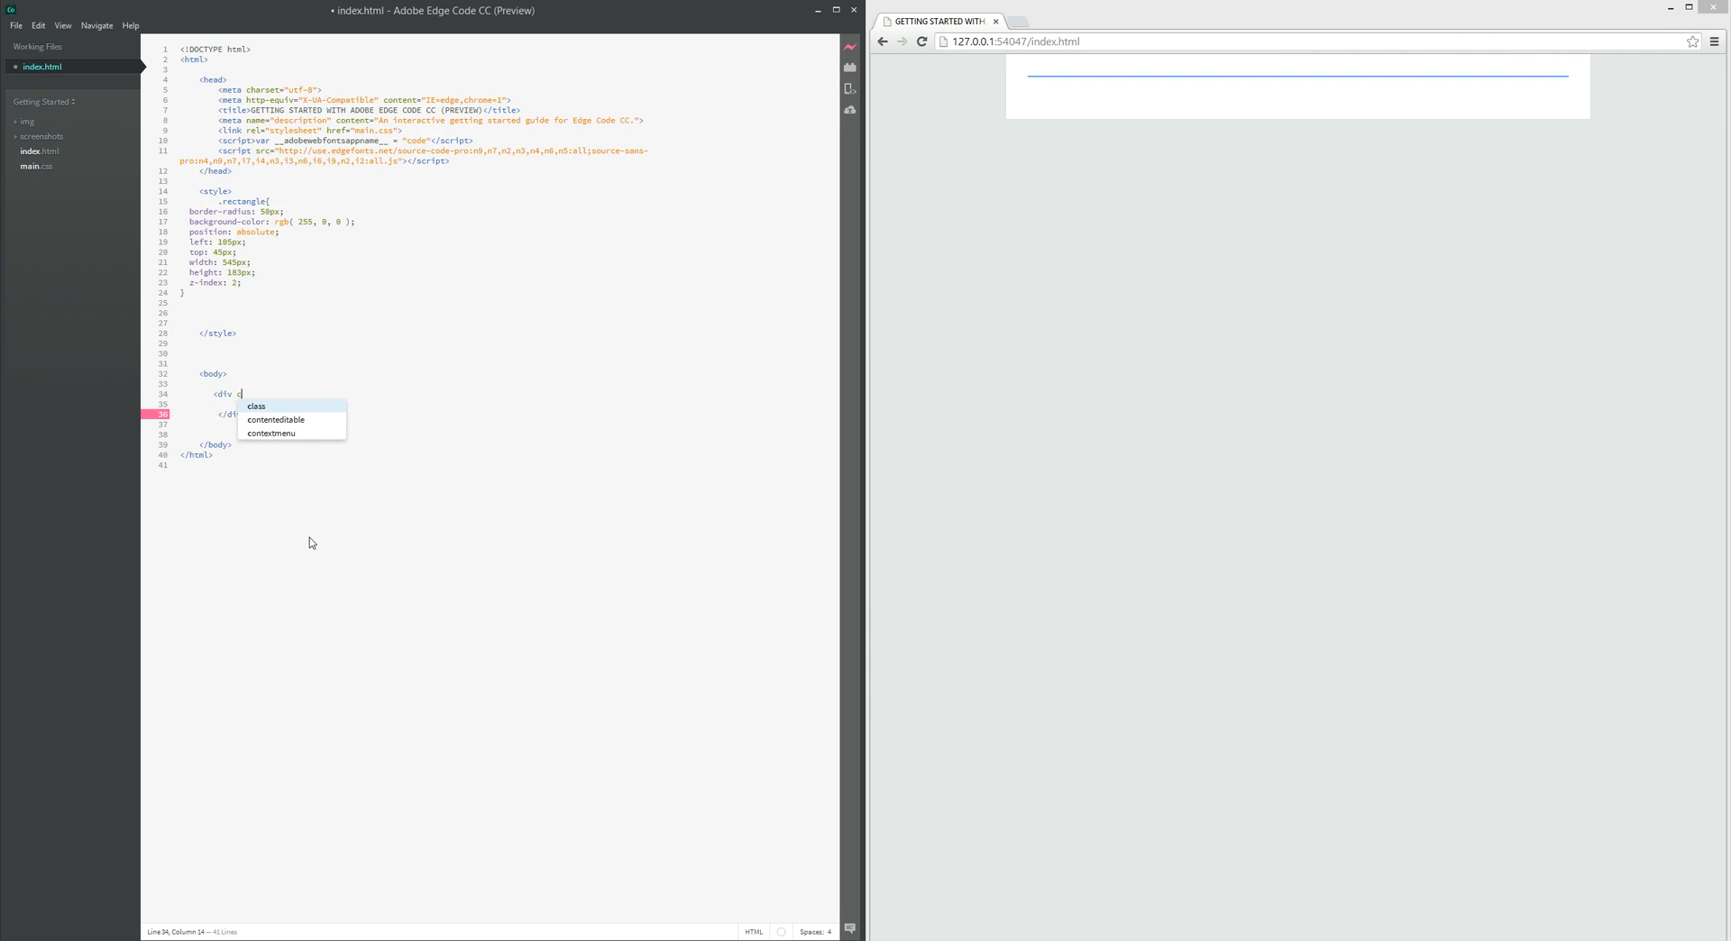
type("lass")
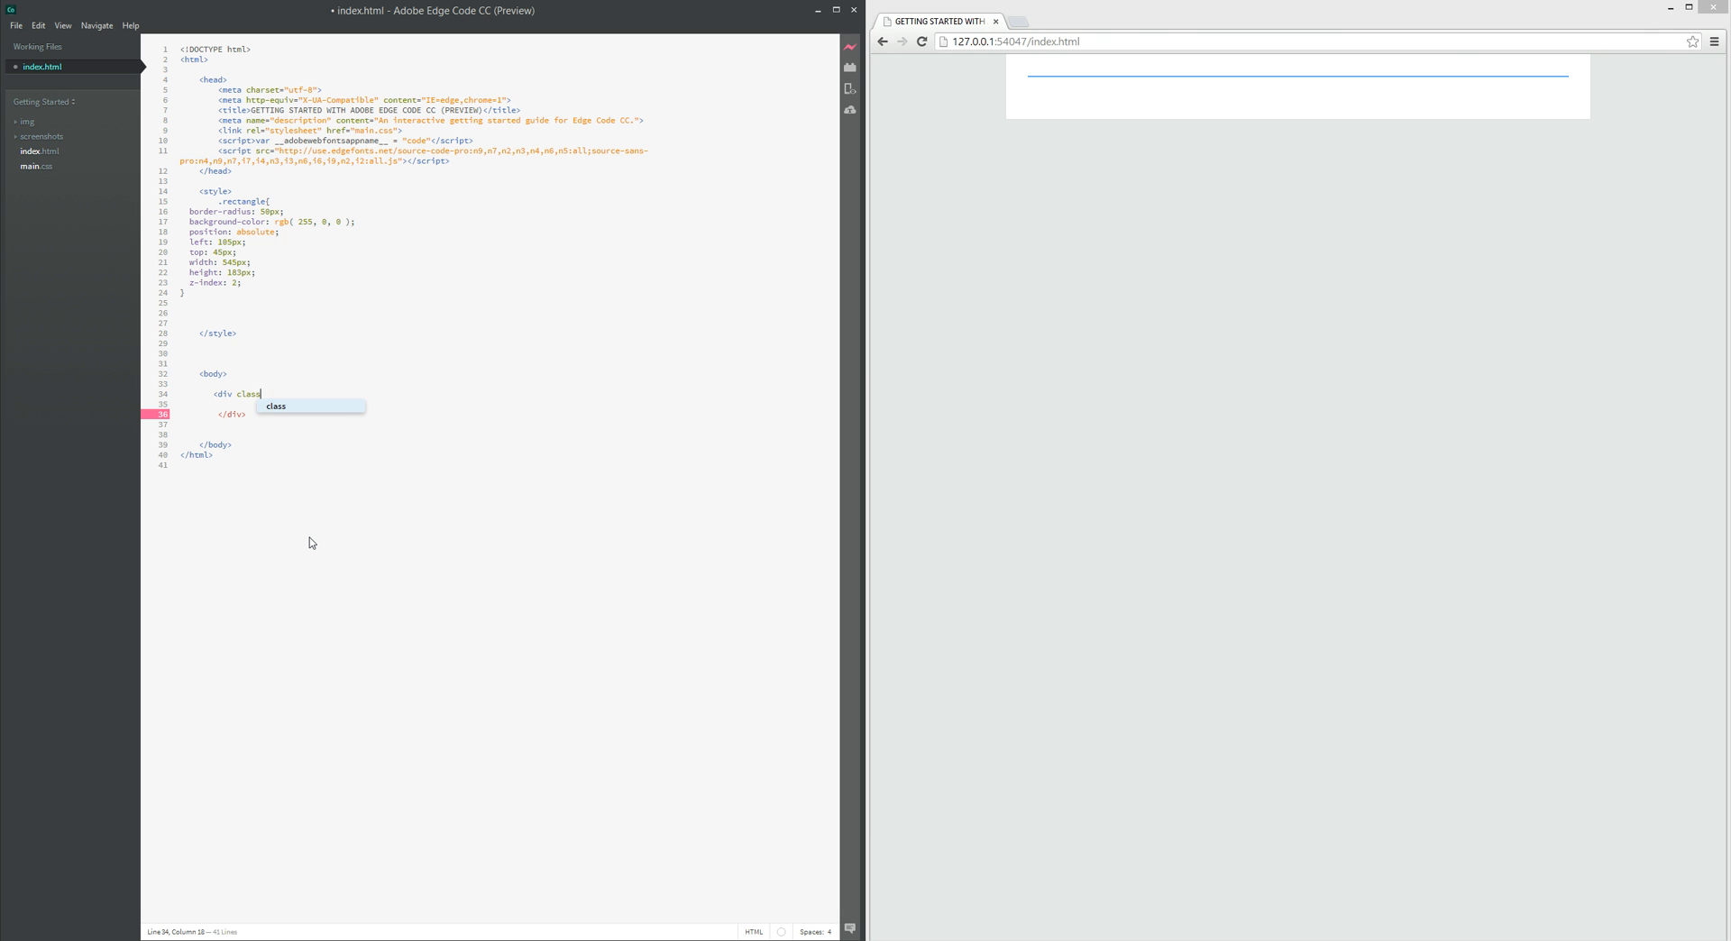
type("=")
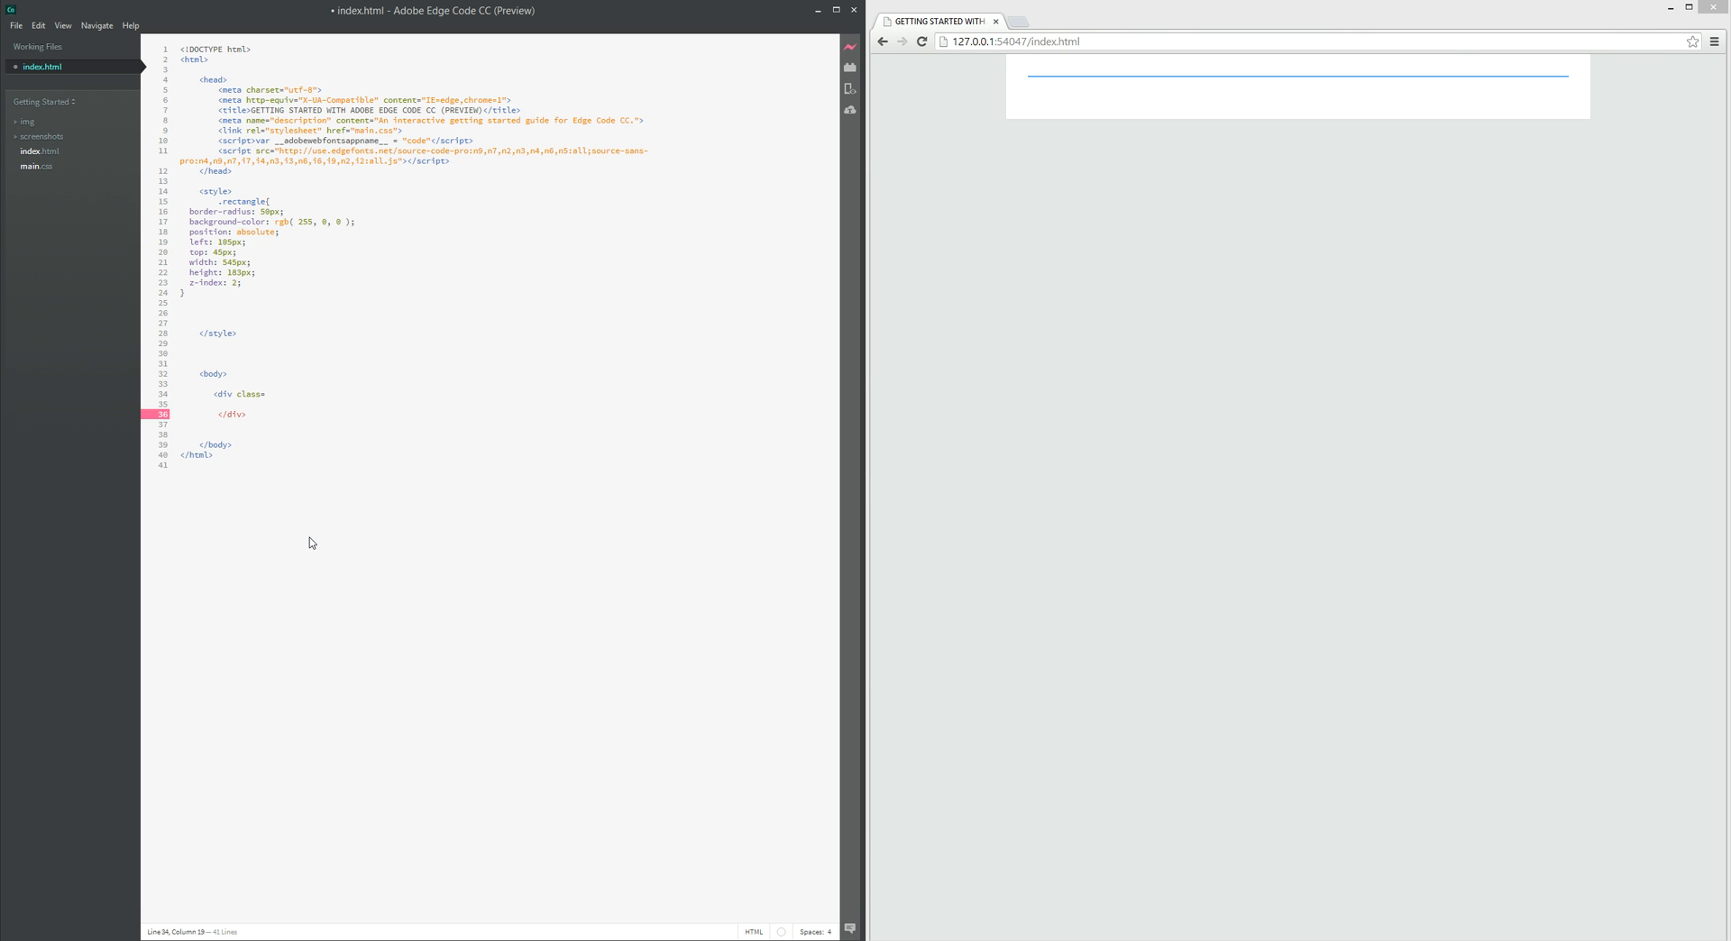
type("\"\"></div>")
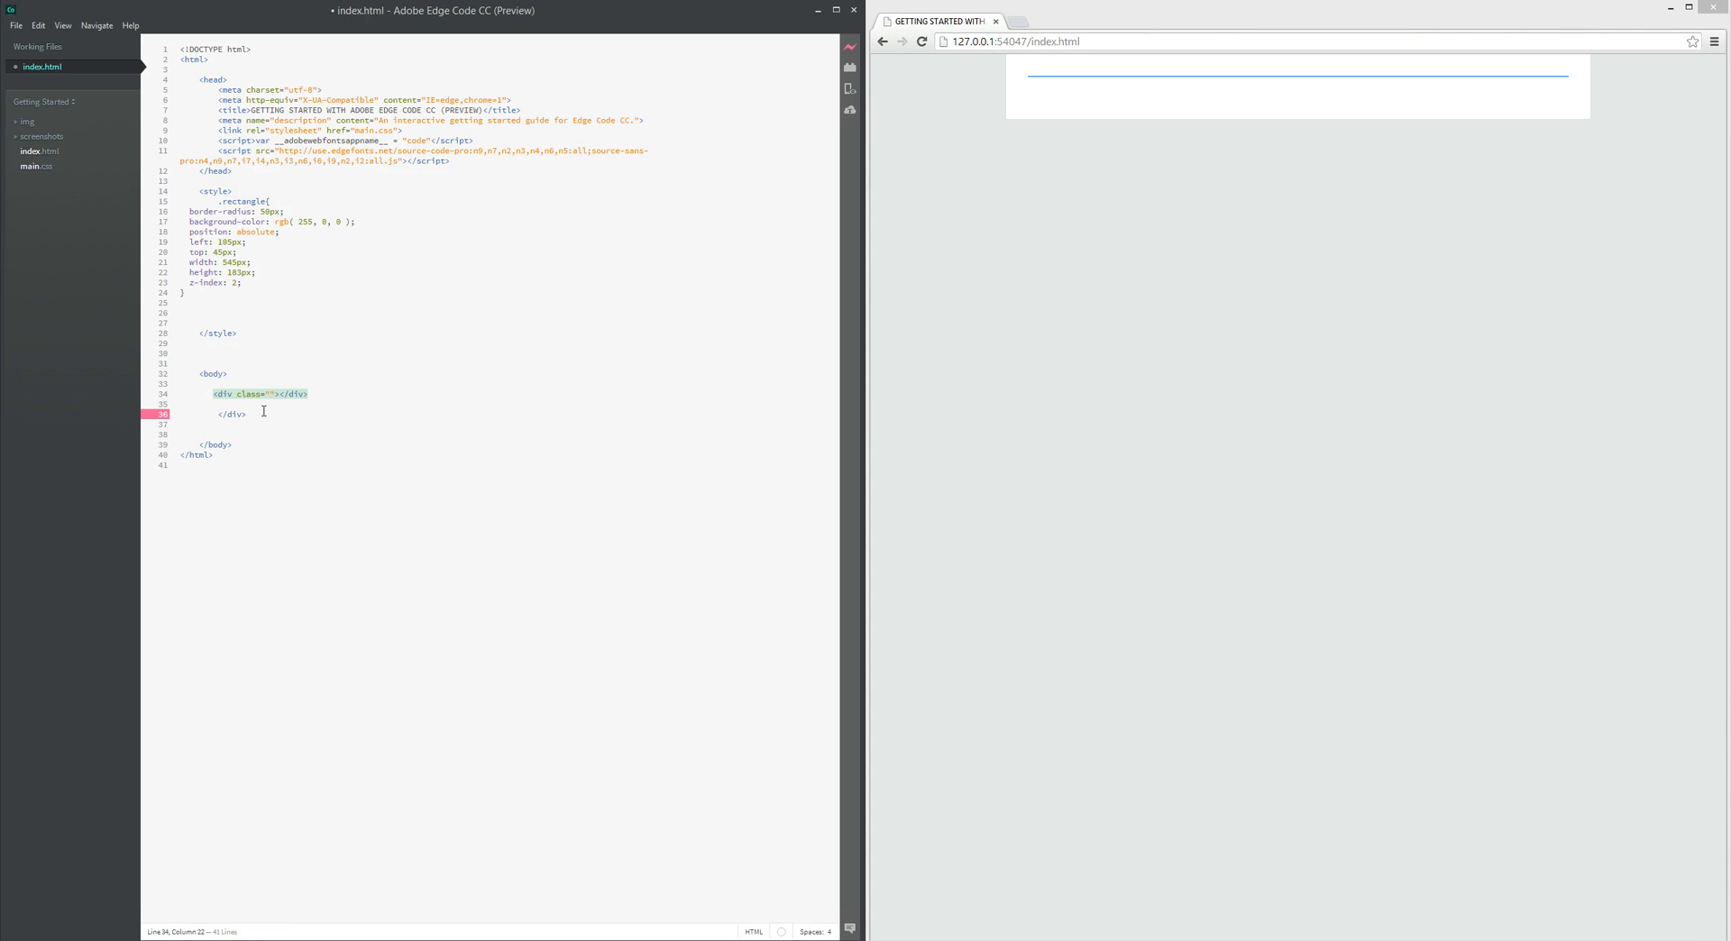
left_click(283, 465)
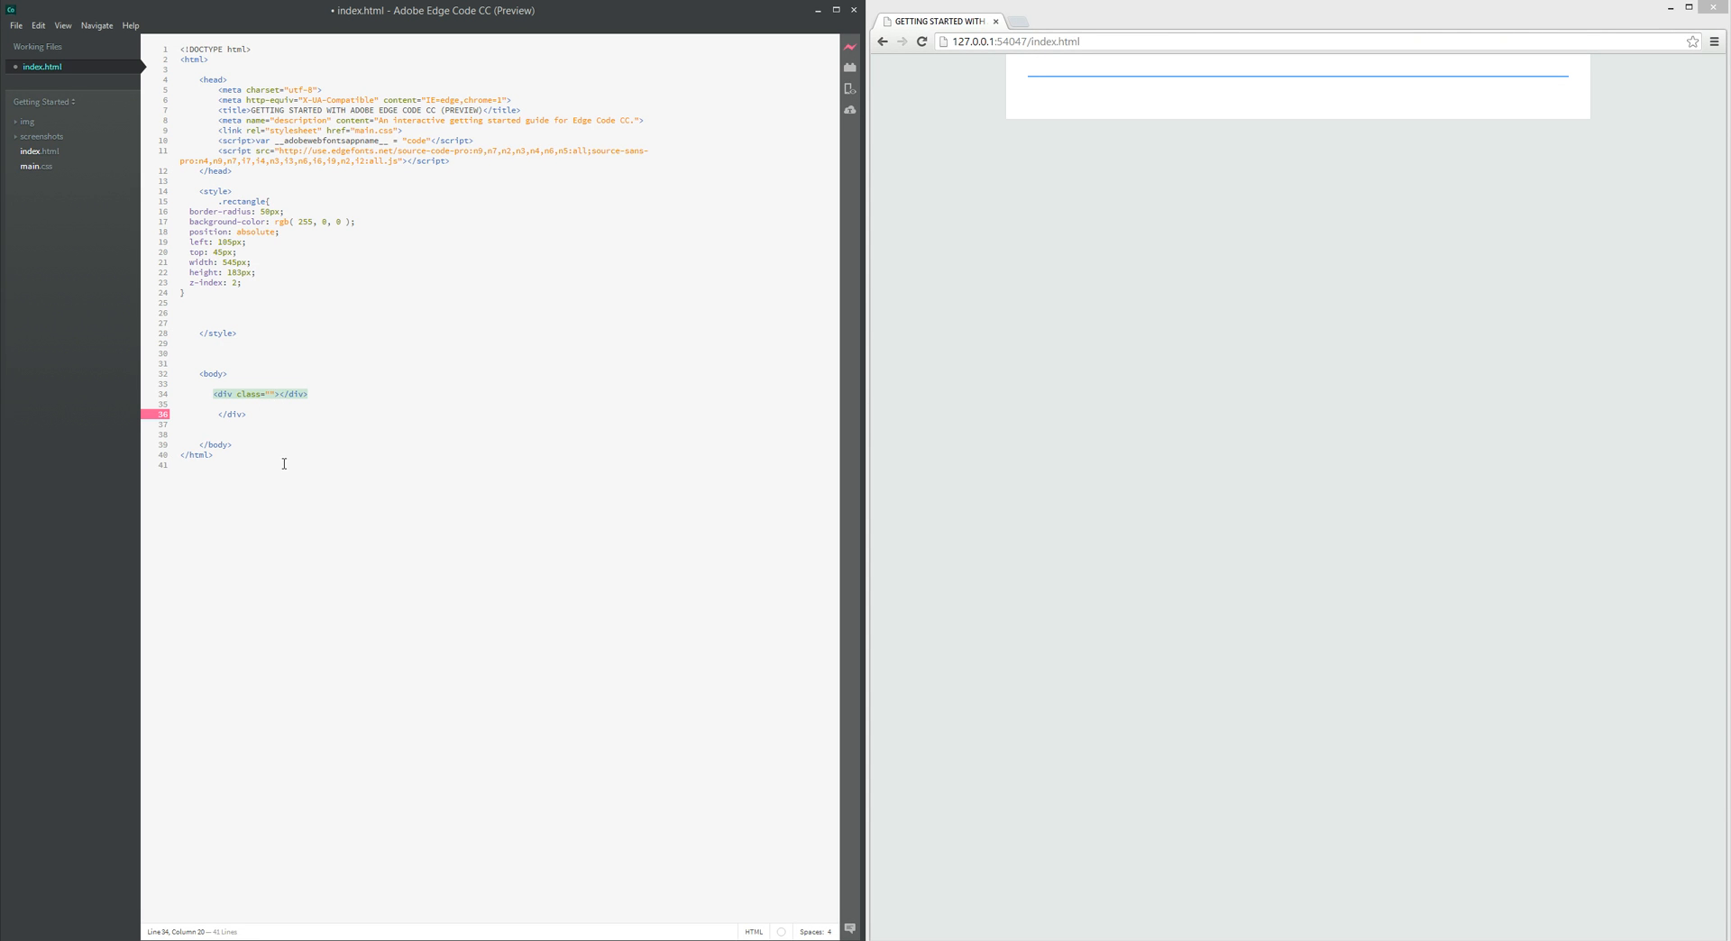
type("rectangle")
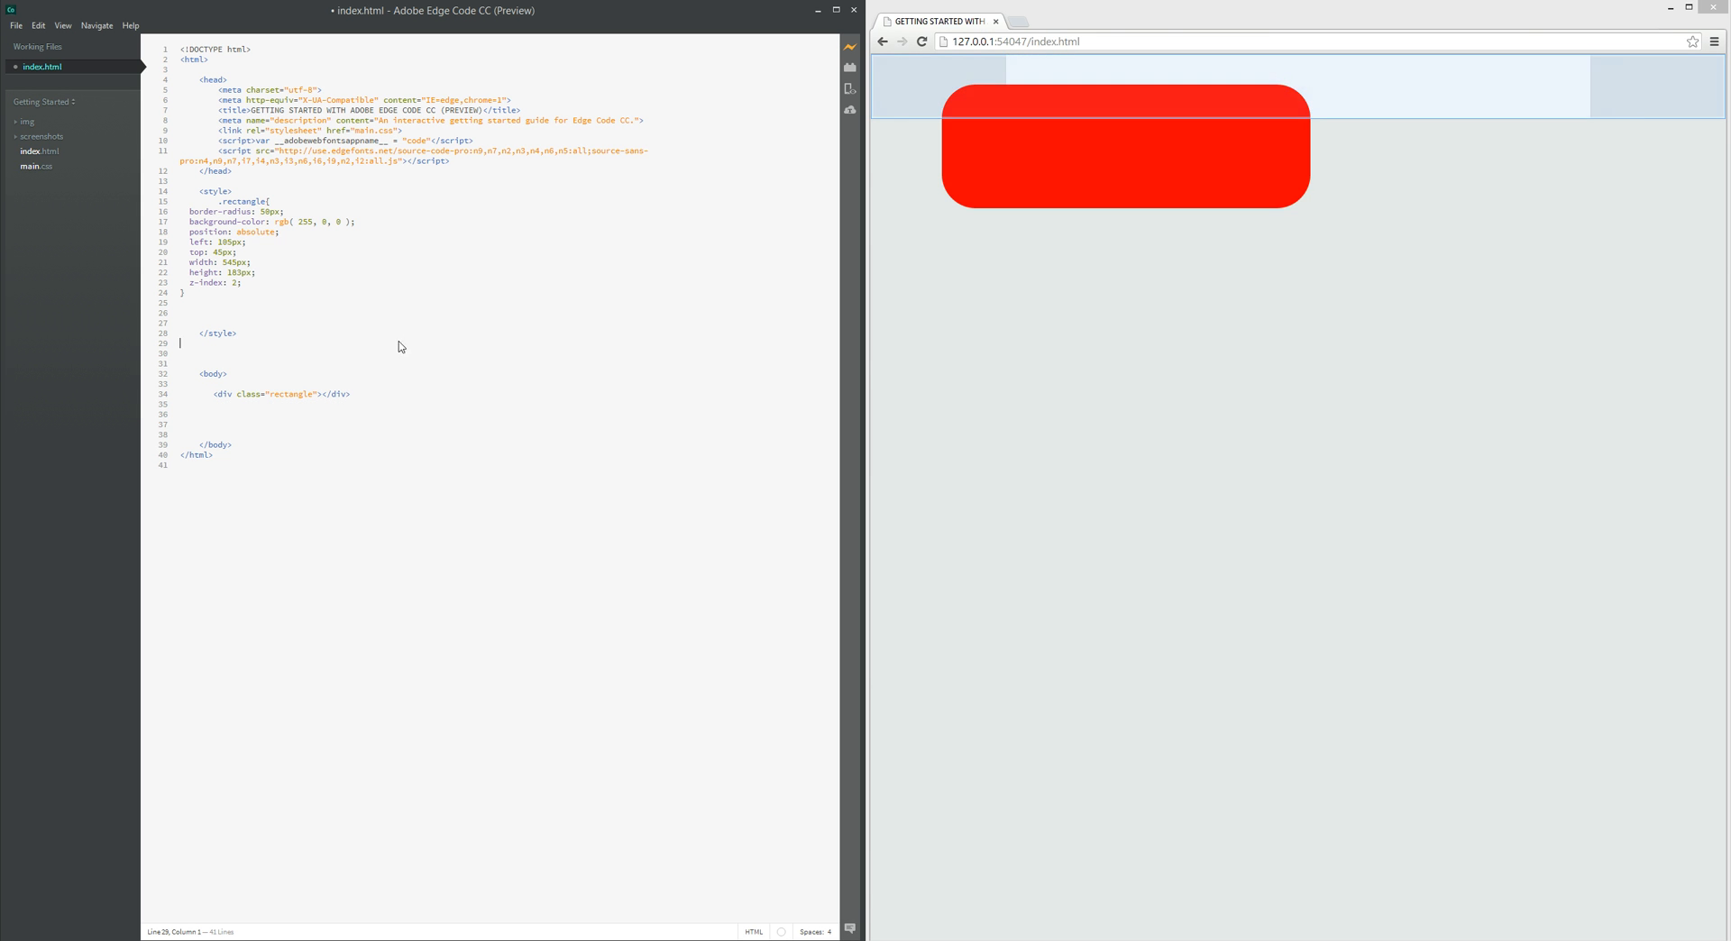
mouse_move(1230, 166)
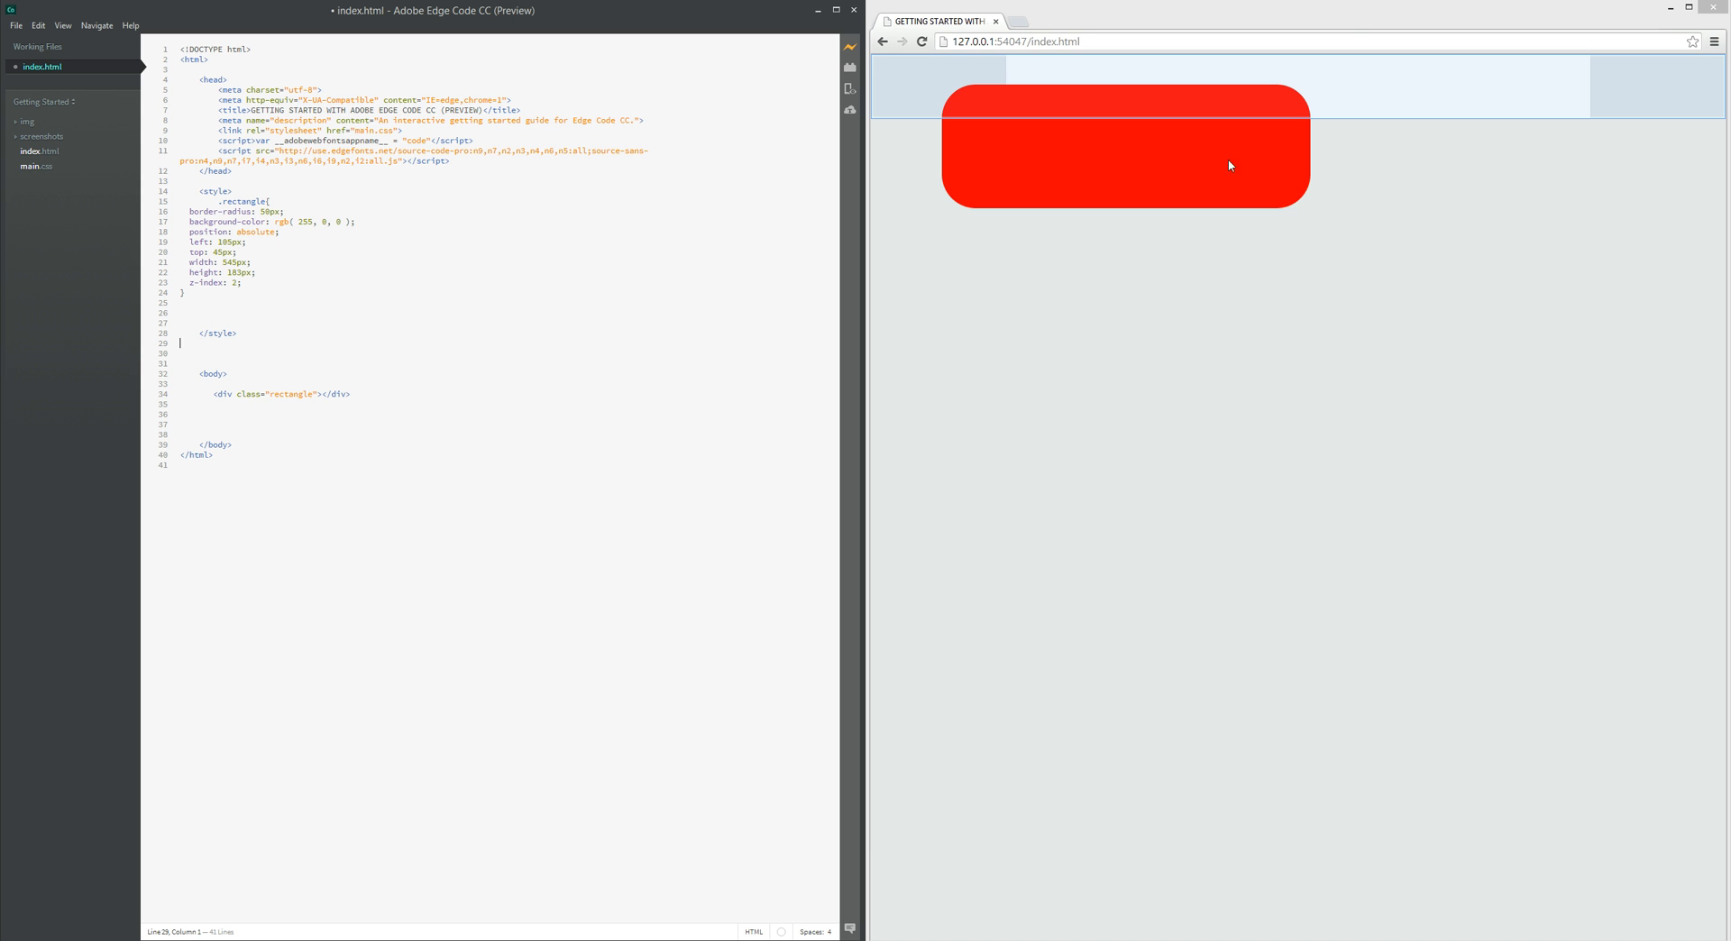
mouse_move(953, 871)
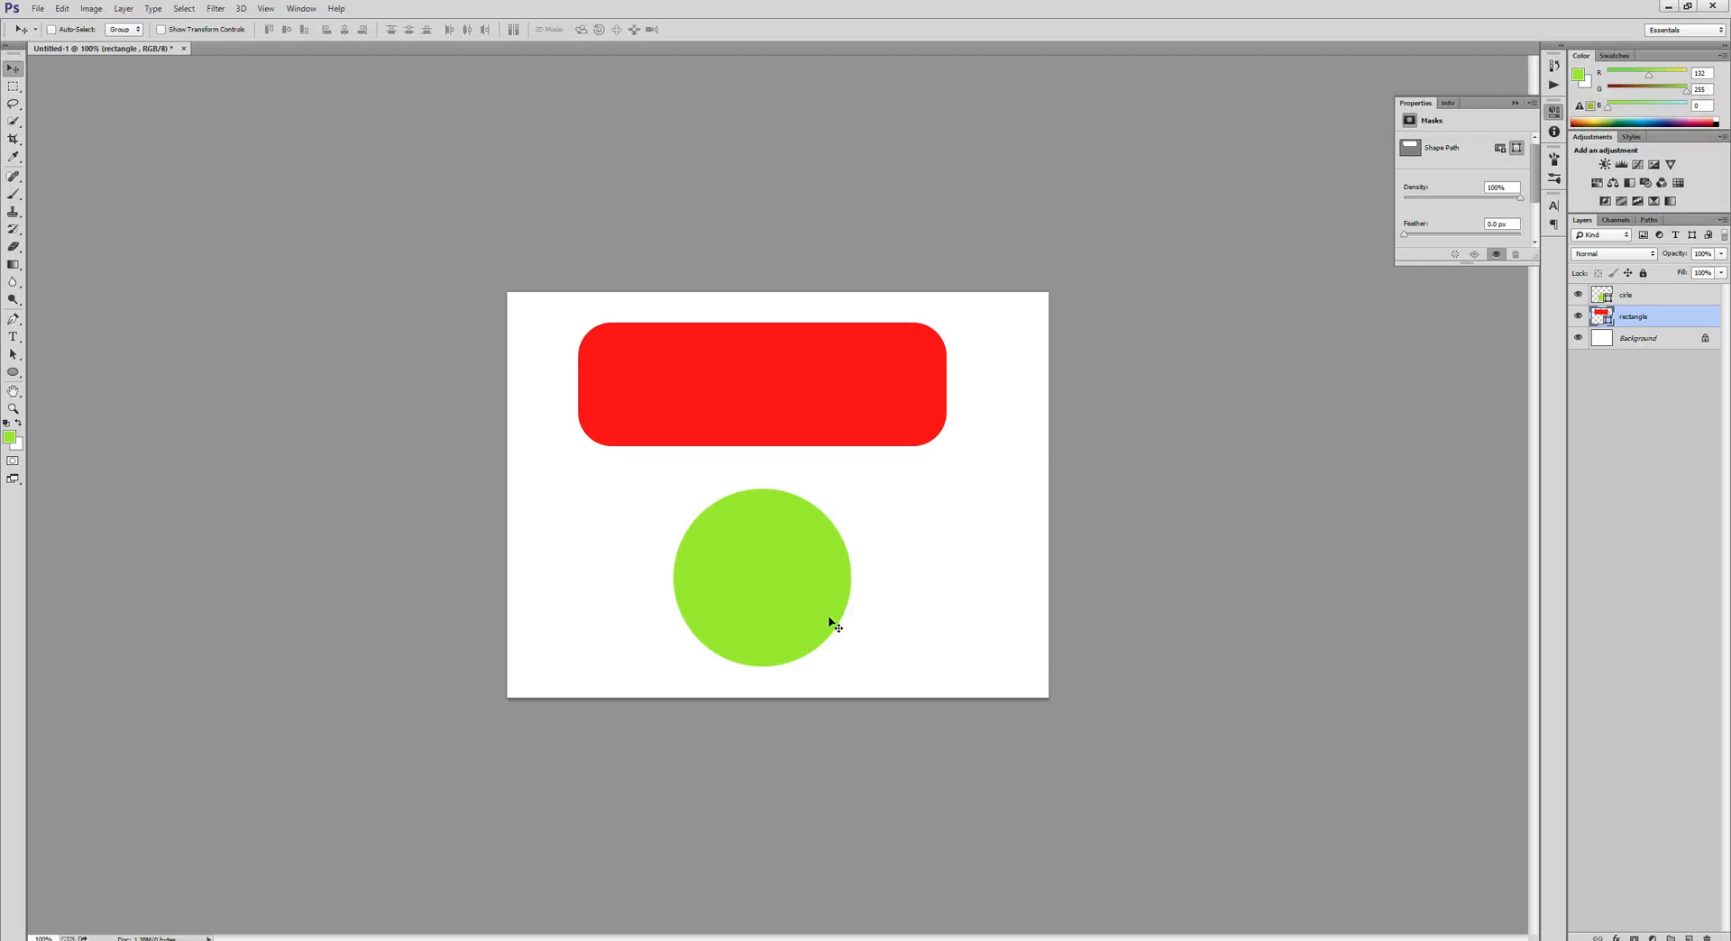
Select the circle layer and bring up its options to copy its CSS
left_click(1632, 294)
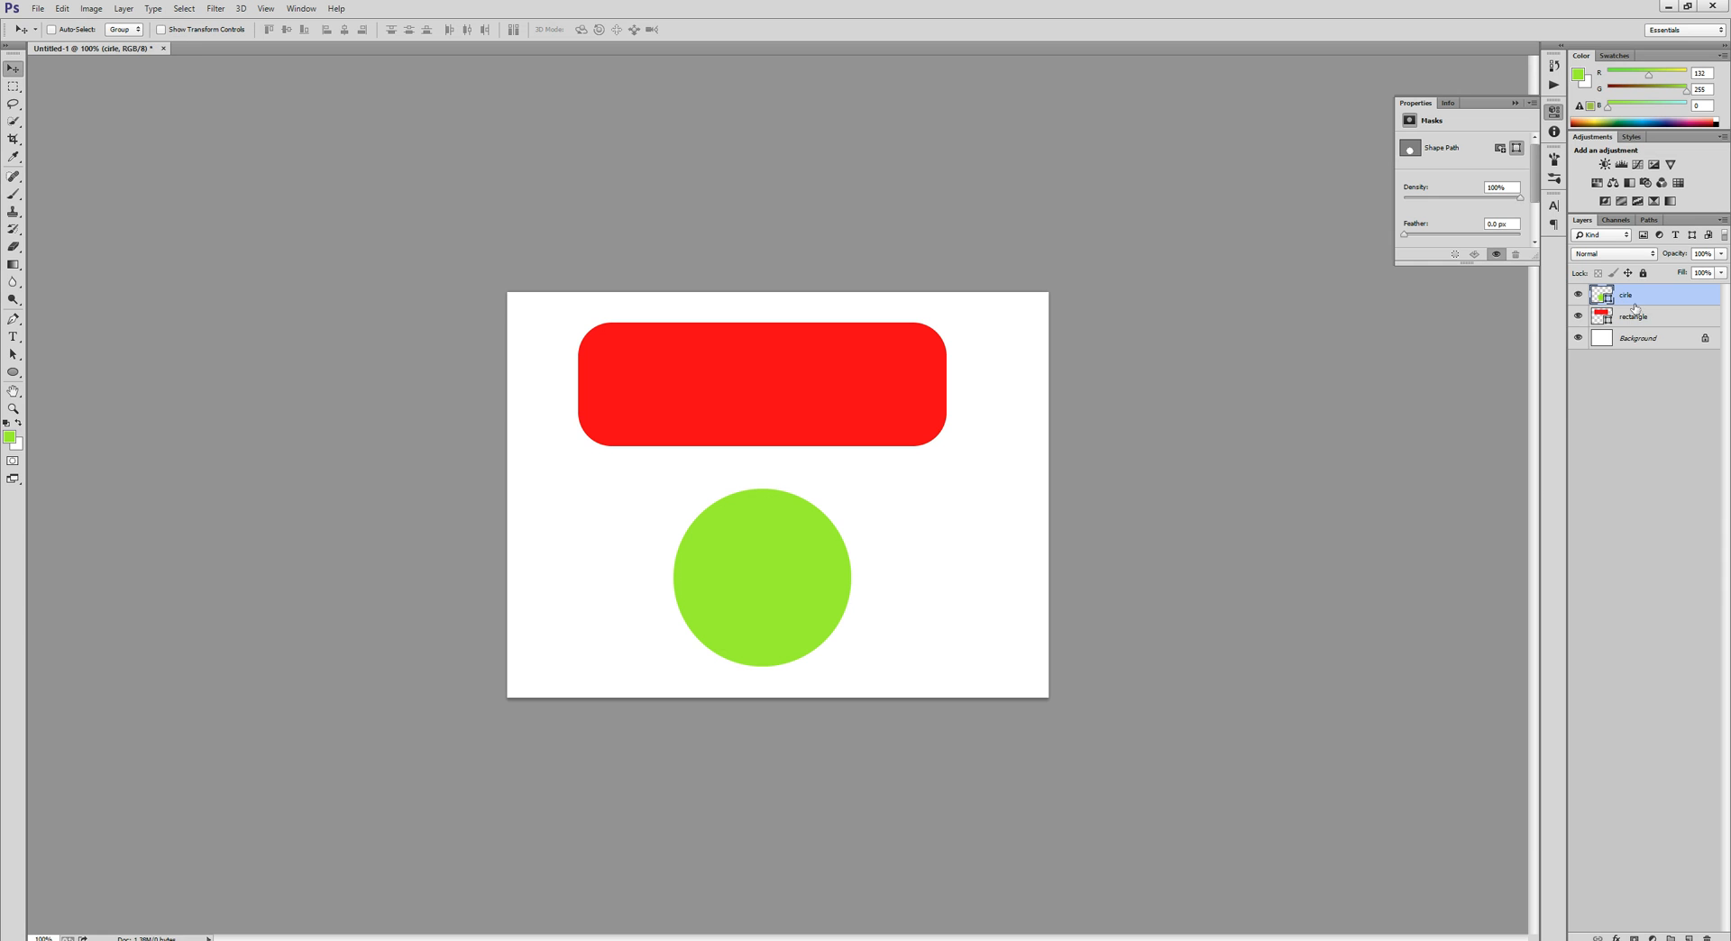
right_click(1645, 294)
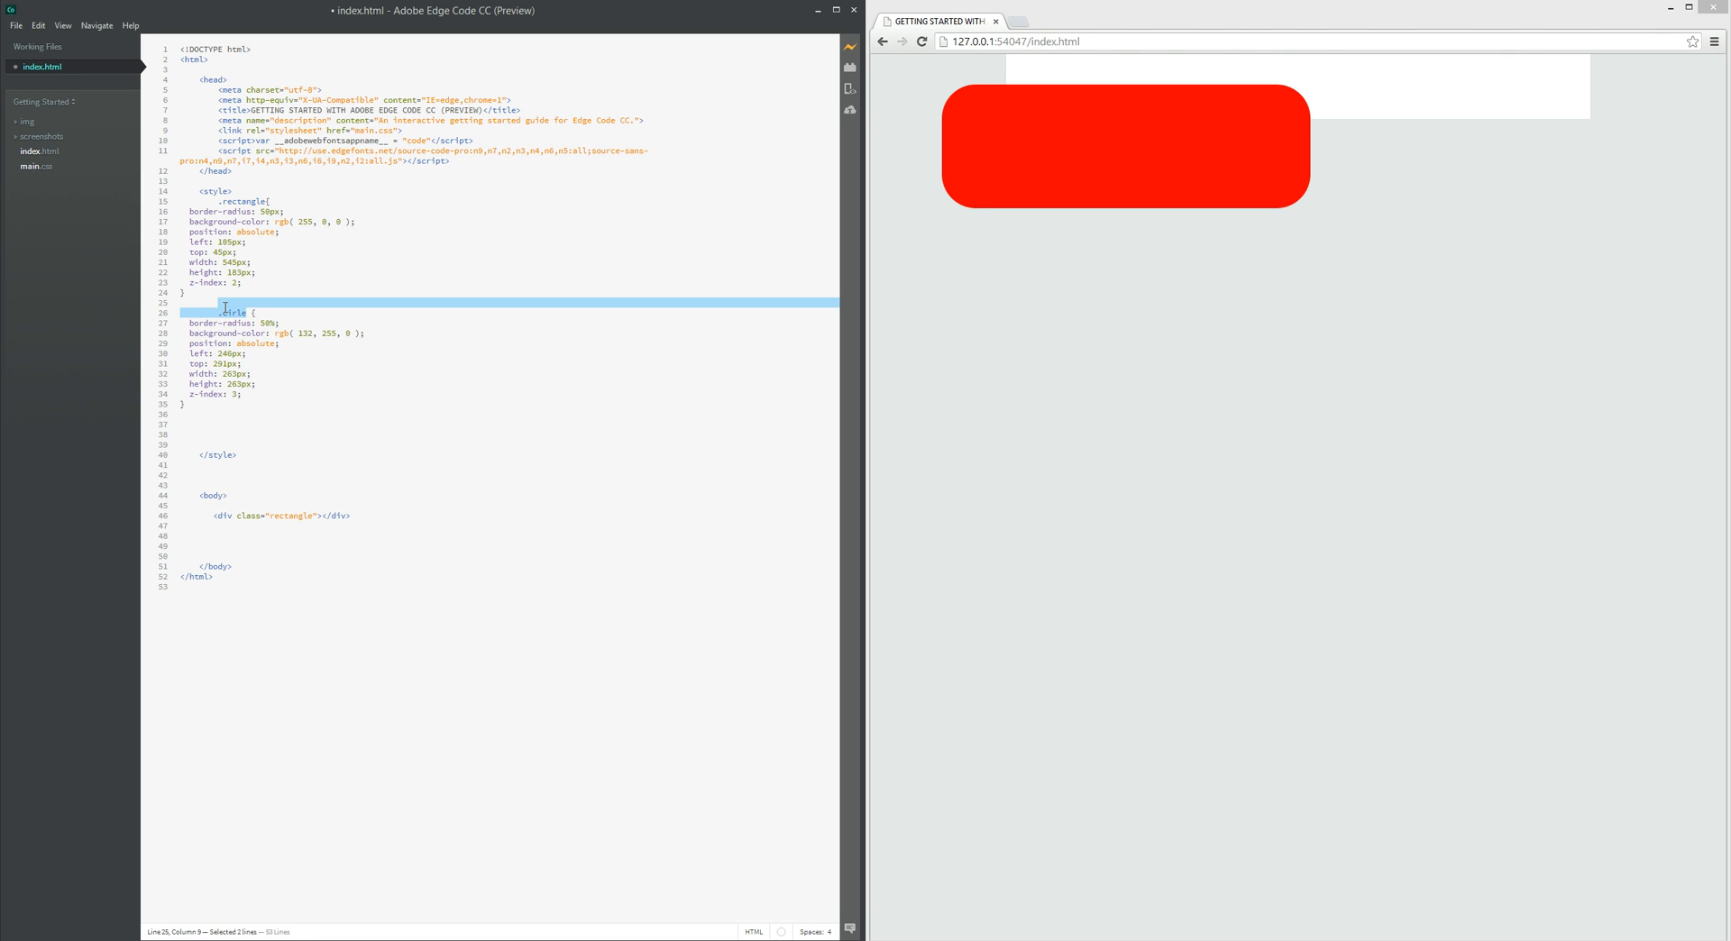
Check the pasted .circle rule's class name, then add a div with class "cirle" below the rectangle div
left_click(249, 312)
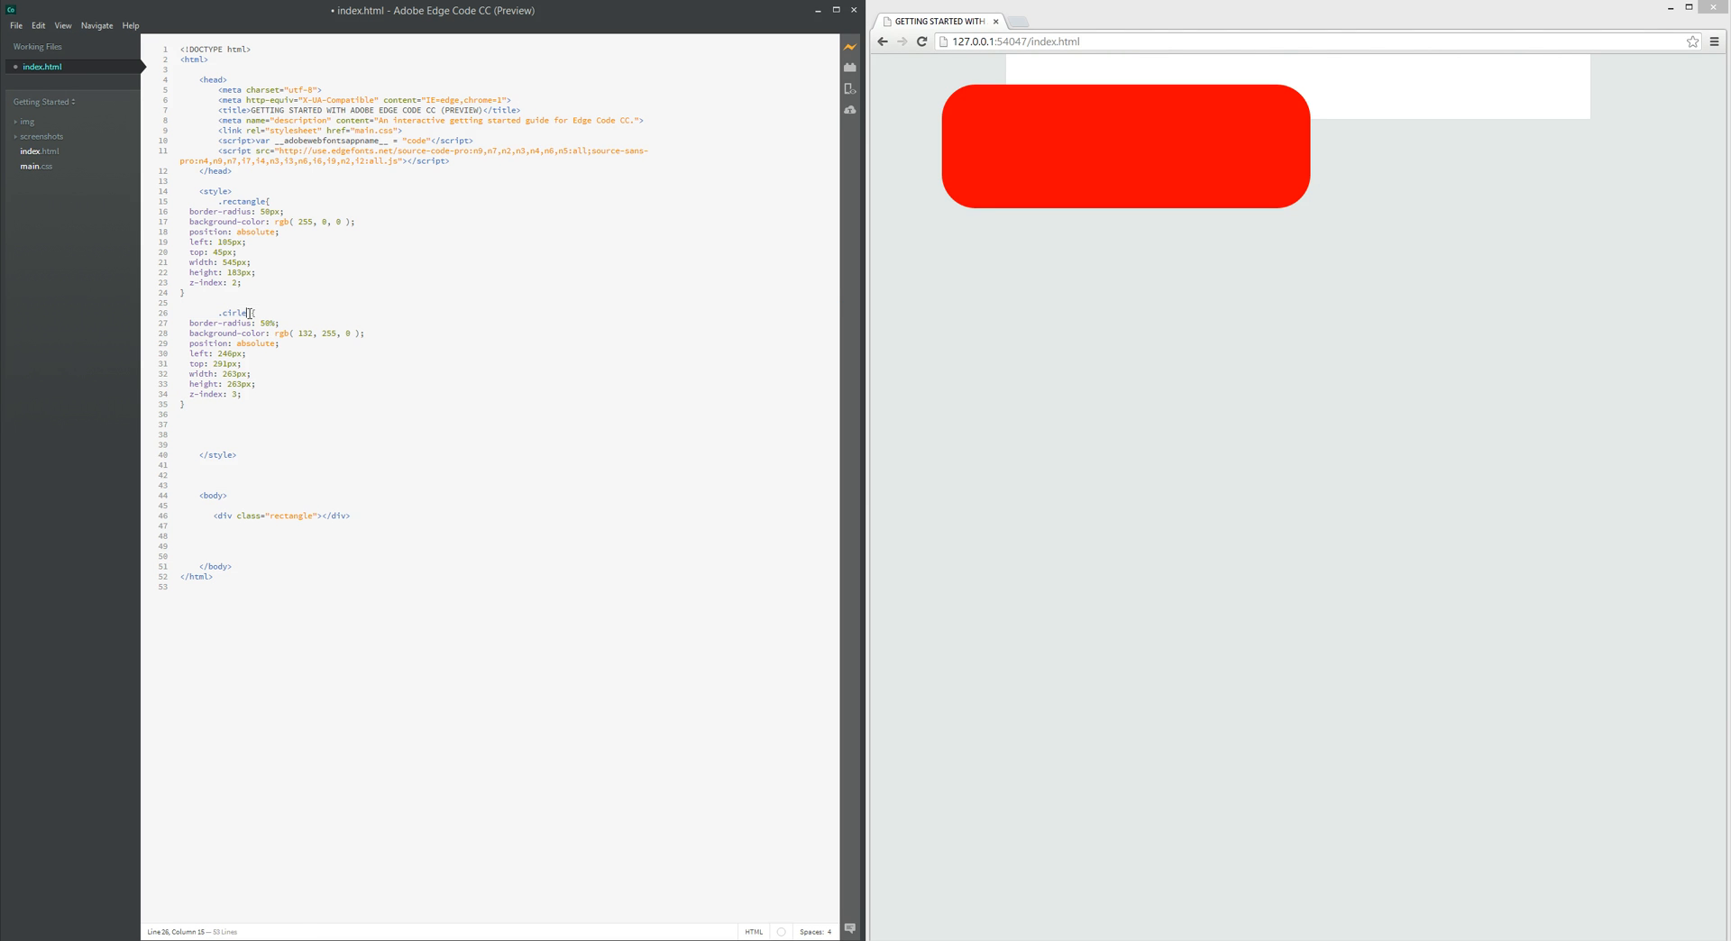
double_click(232, 312)
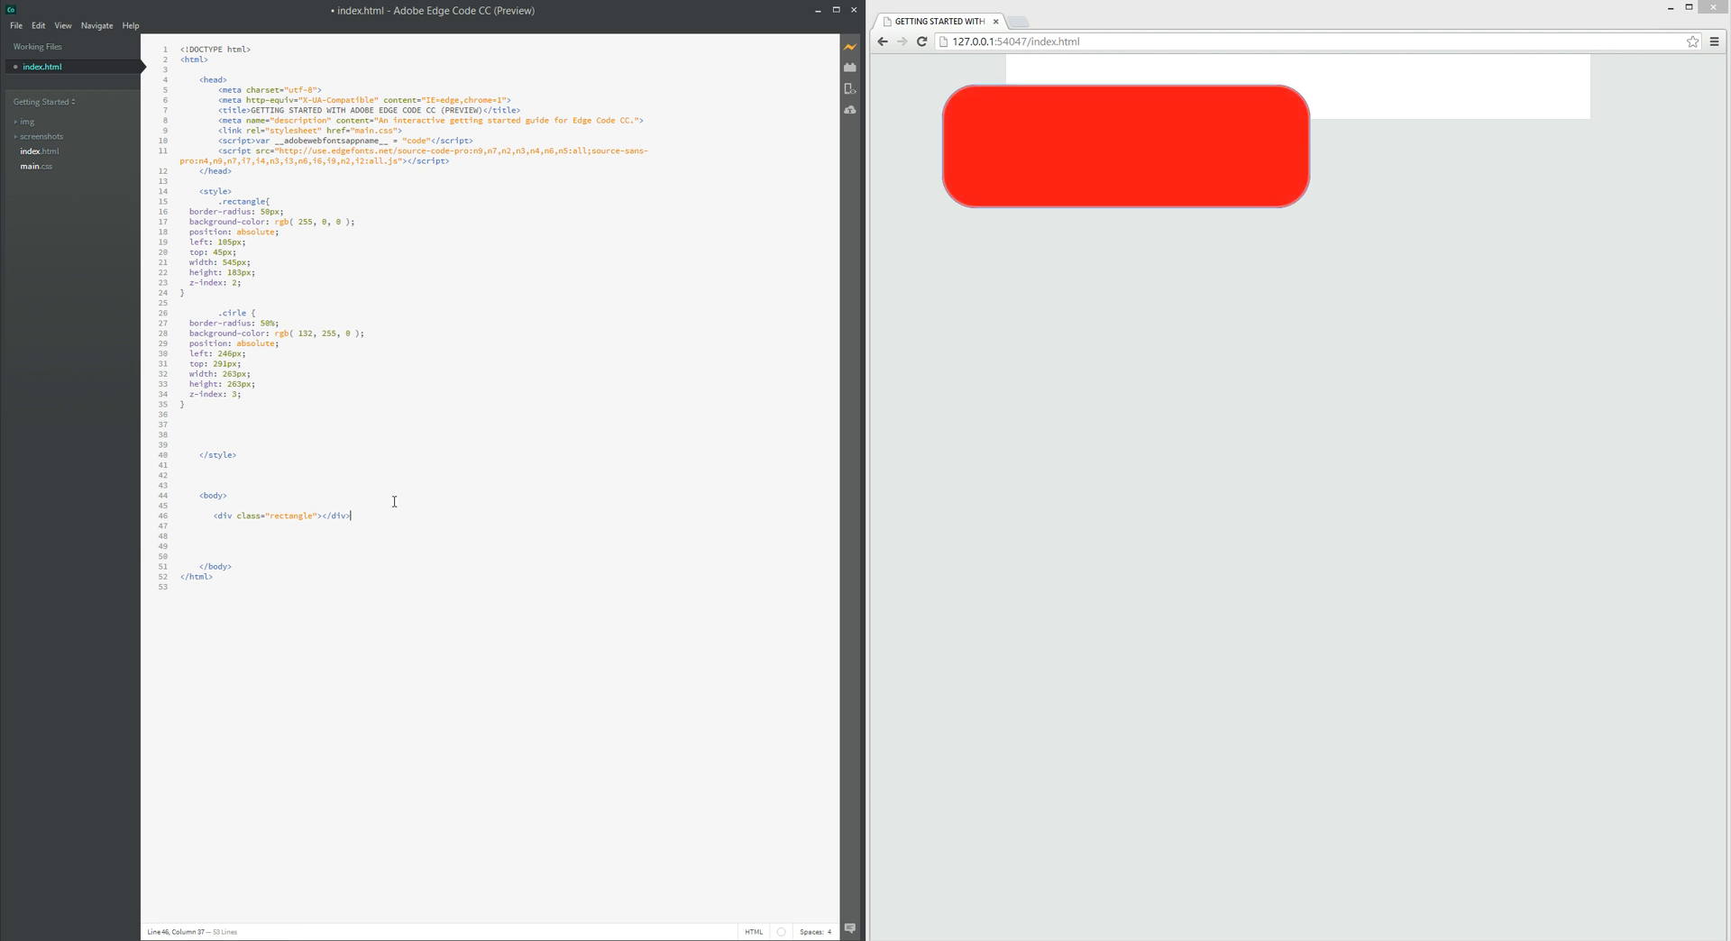
type("<div")
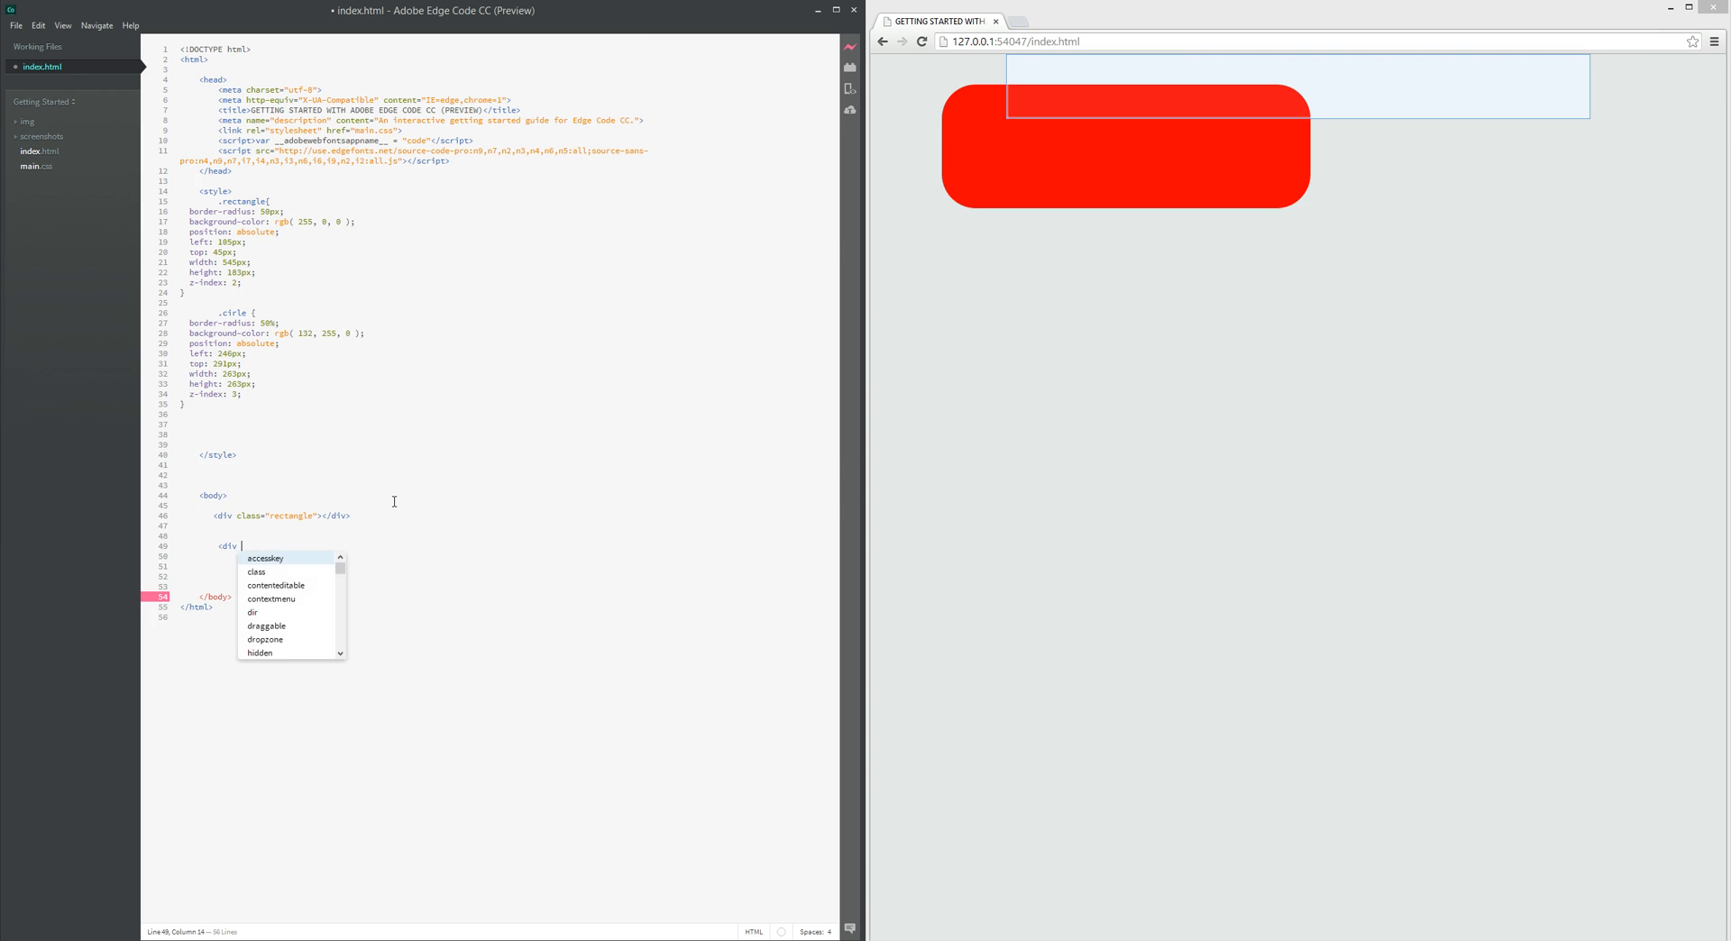
type("class")
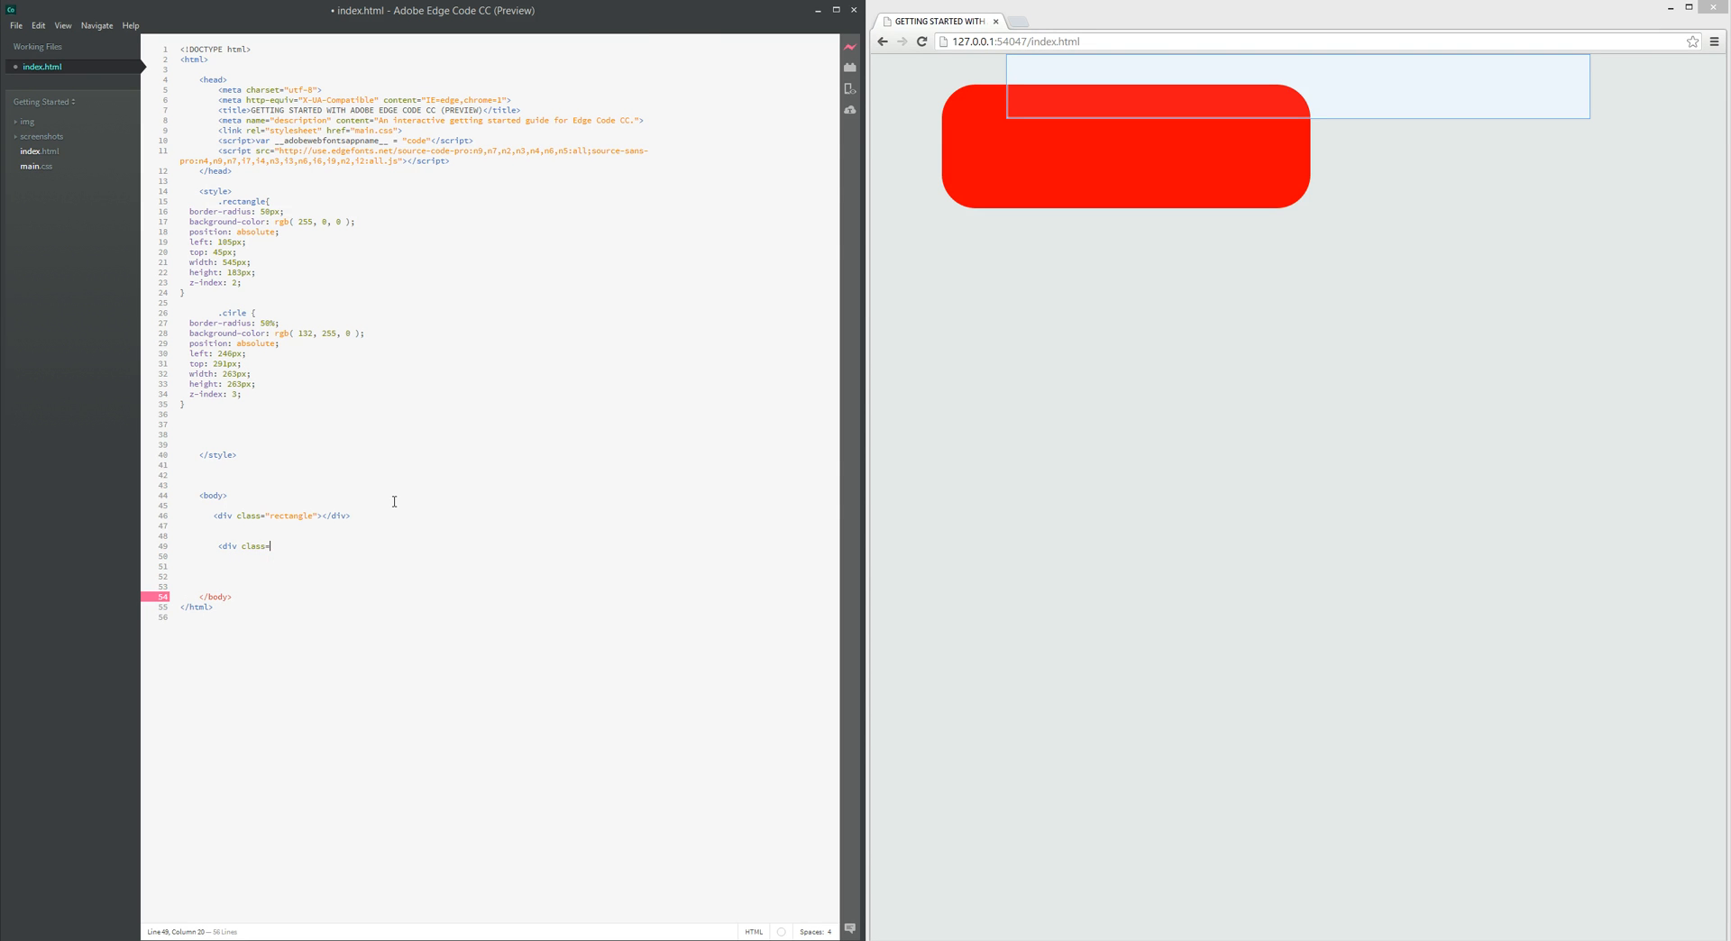
type("=\"")
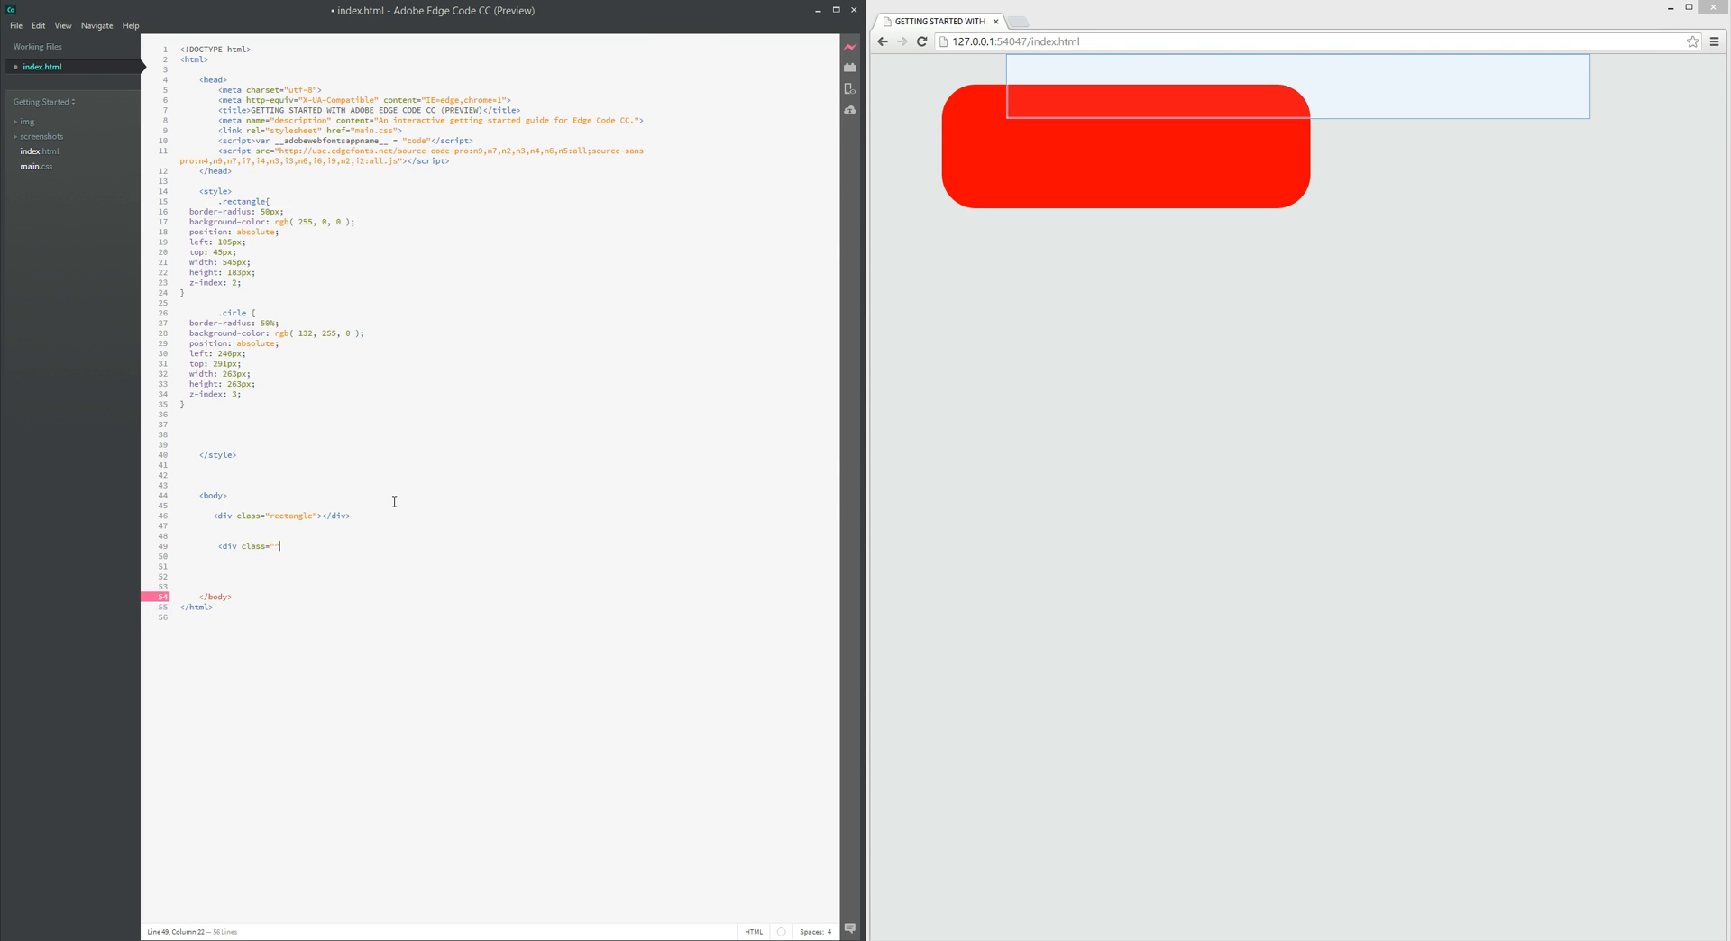
type("cirle")
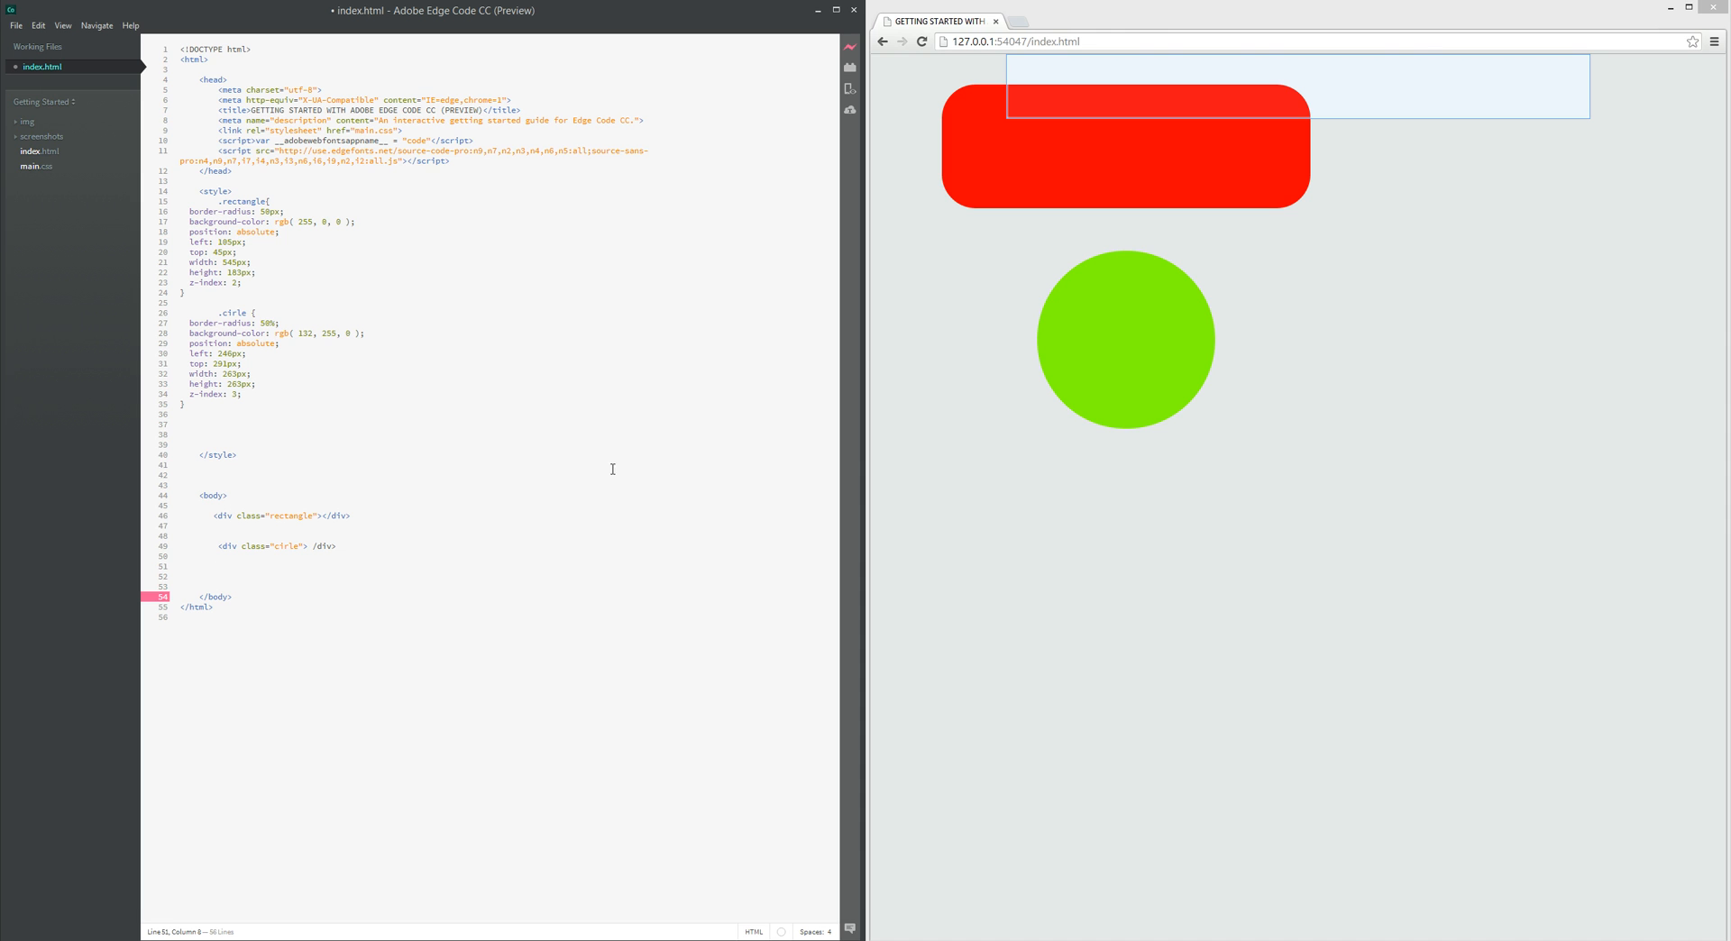
mouse_move(813, 500)
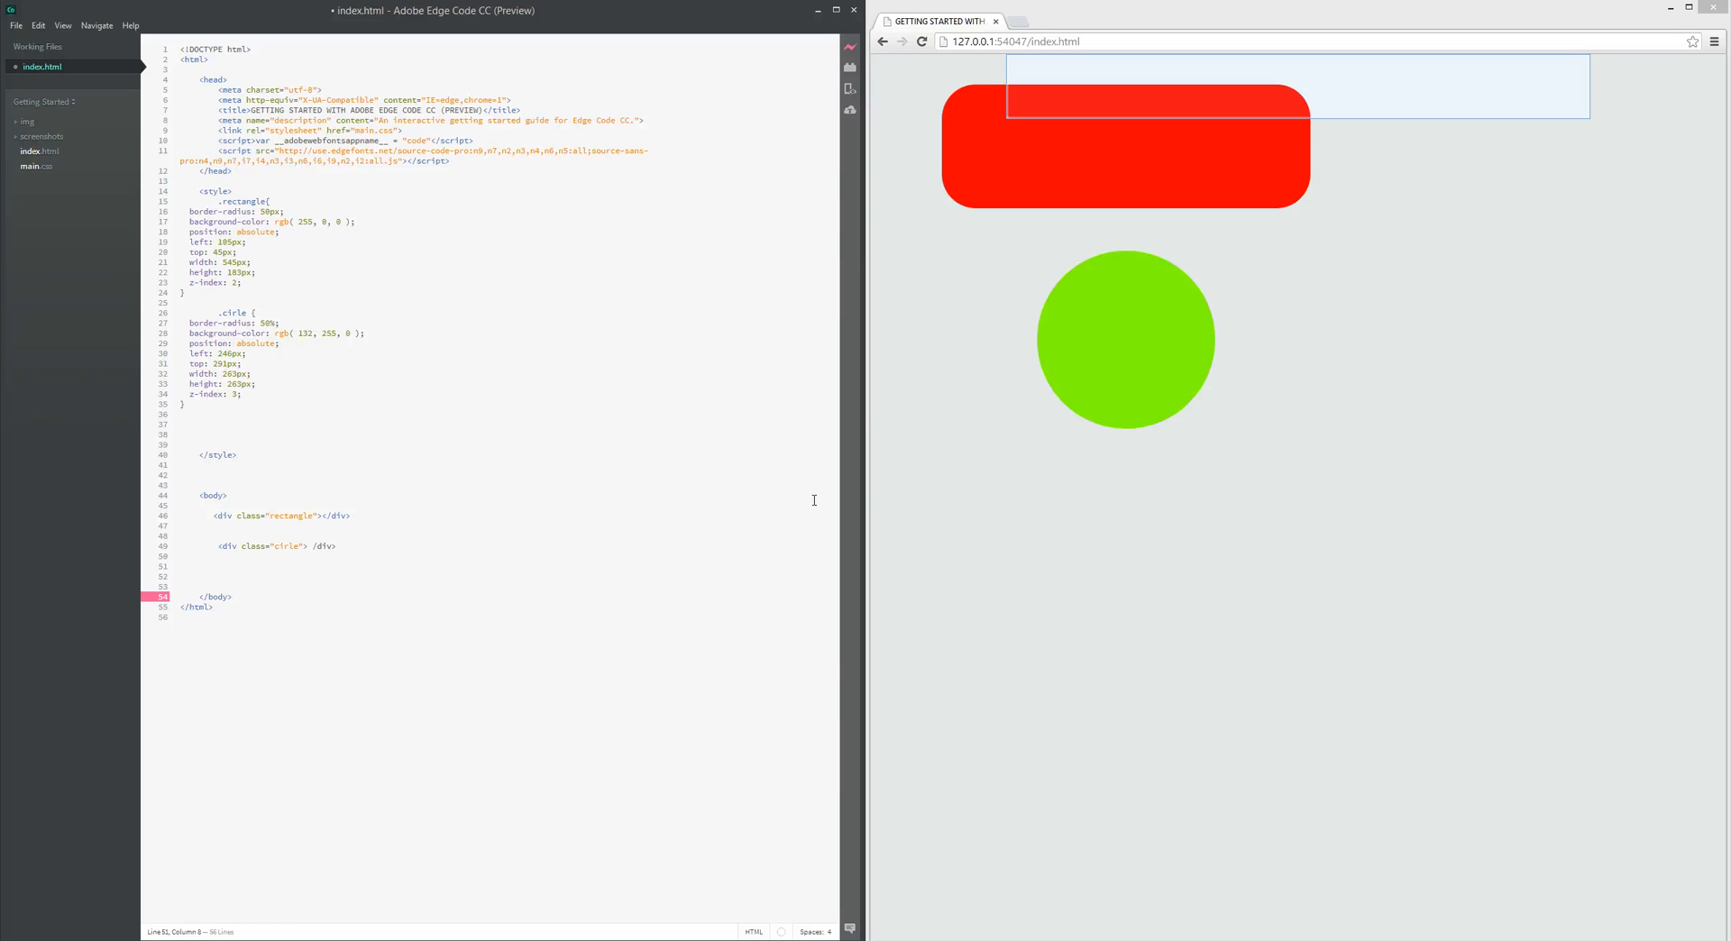
left_click(213, 564)
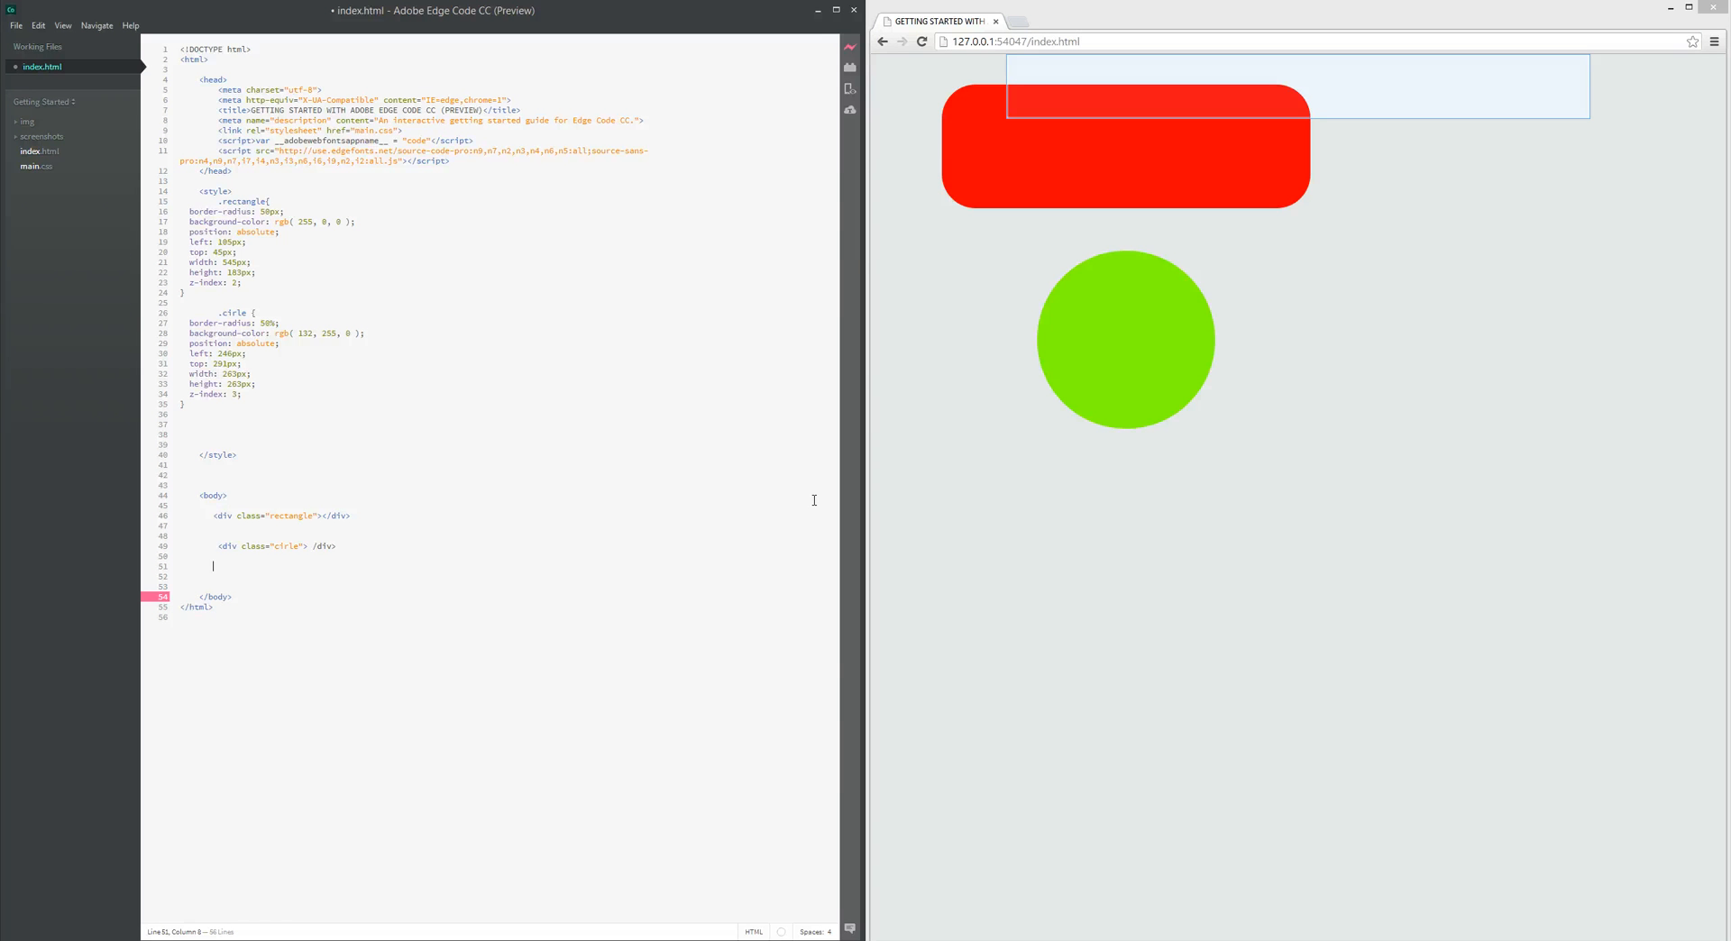